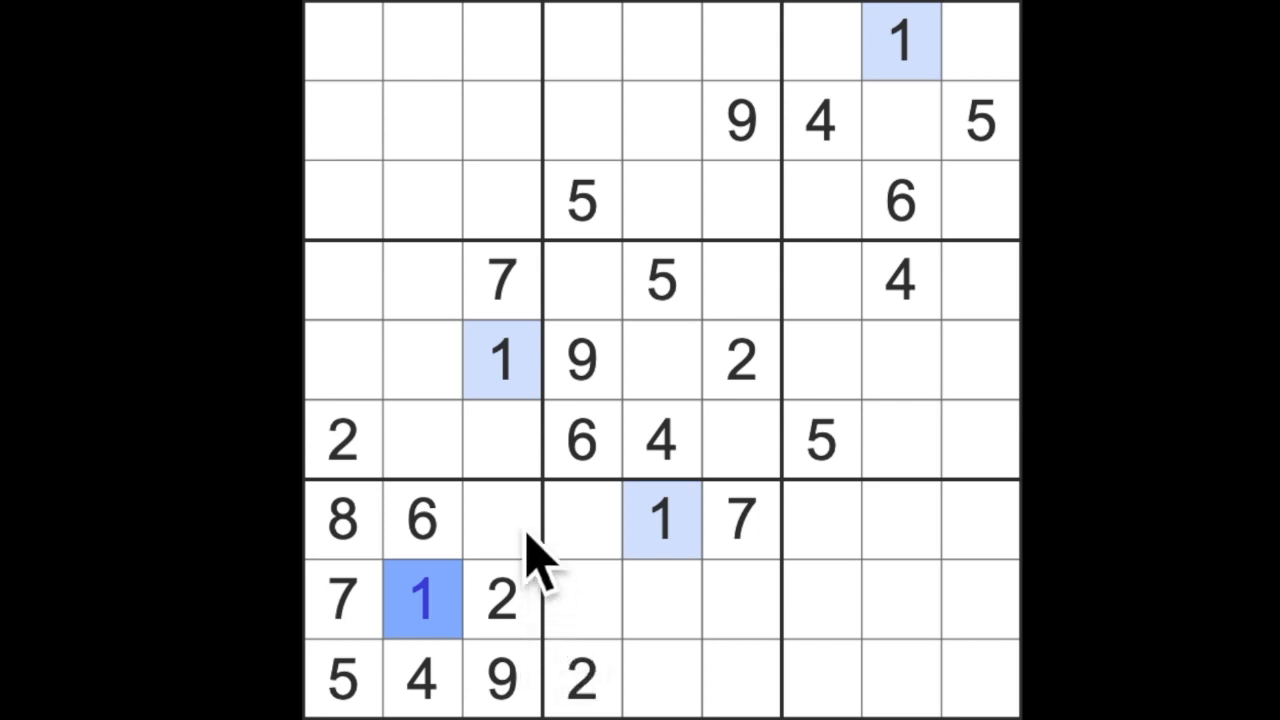
# - Enter a 3 in row 7, column 3, beside the 6
pyautogui.click(501, 519)
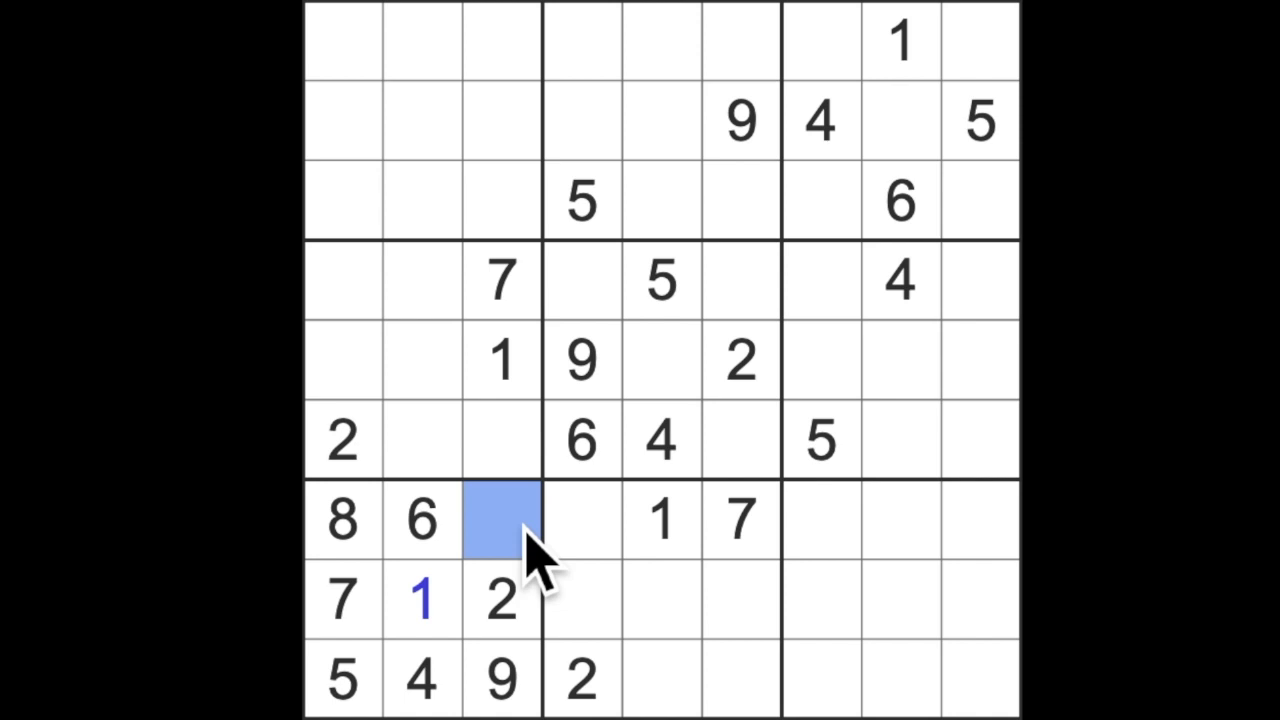
pyautogui.write('3')
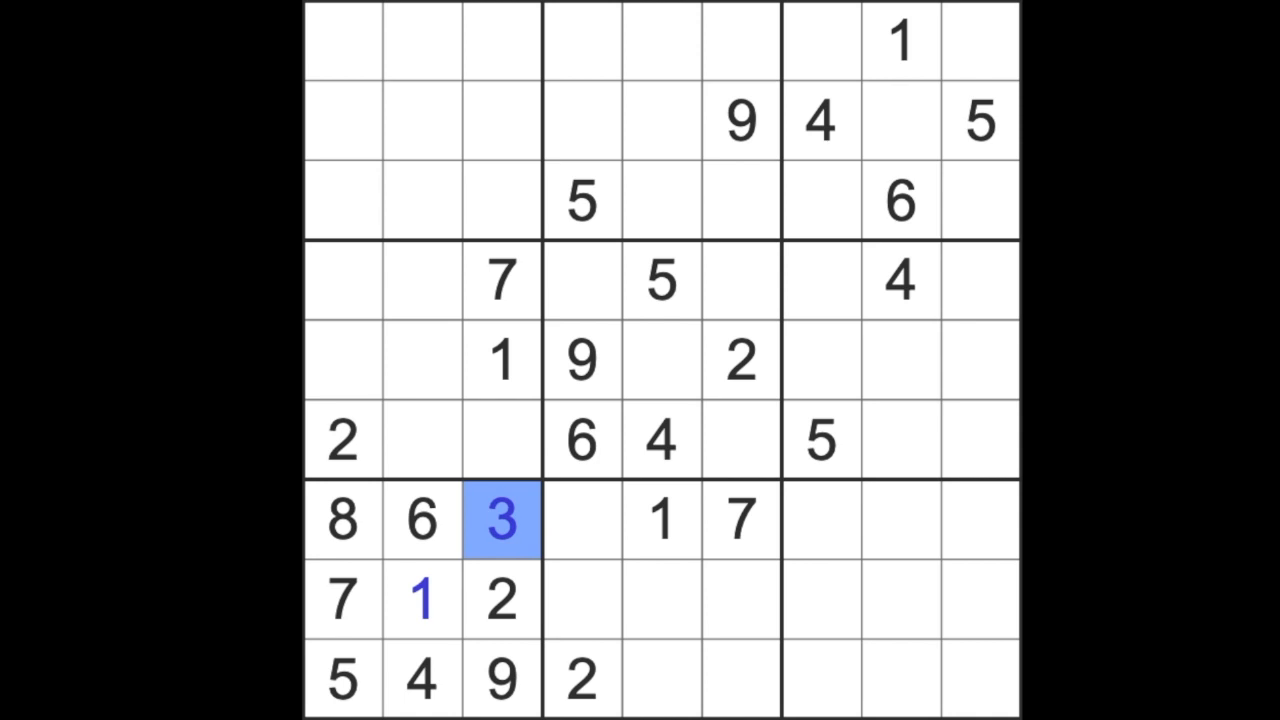
pyautogui.moveTo(710, 385)
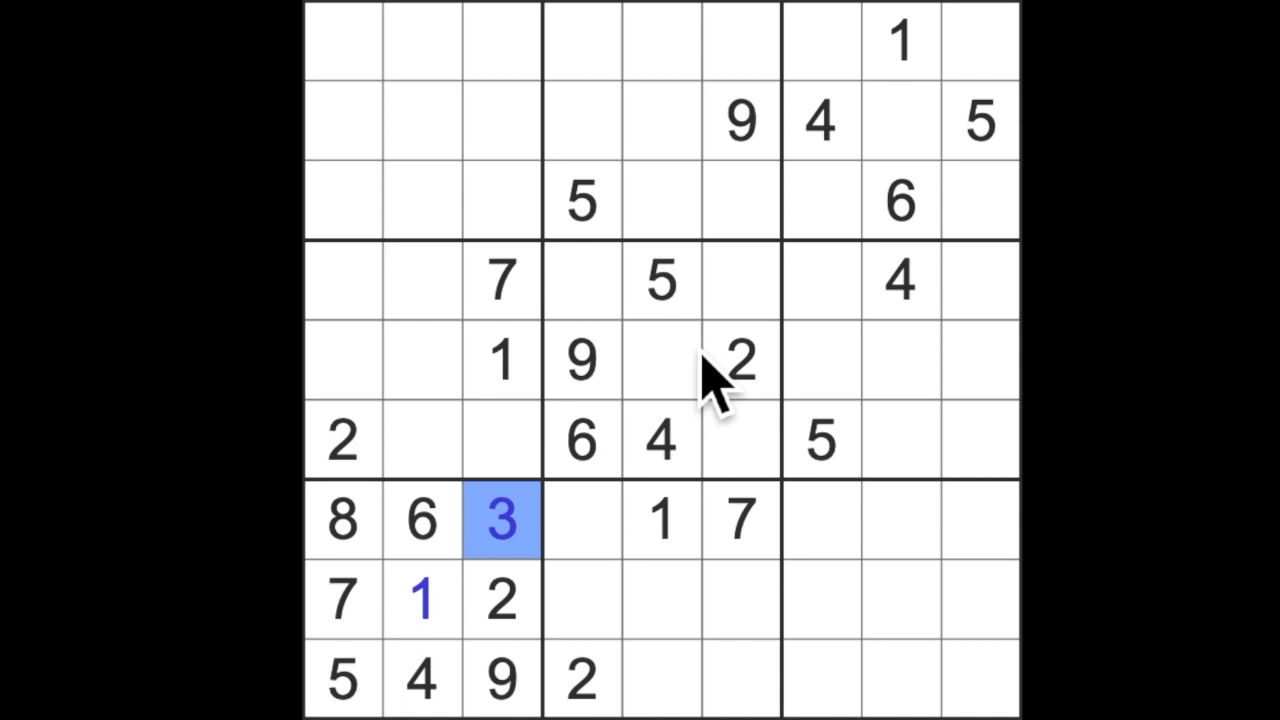
pyautogui.moveTo(855, 265)
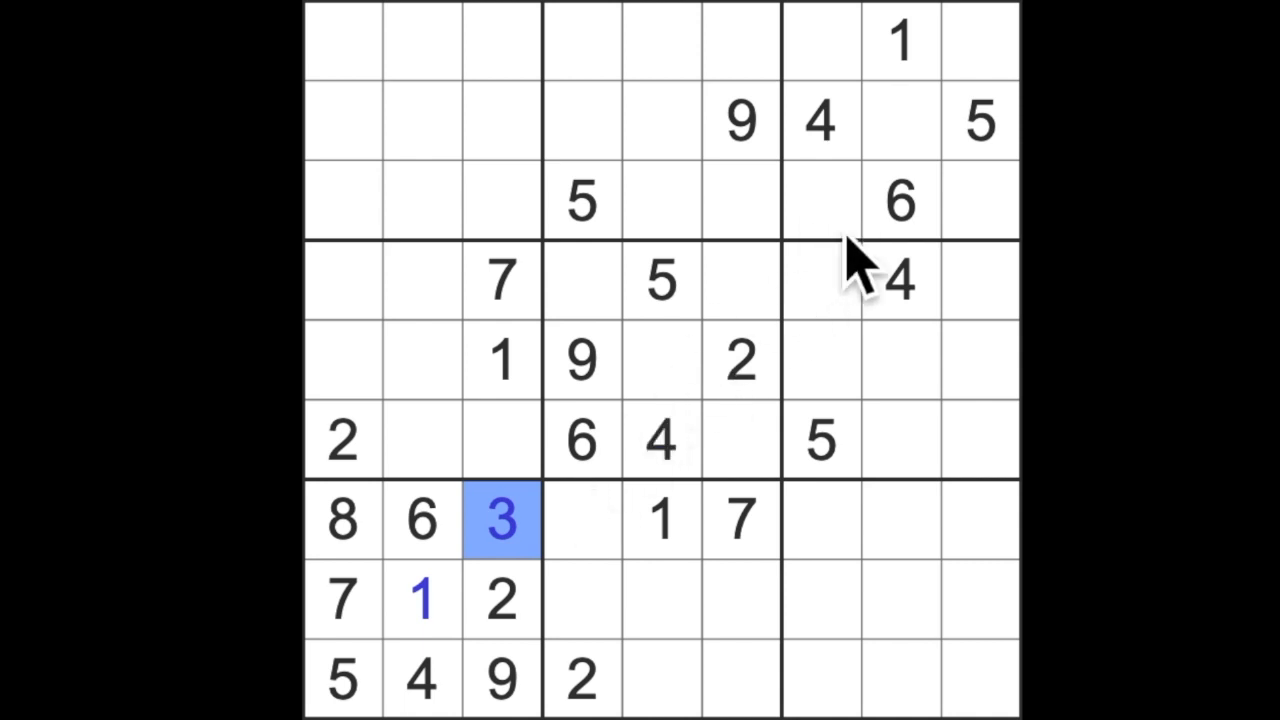
pyautogui.moveTo(840, 345)
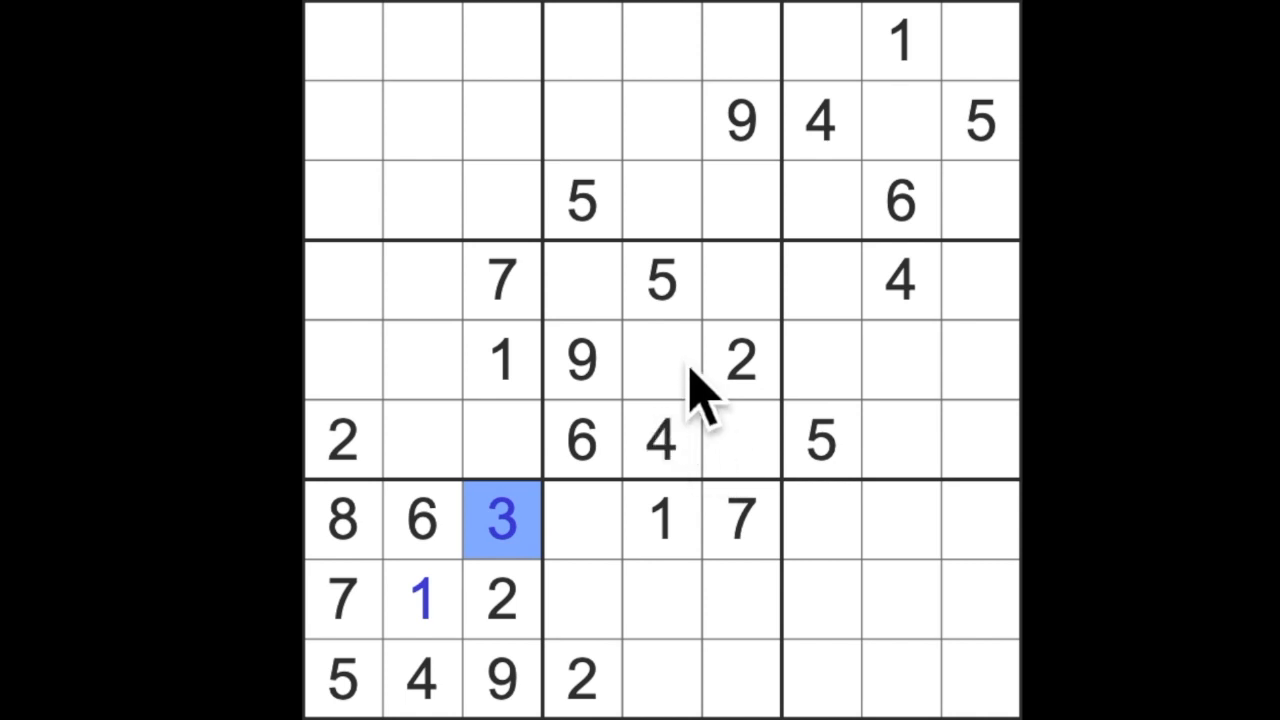
pyautogui.moveTo(810, 420)
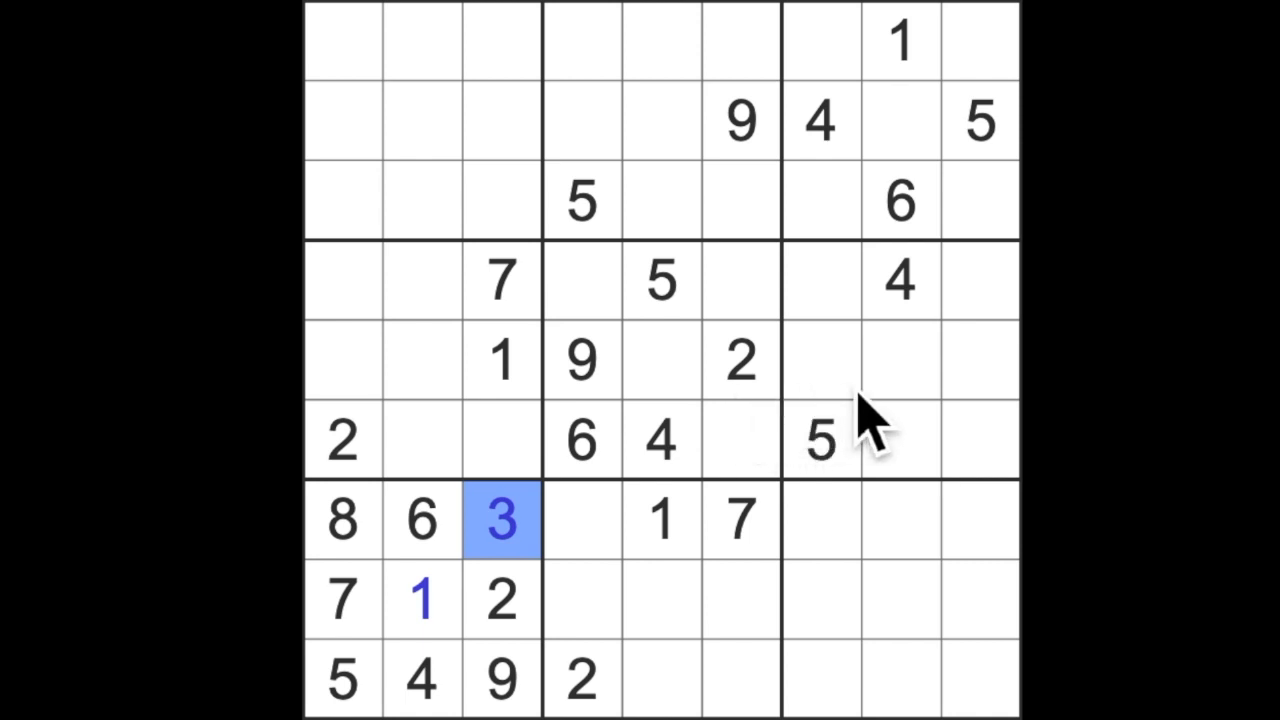
# - Select the centre cell for a 7 and the next empty cell for a 5
pyautogui.click(660, 280)
pyautogui.write('7')
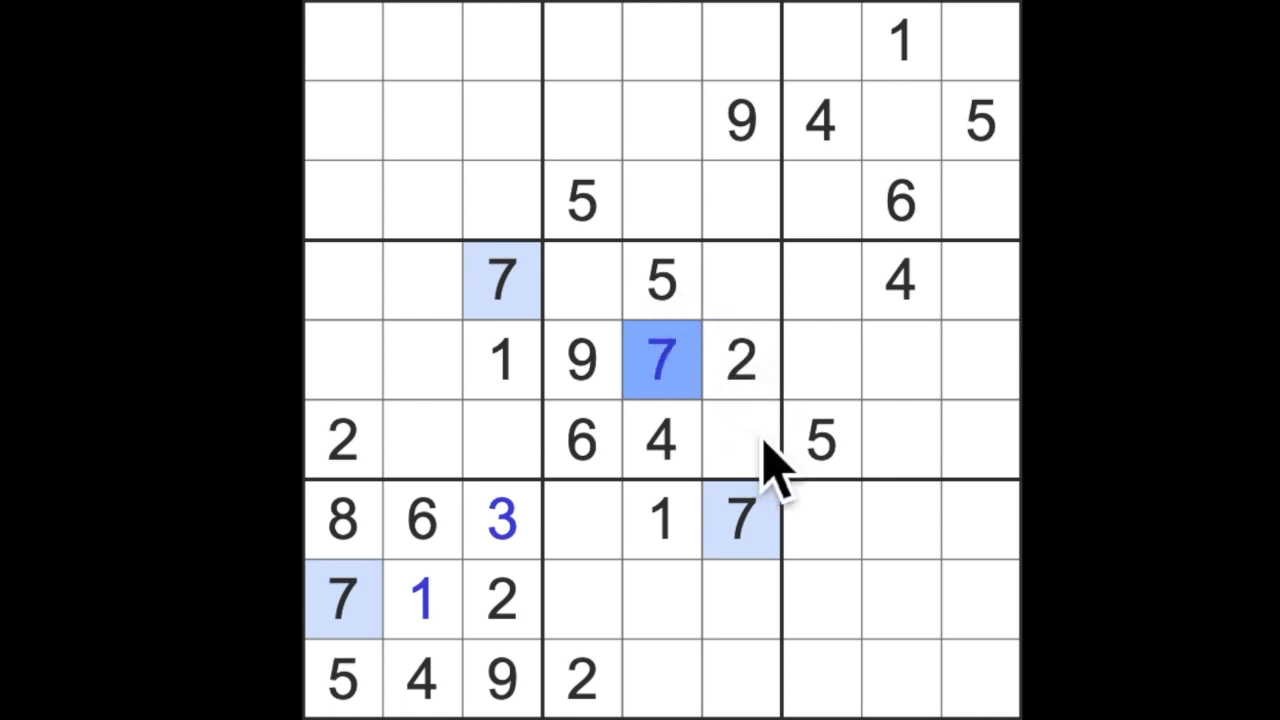
pyautogui.moveTo(760, 450)
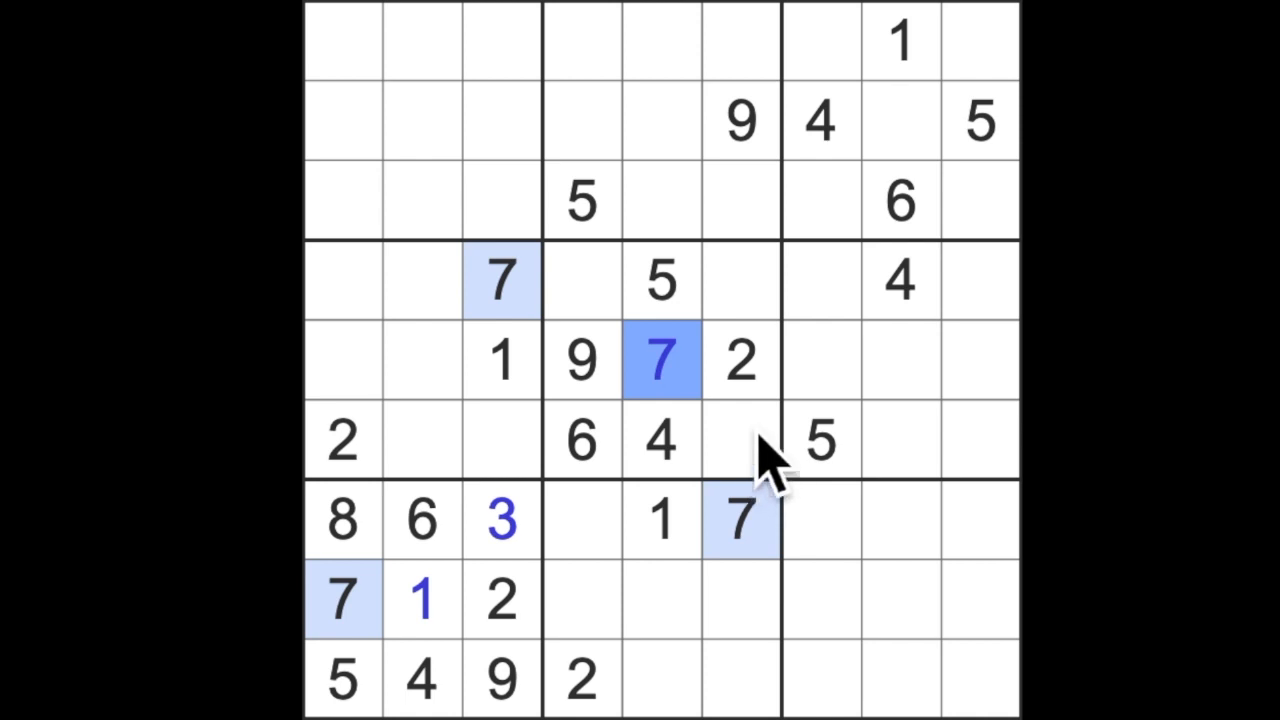
pyautogui.moveTo(915, 150)
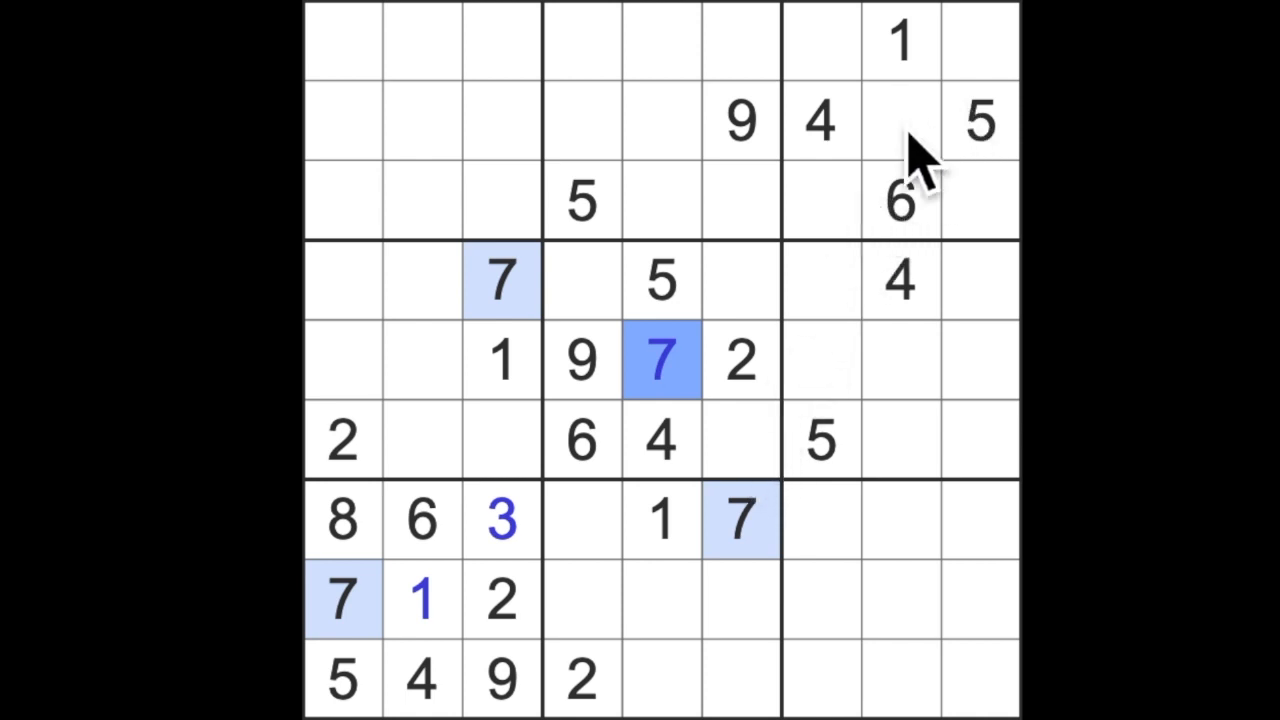
pyautogui.moveTo(960, 215)
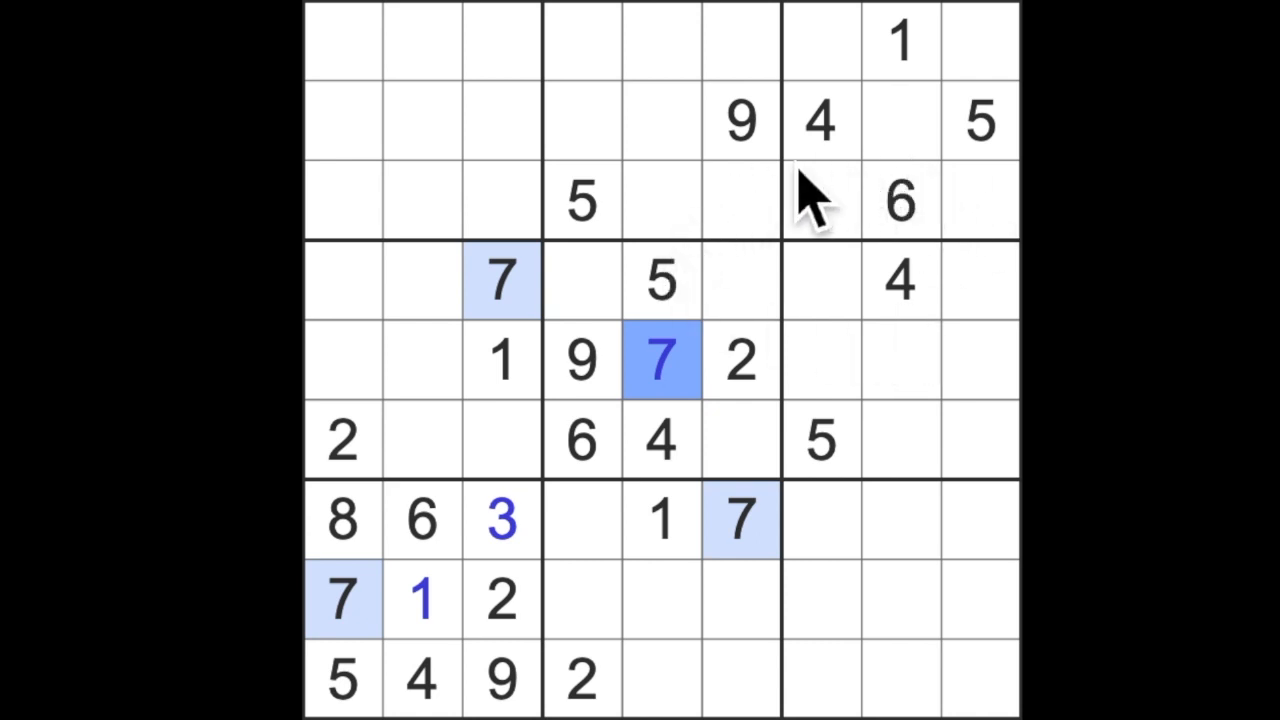
pyautogui.moveTo(545, 510)
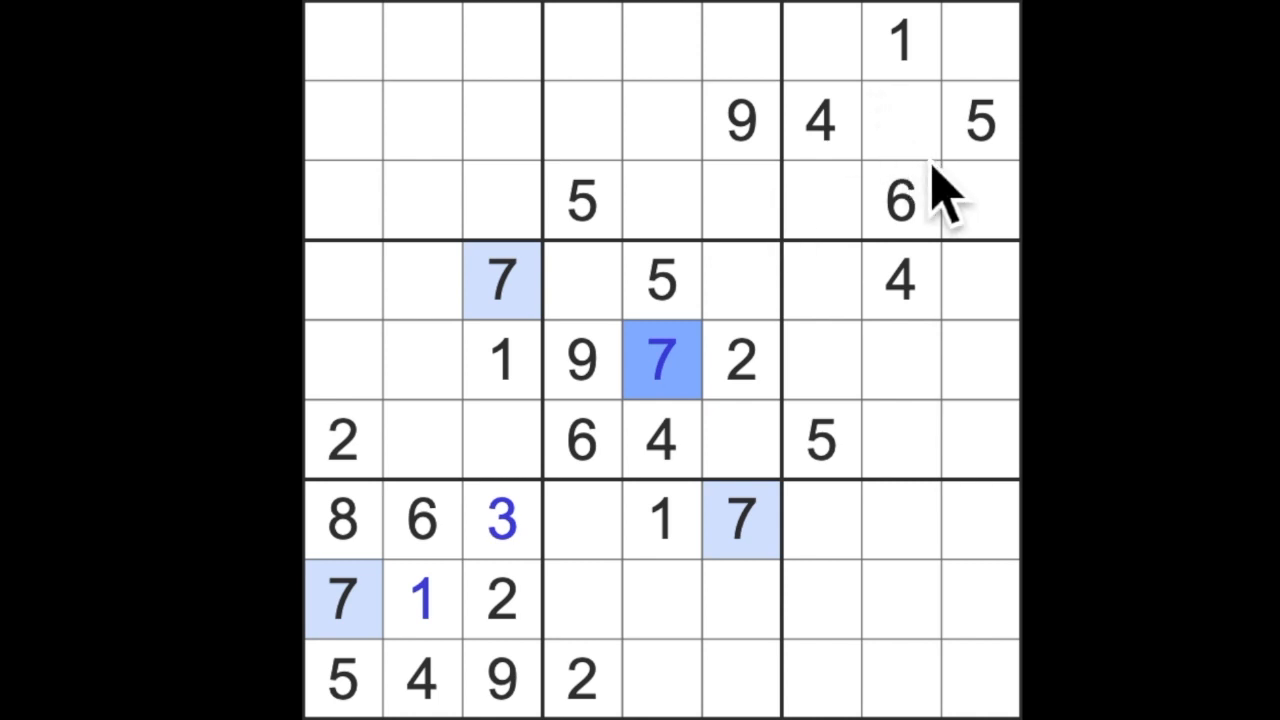
pyautogui.moveTo(940, 150)
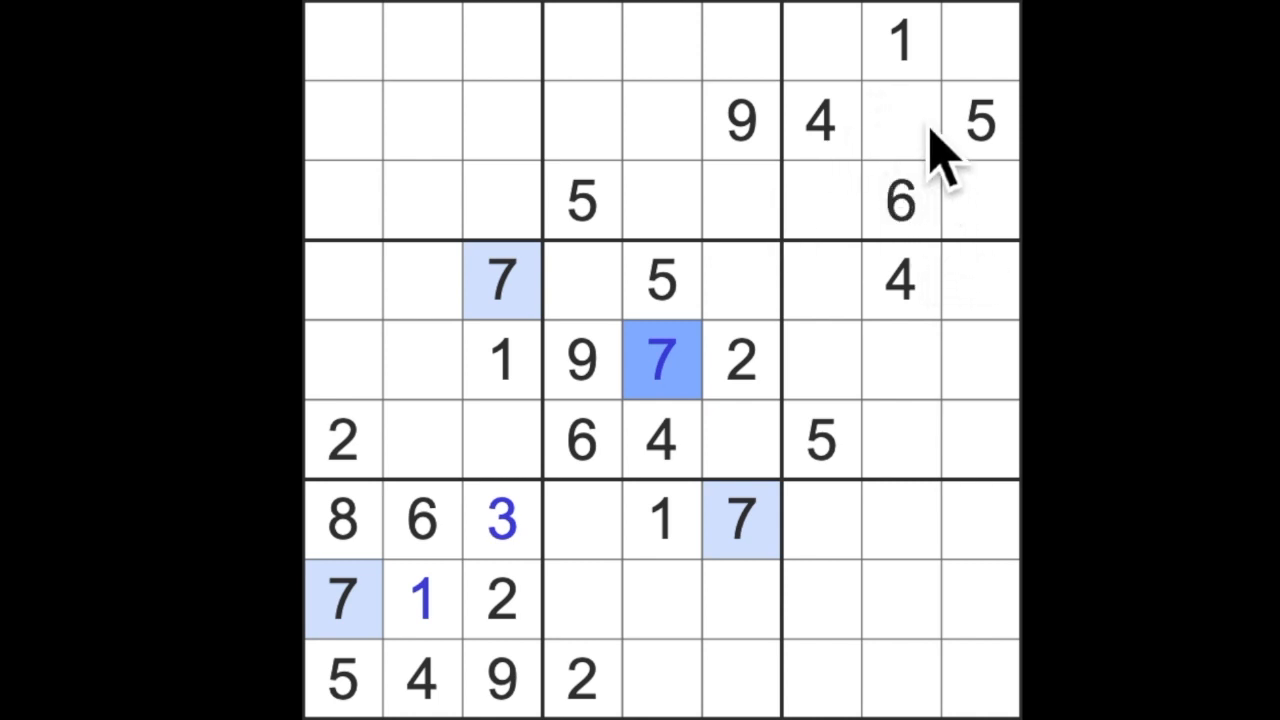
pyautogui.click(900, 120)
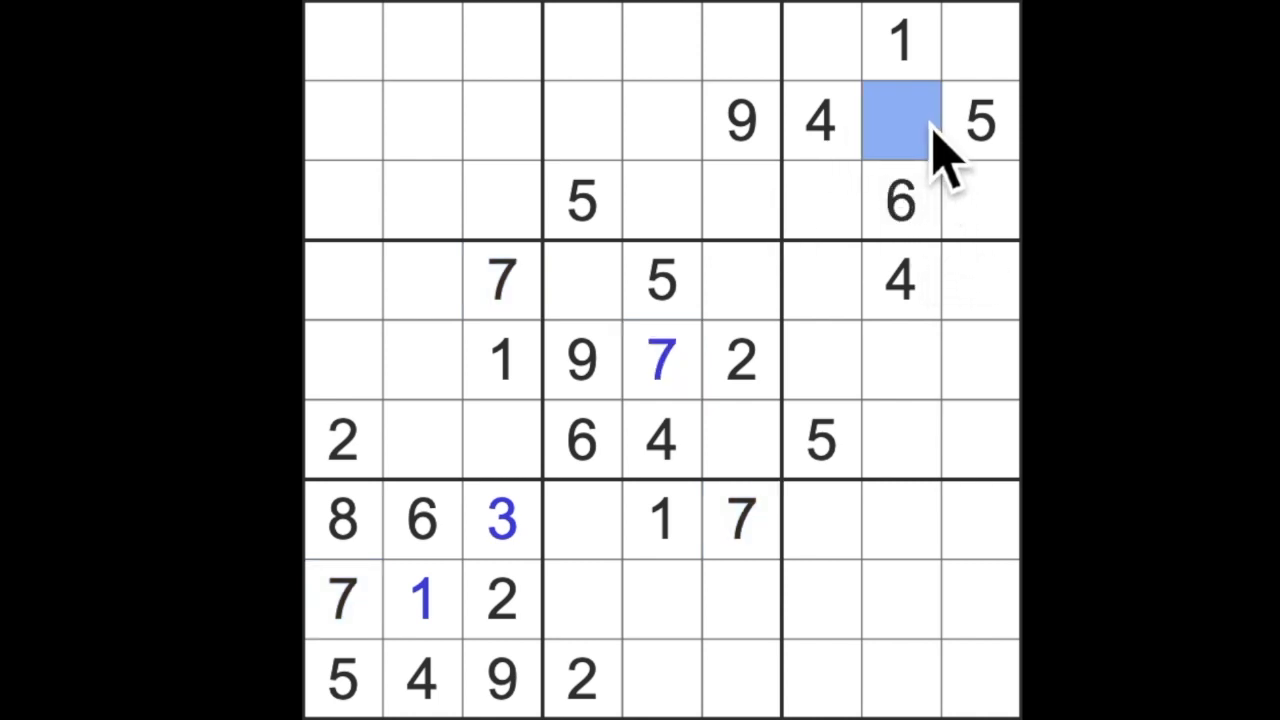
pyautogui.moveTo(955, 175)
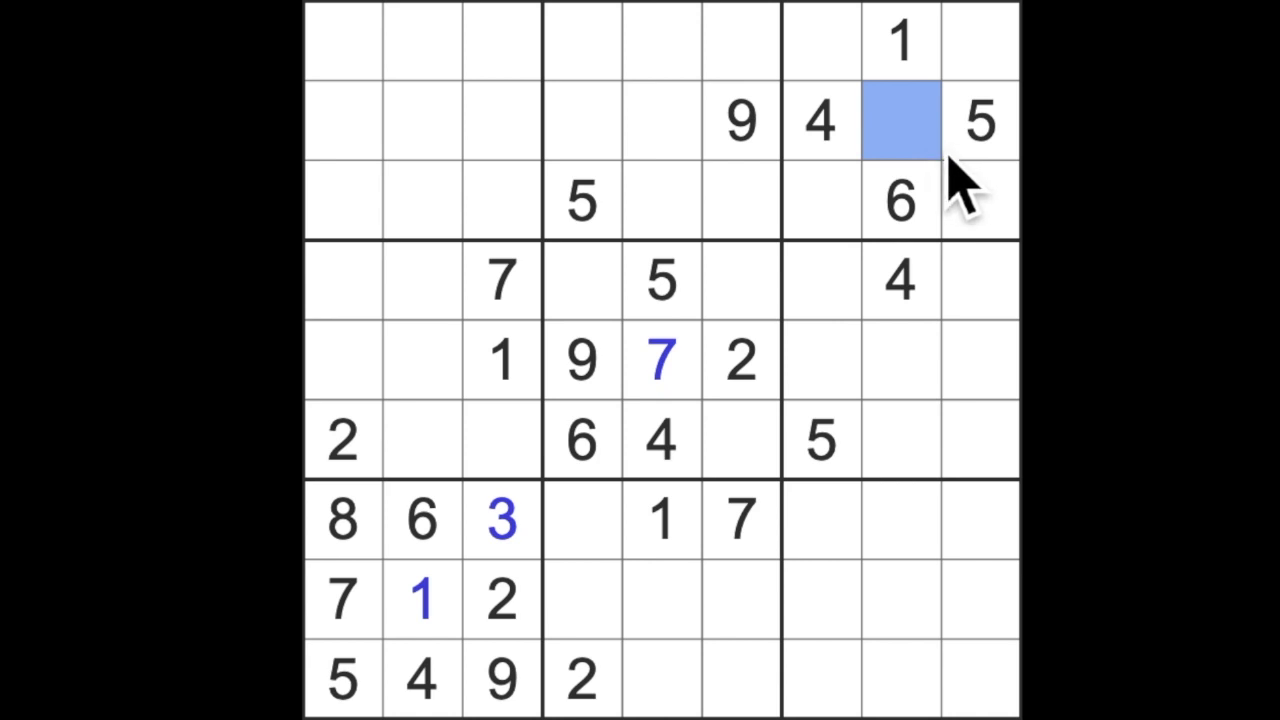
pyautogui.moveTo(1000, 290)
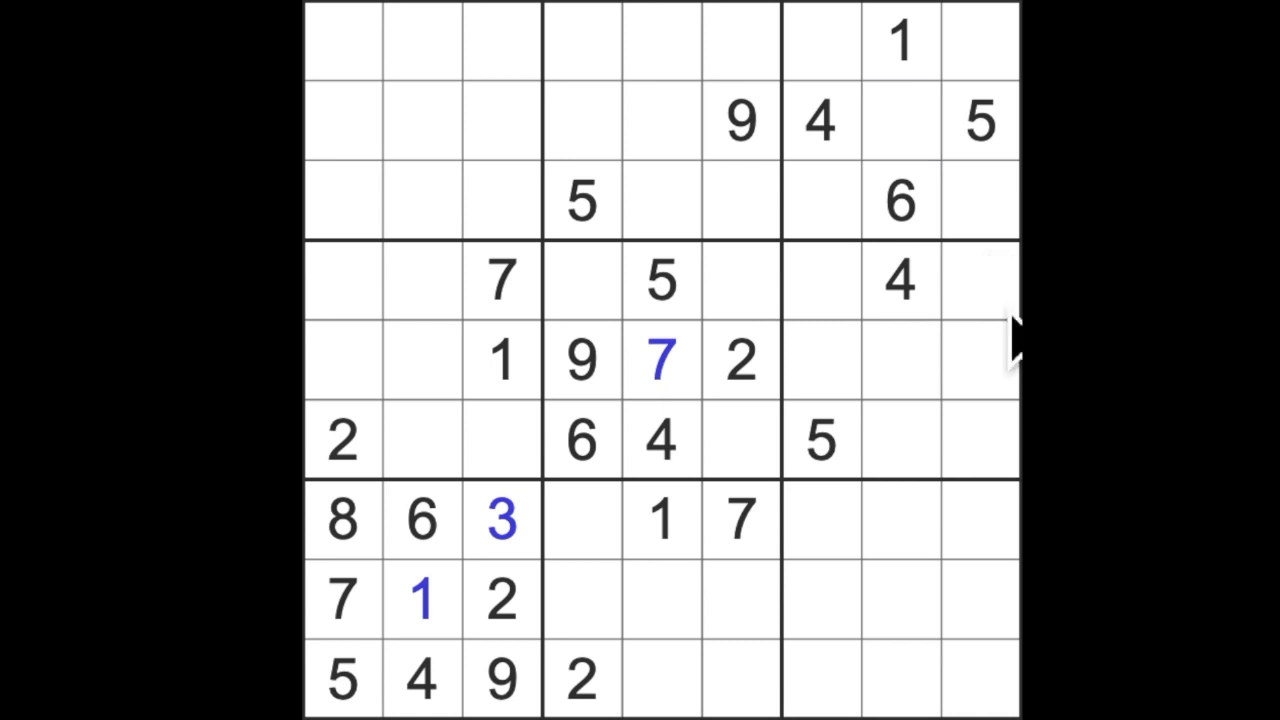
pyautogui.moveTo(1012, 345)
pyautogui.write('5')
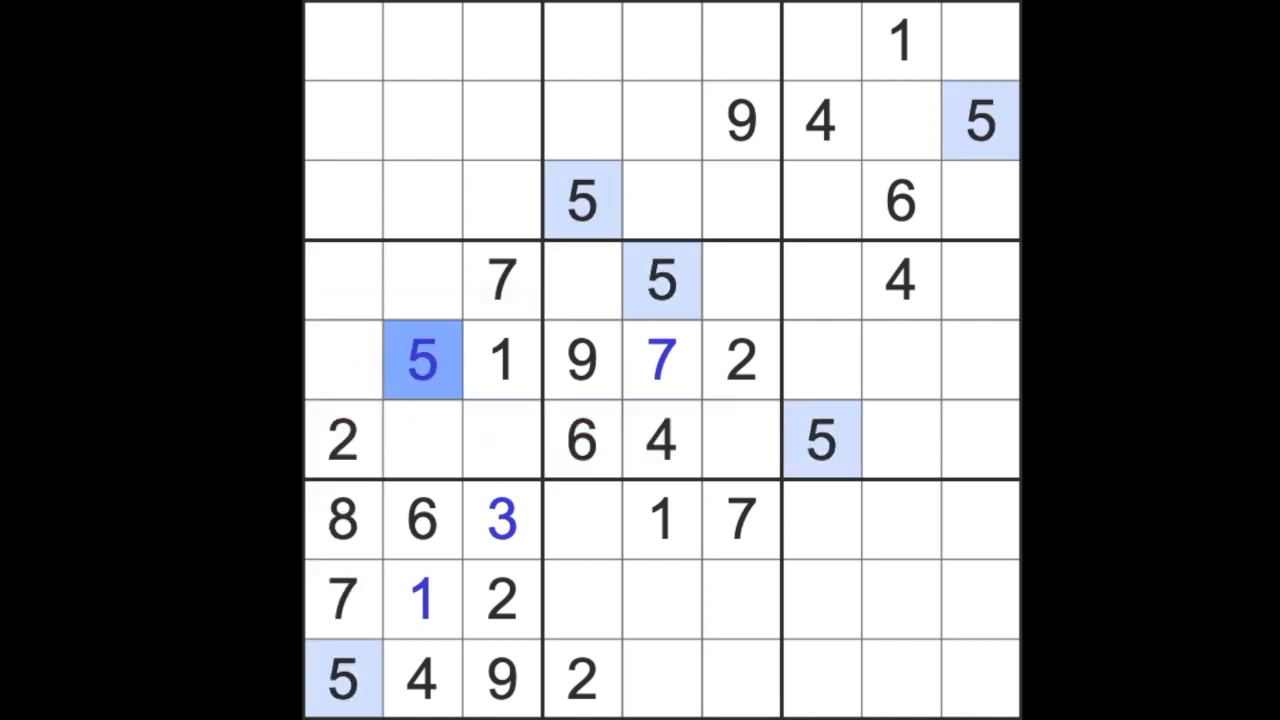
# - Enter 5s at row 1 column 3, row 8 column 6 and row 7 column 8
pyautogui.click(341, 40)
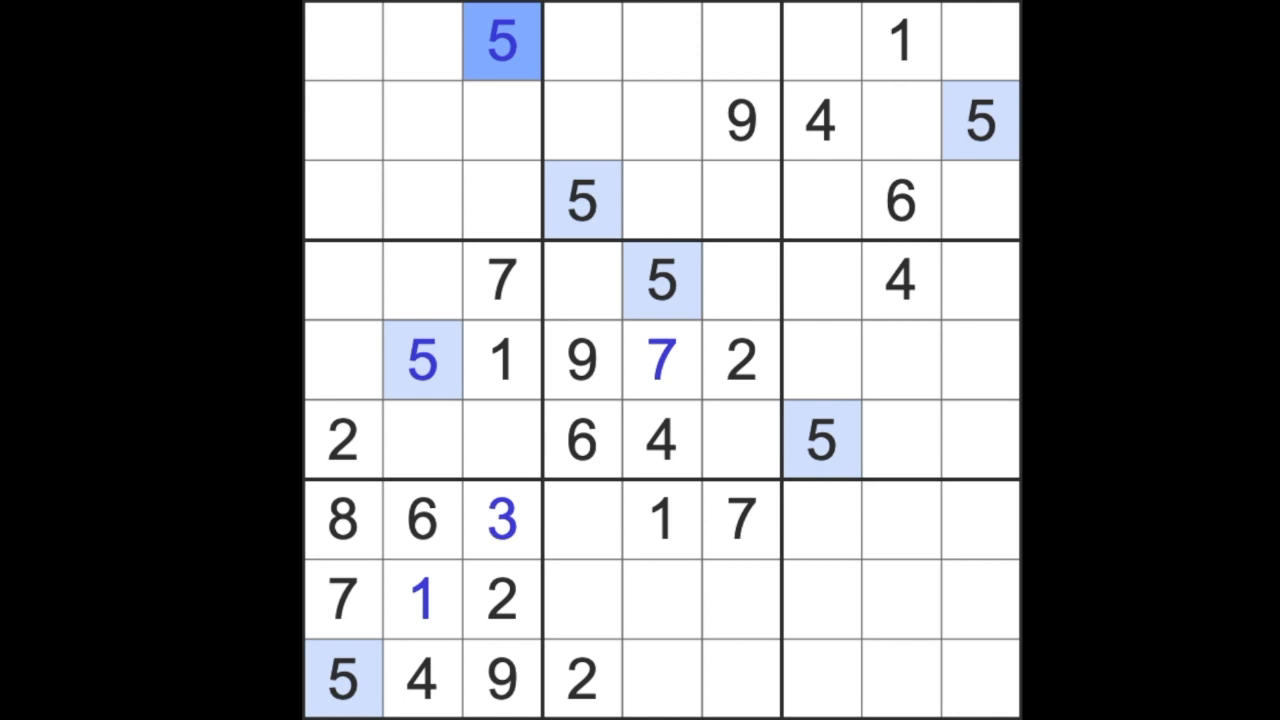
pyautogui.click(582, 360)
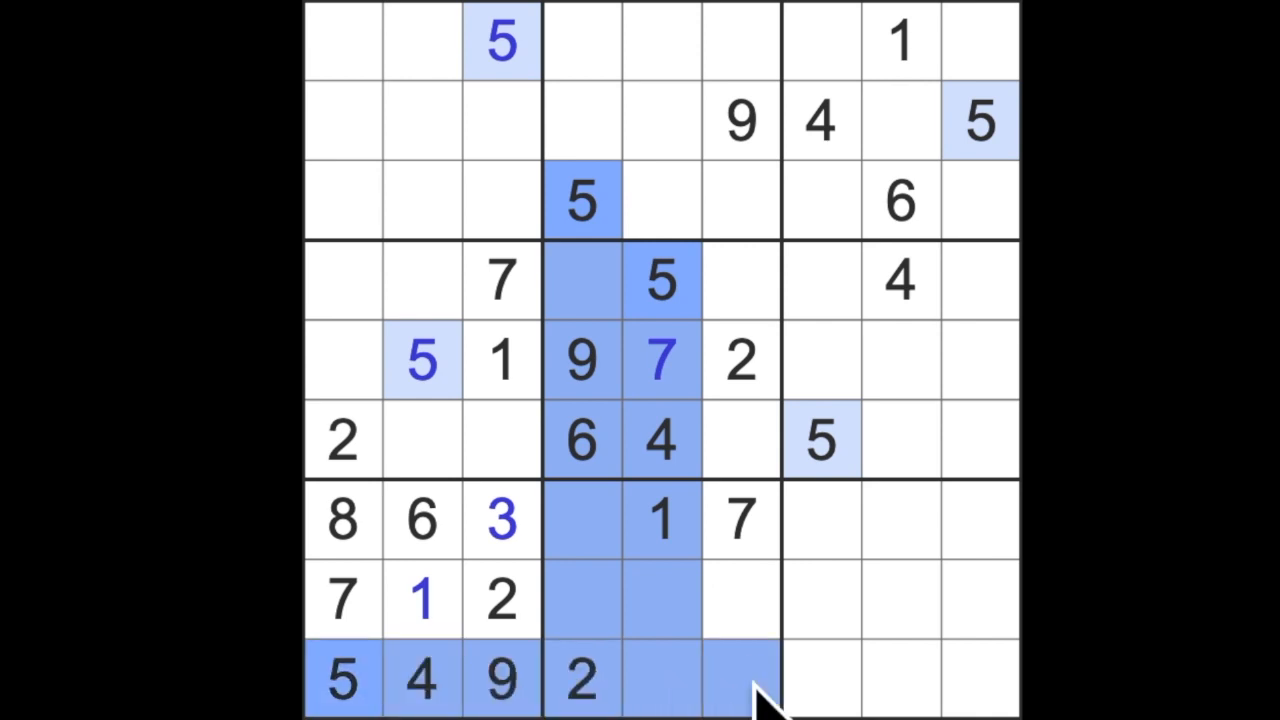
pyautogui.click(740, 599)
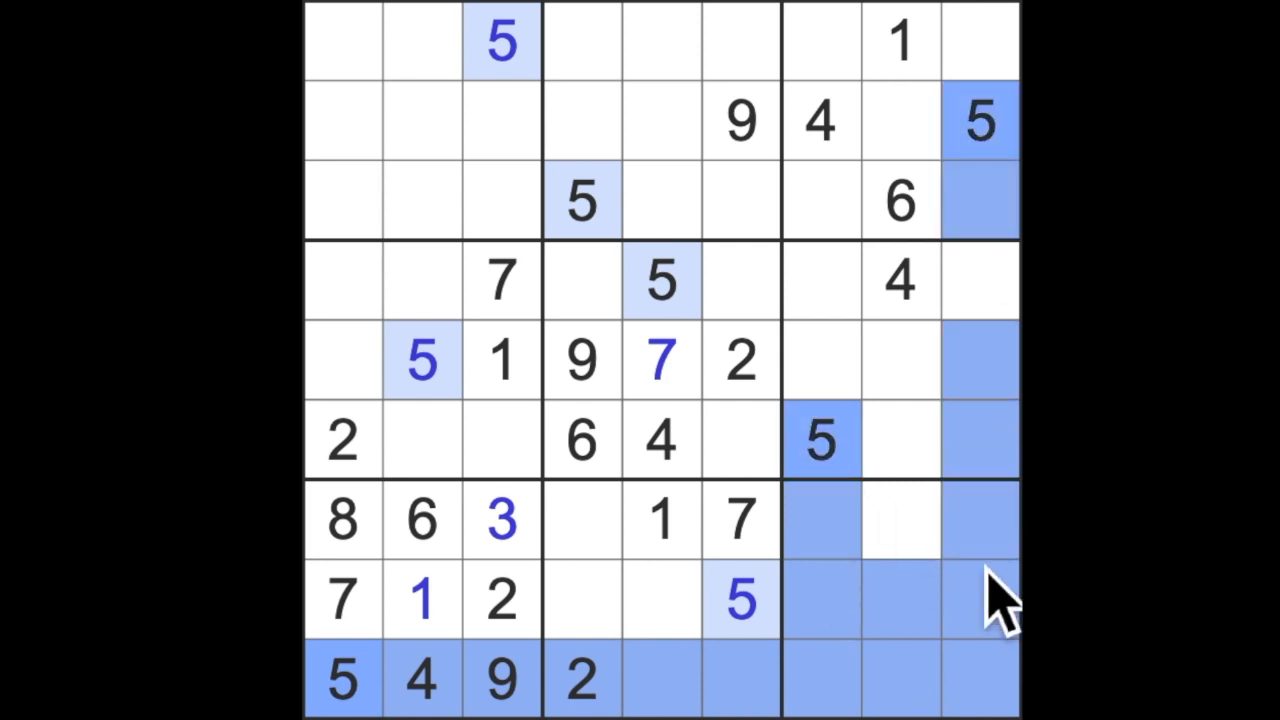
pyautogui.click(900, 520)
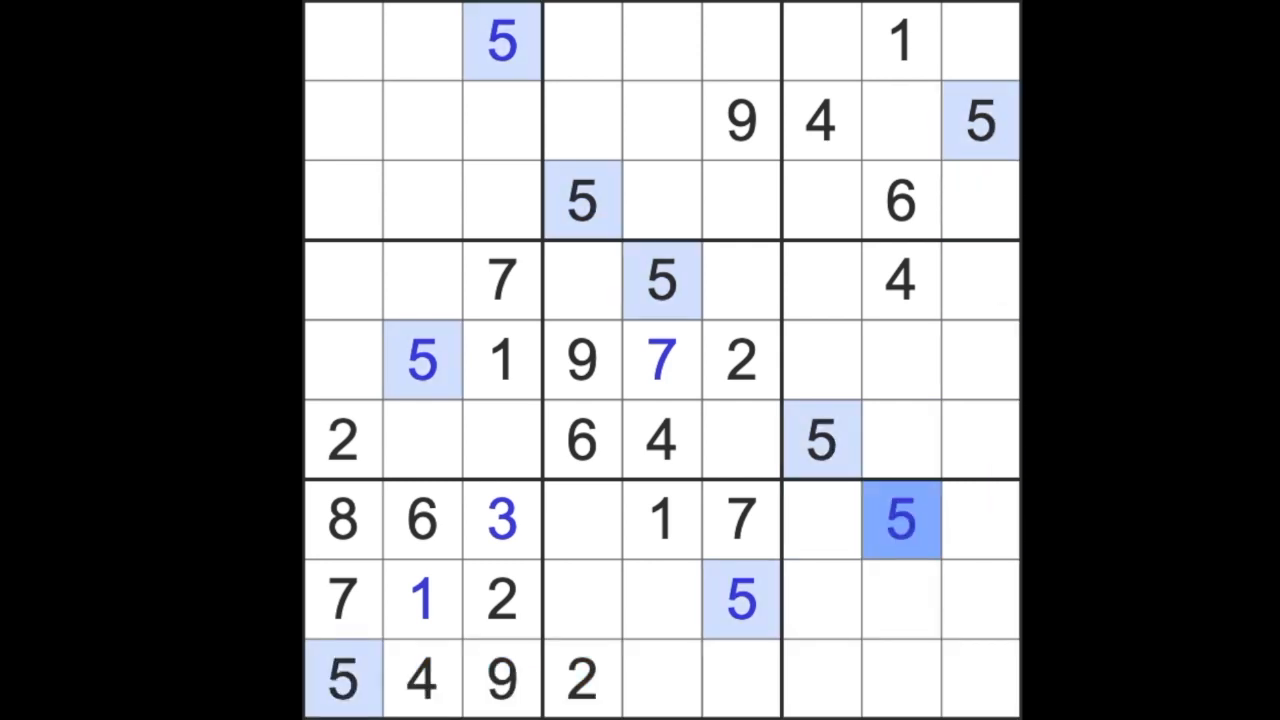
pyautogui.moveTo(460, 440)
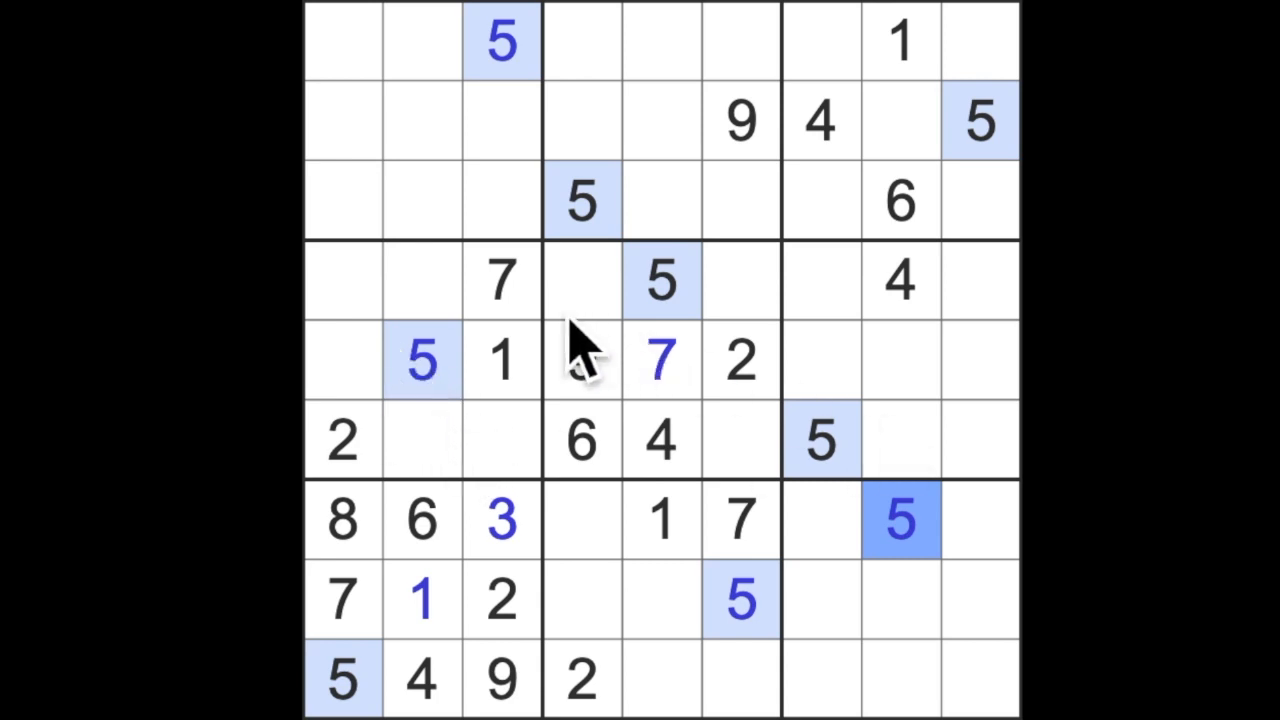
pyautogui.click(582, 360)
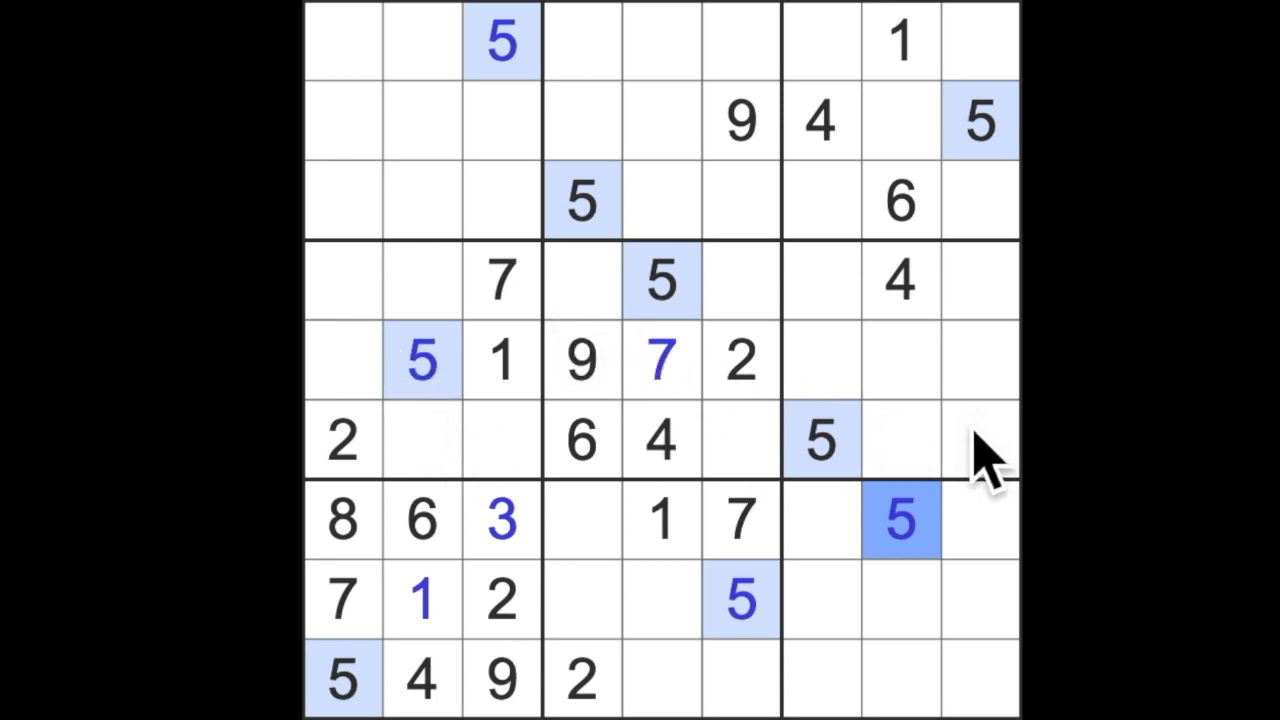
pyautogui.moveTo(535, 470)
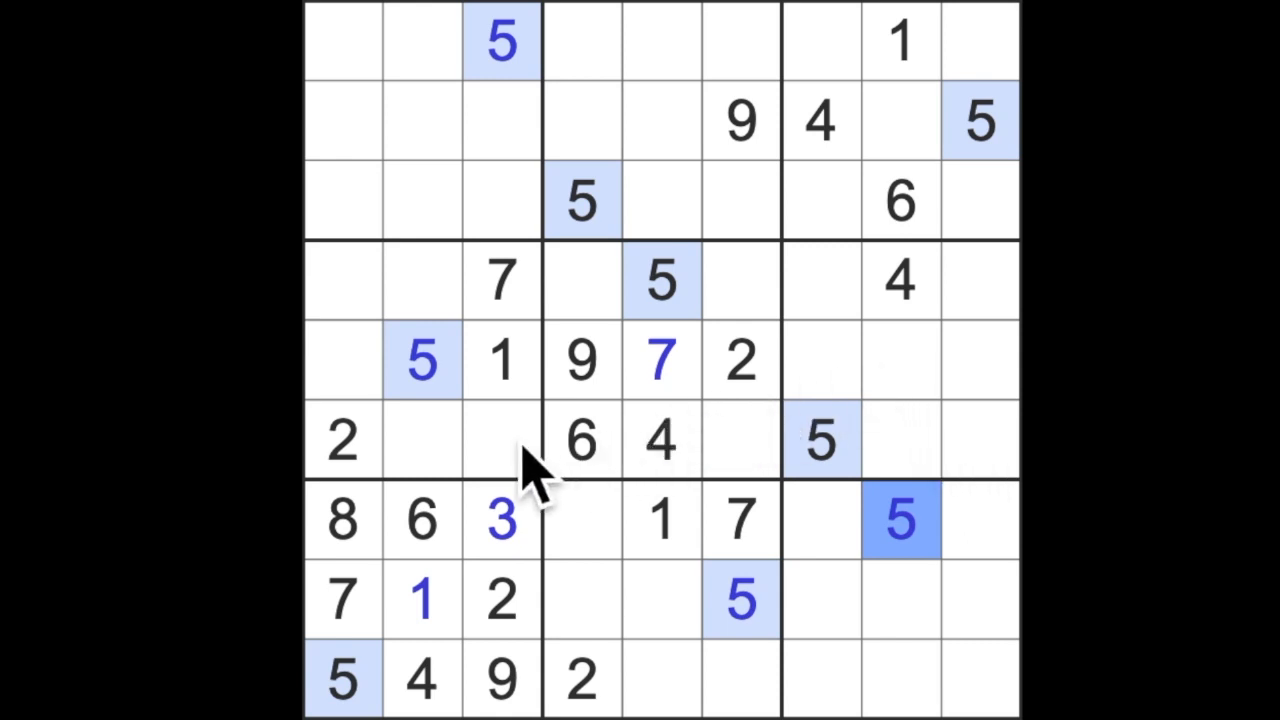
pyautogui.moveTo(680, 480)
pyautogui.write('4')
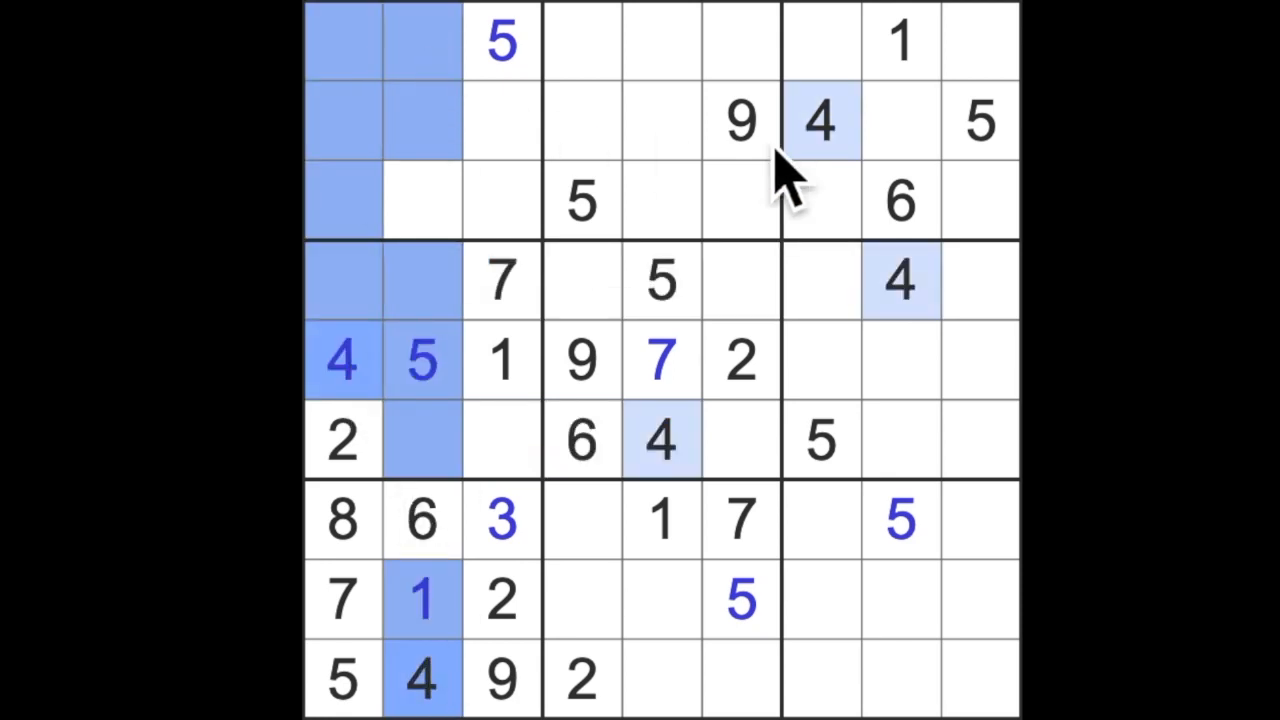
# - Place 4s in the empty cells of rows 5, 3 and 1
pyautogui.click(500, 200)
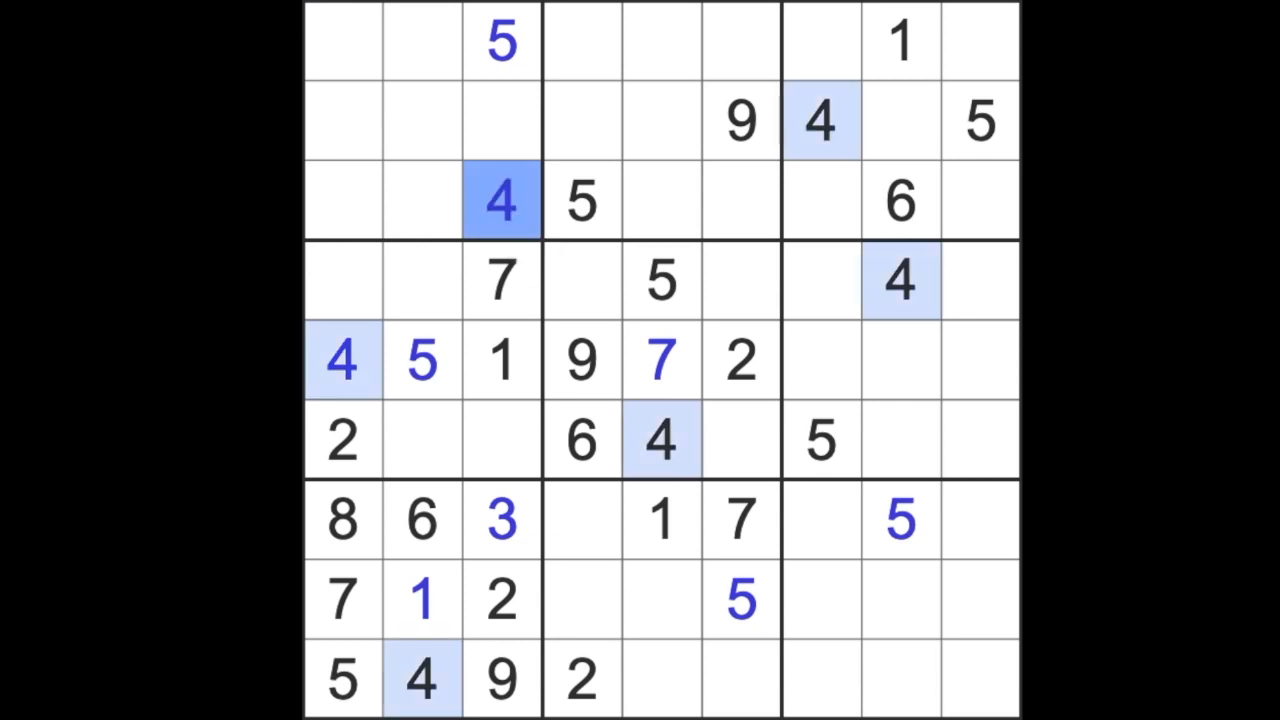
pyautogui.moveTo(625, 310)
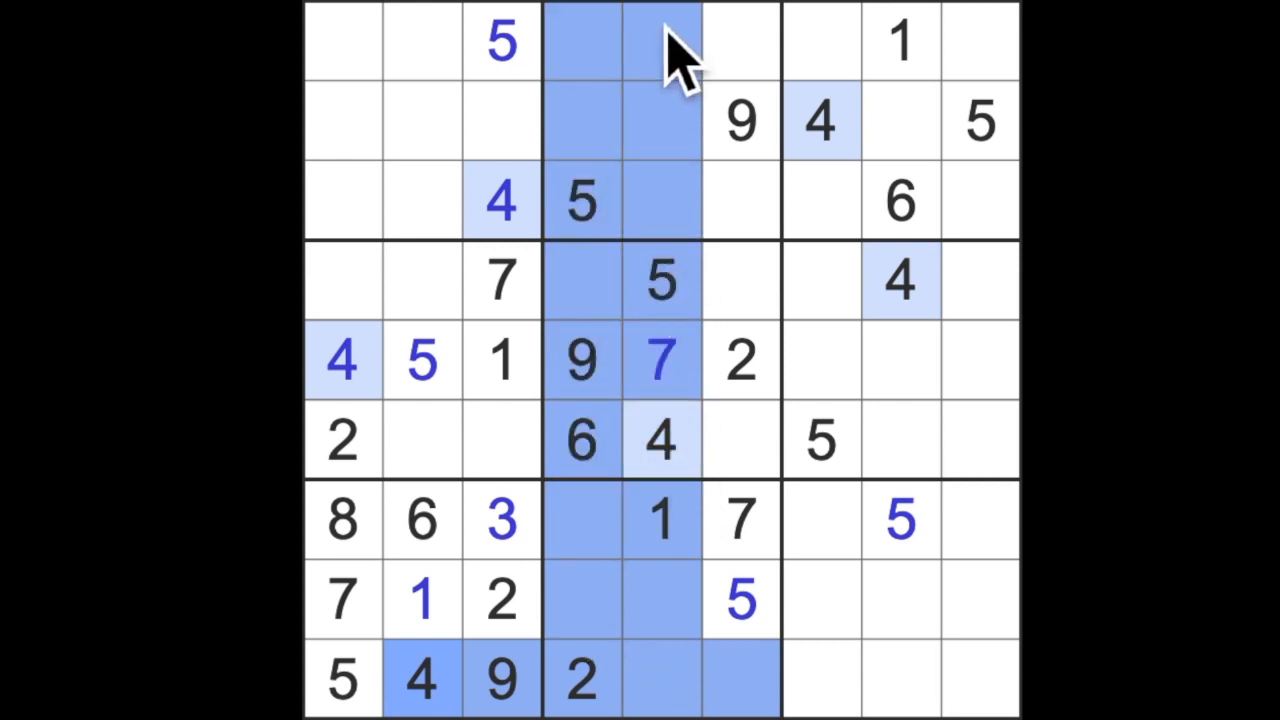
pyautogui.click(740, 42)
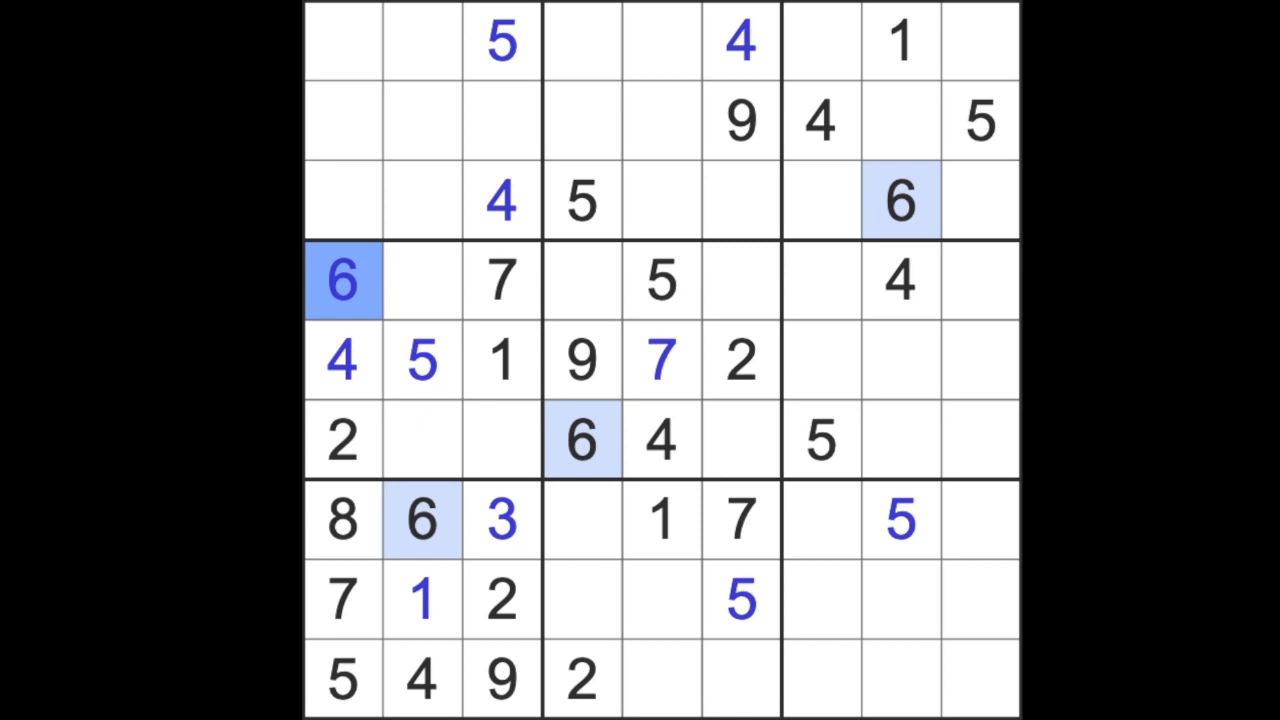
pyautogui.click(342, 41)
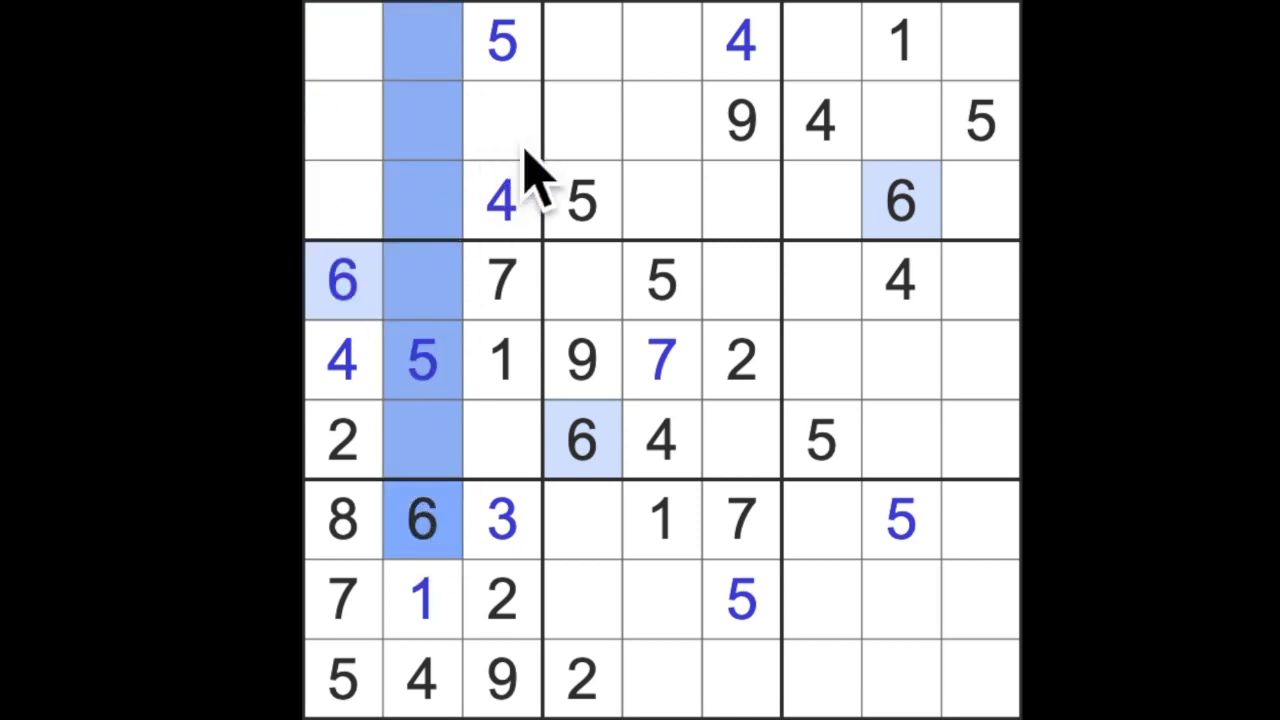
# - Place 6s in the empty cells of rows 4, 2, 1 and 9
pyautogui.click(502, 120)
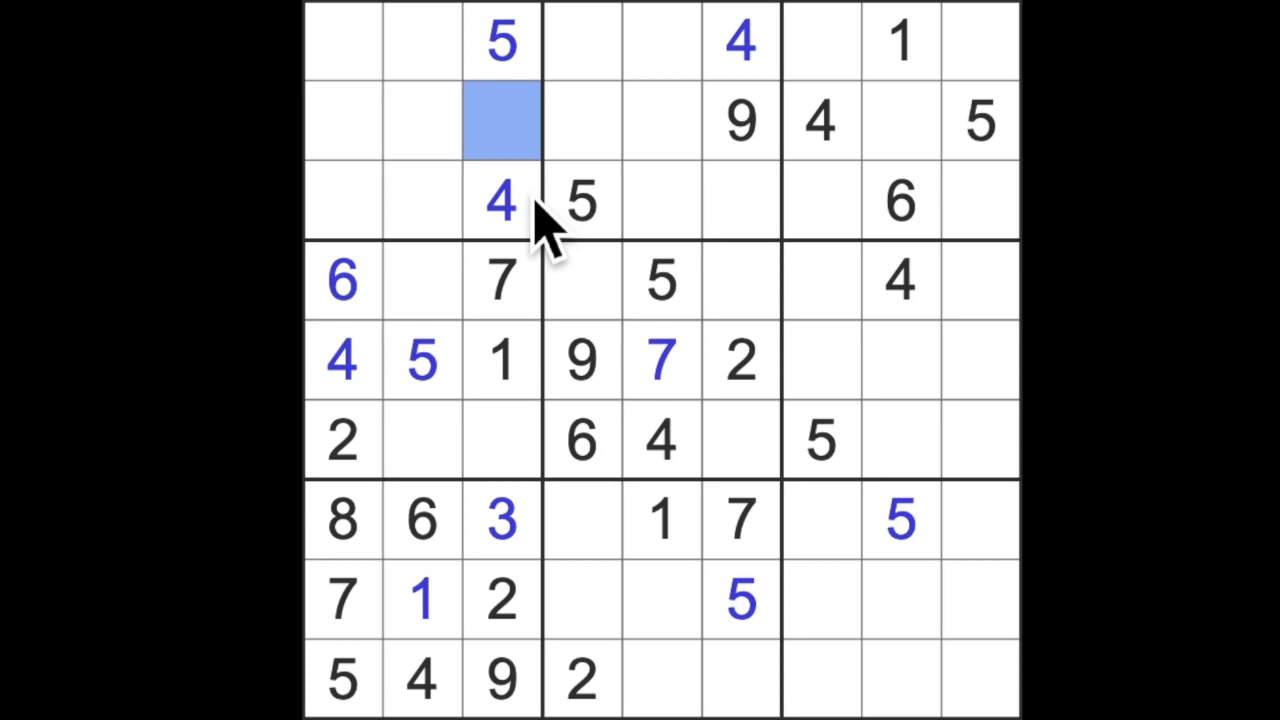
pyautogui.write('6')
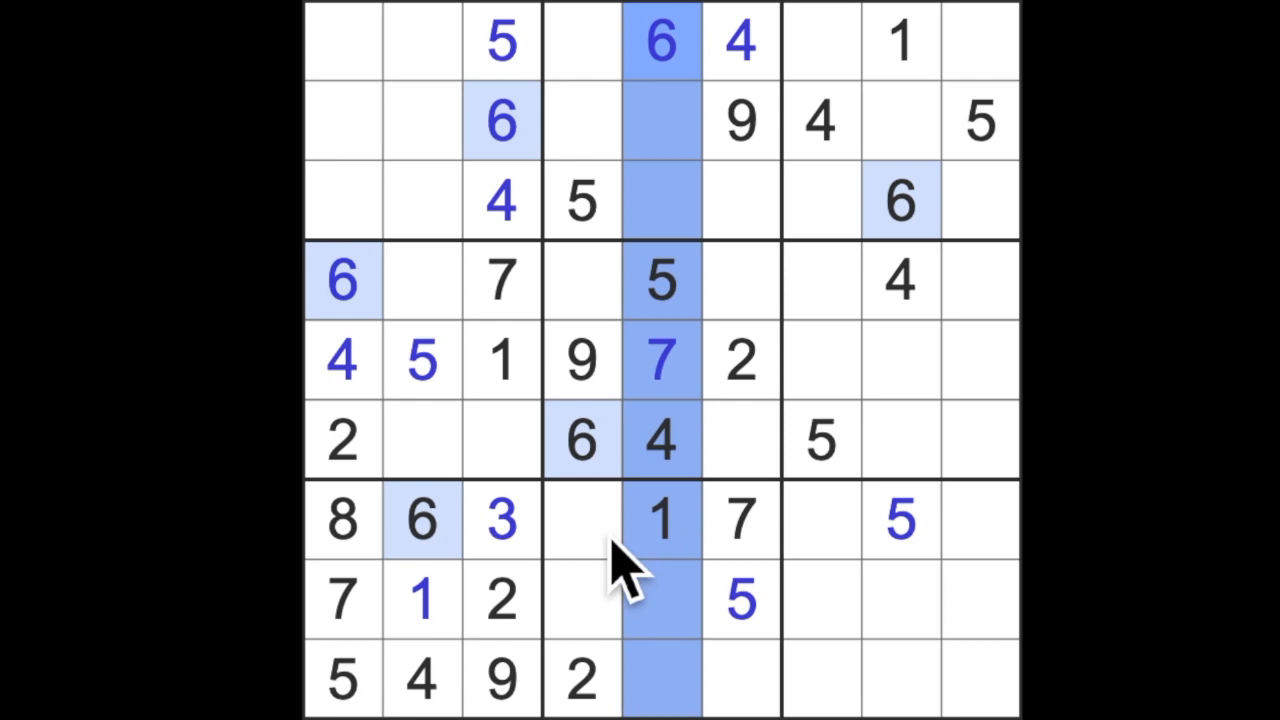
pyautogui.click(740, 680)
pyautogui.write('6')
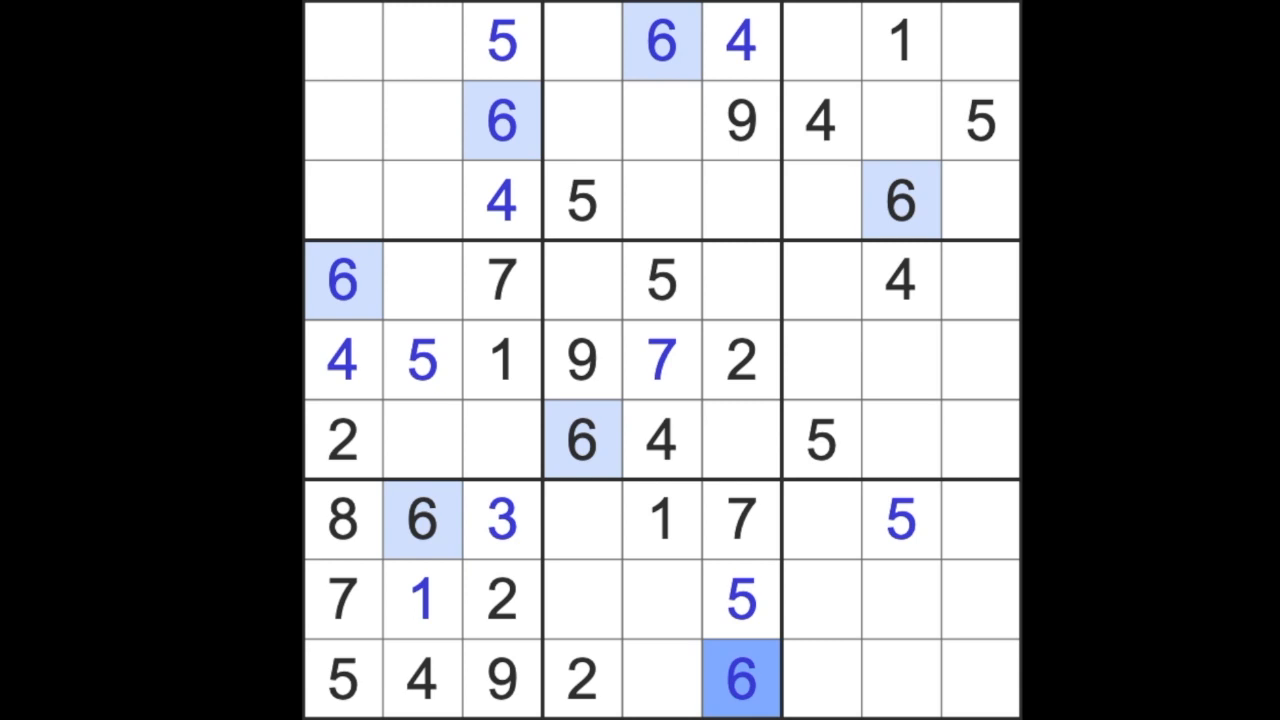
pyautogui.click(502, 441)
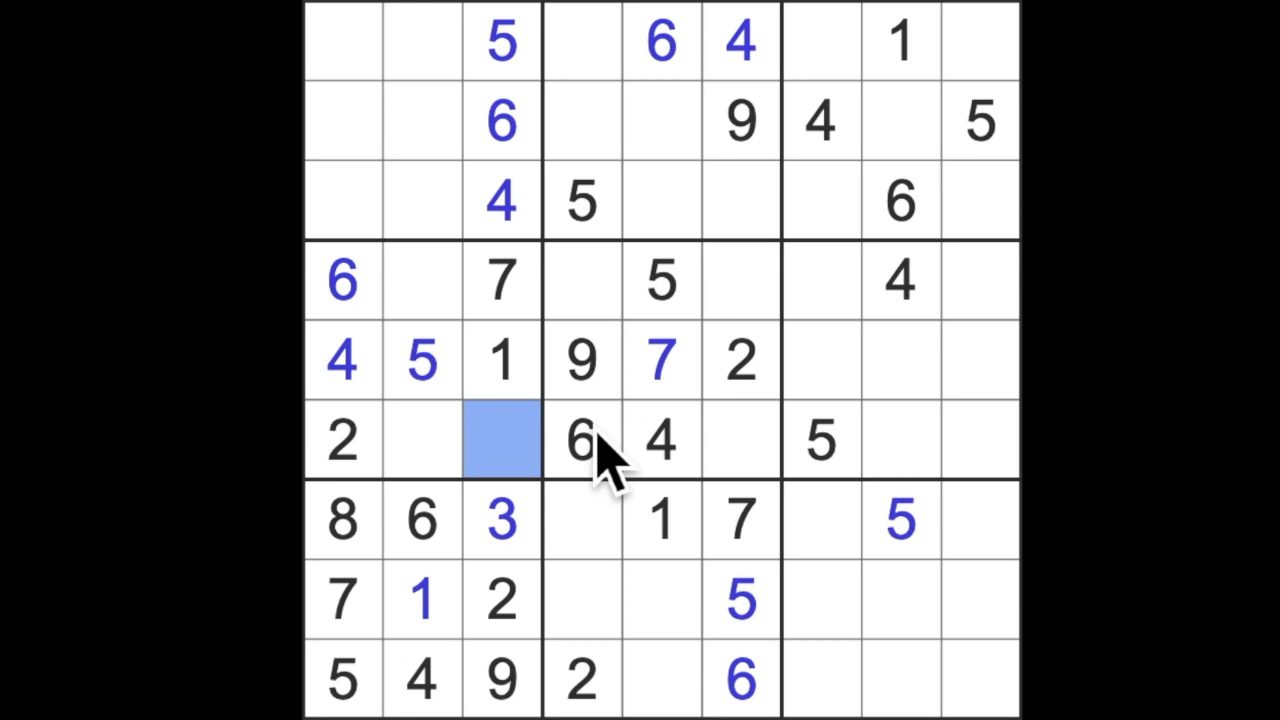
pyautogui.moveTo(600, 470)
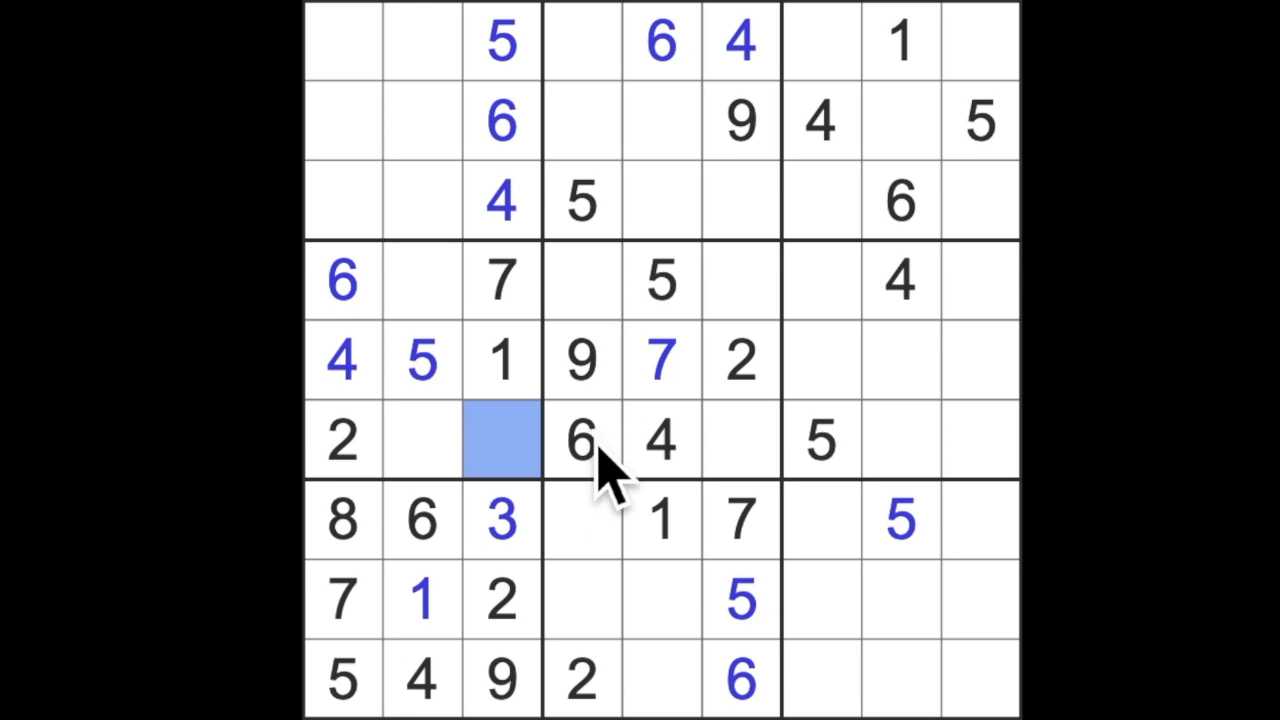
# - Enter an 8 in row 6, column 3, then select row 8, column 5
pyautogui.write('8')
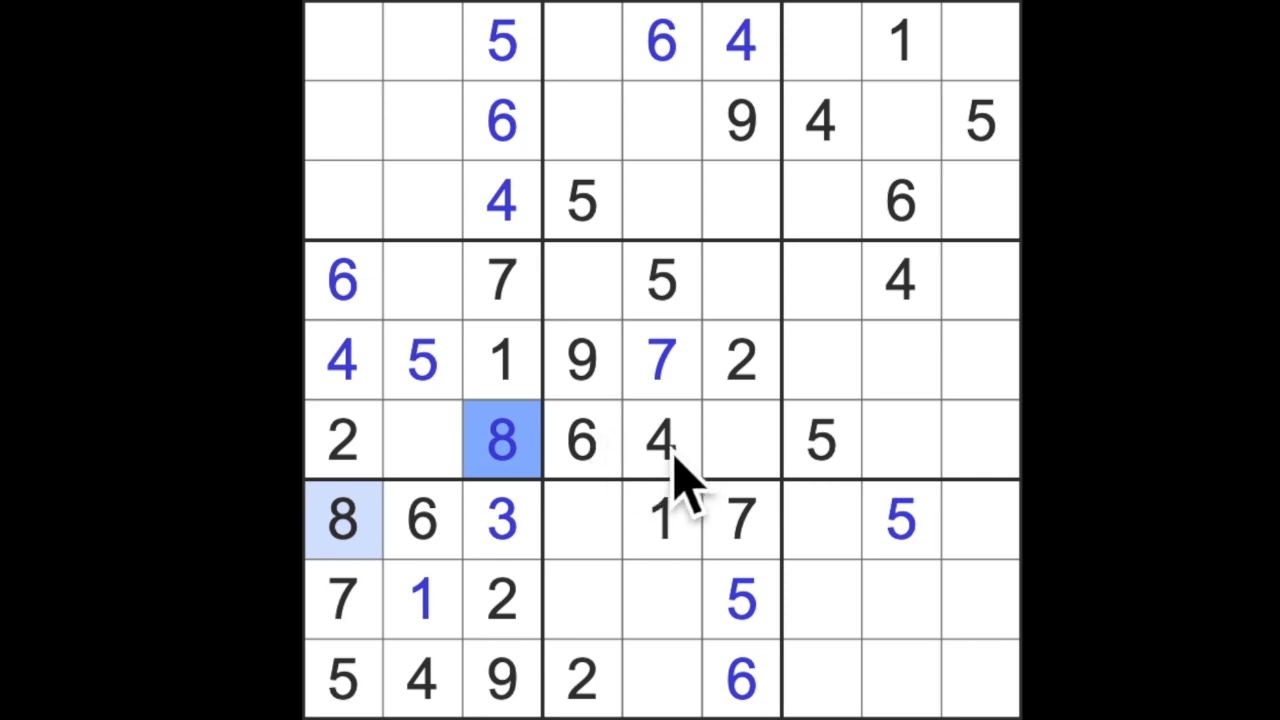
pyautogui.moveTo(682, 525)
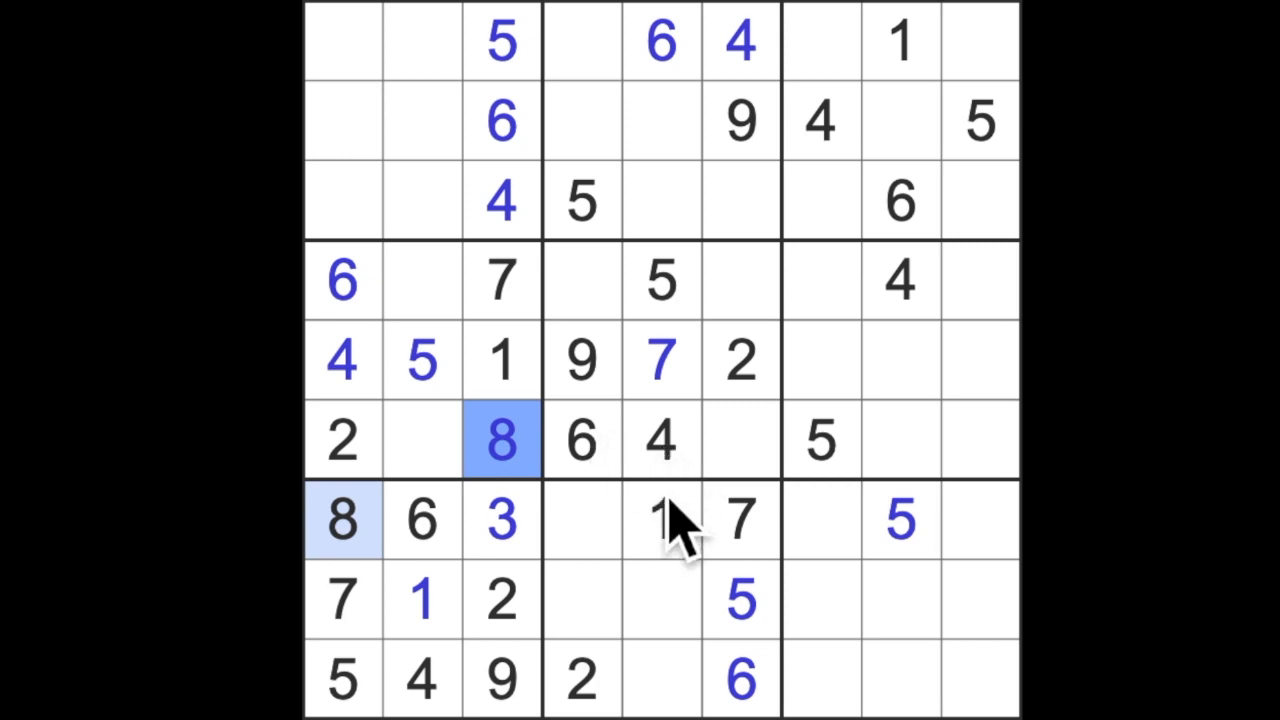
pyautogui.moveTo(425, 310)
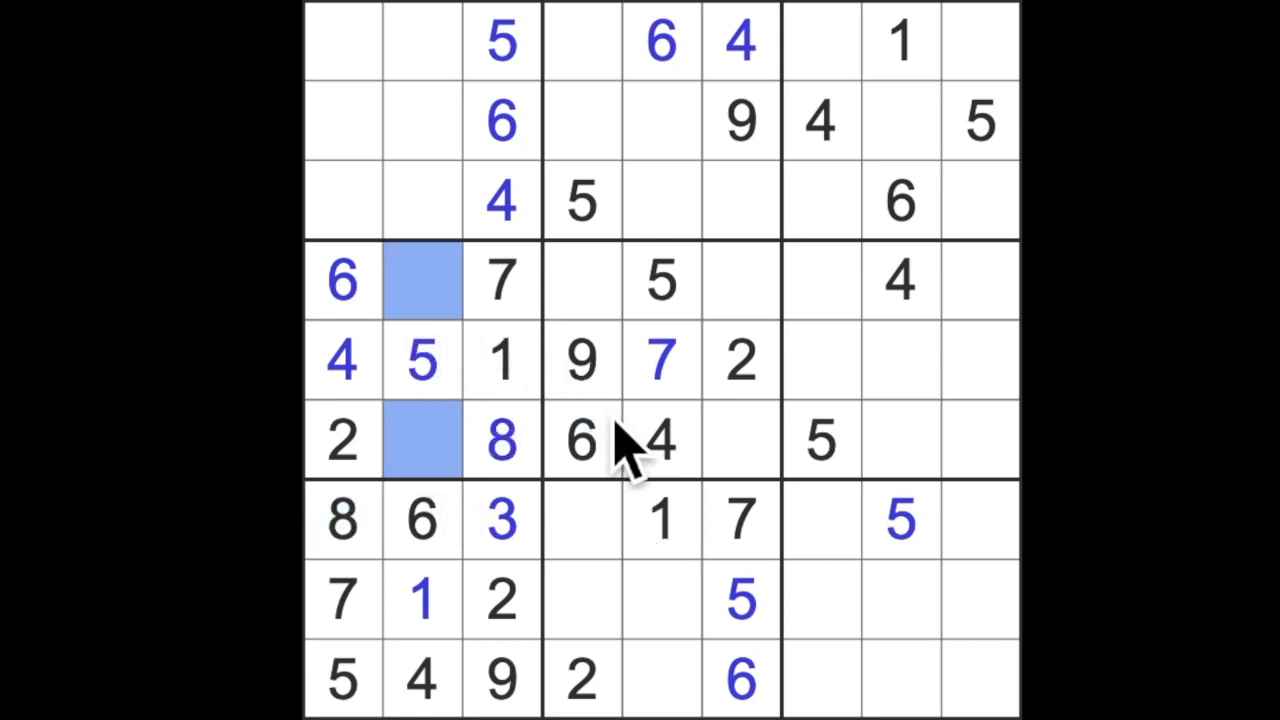
pyautogui.moveTo(460, 420)
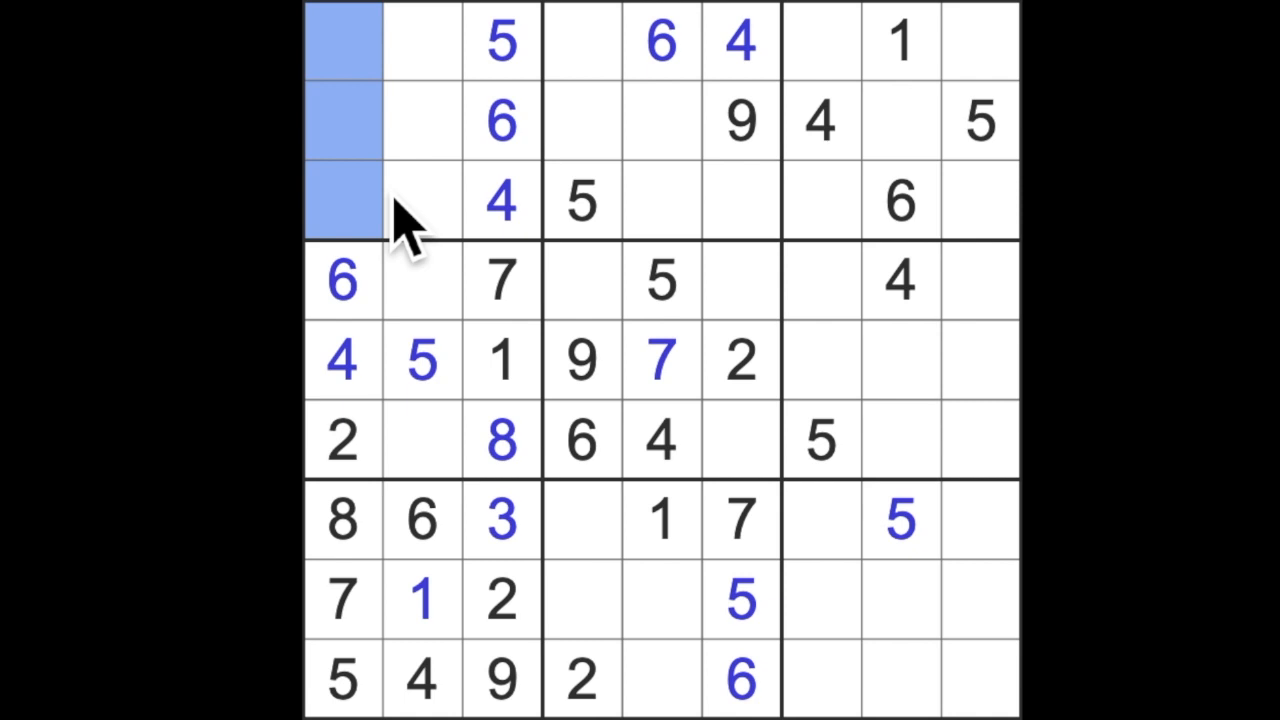
pyautogui.moveTo(455, 265)
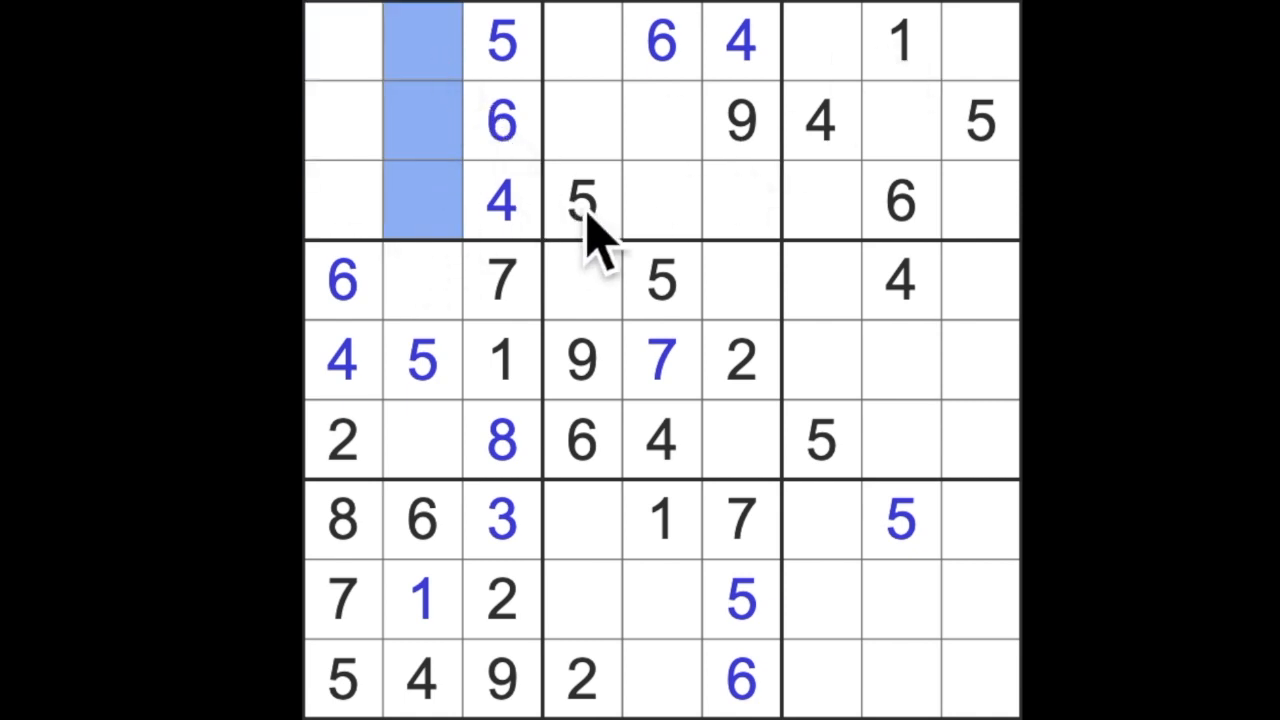
pyautogui.moveTo(660, 250)
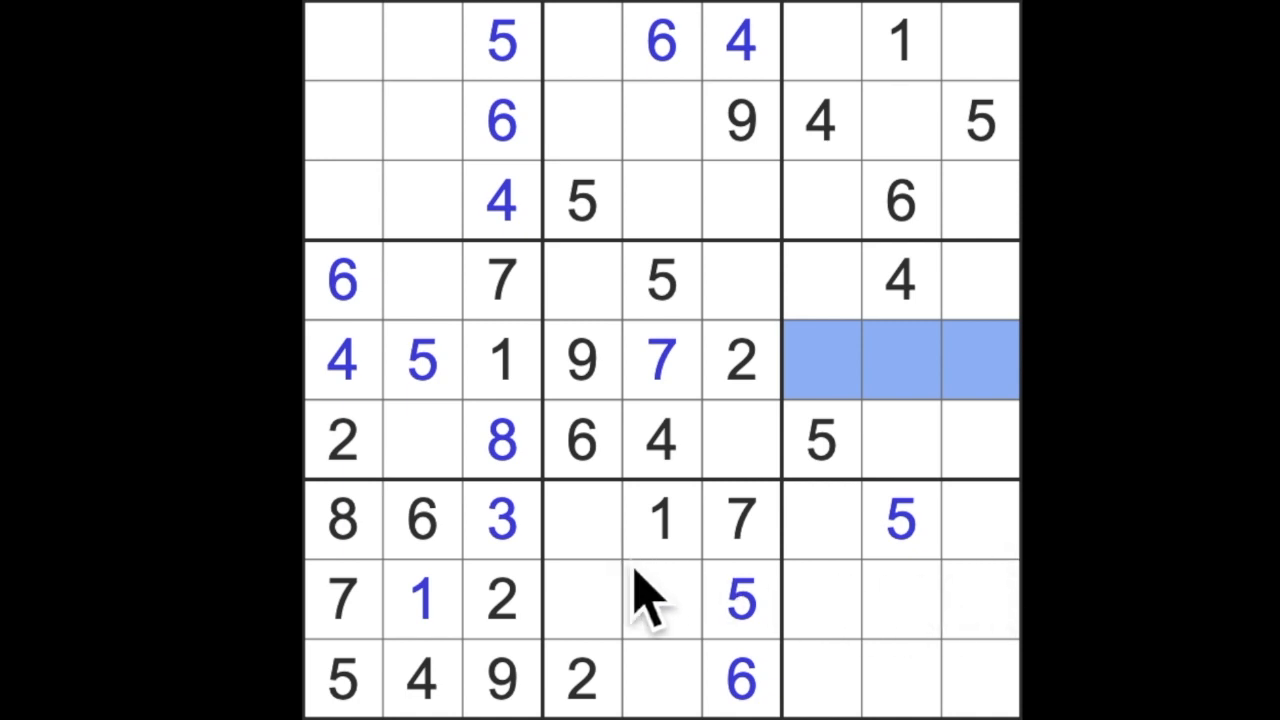
pyautogui.moveTo(660, 680)
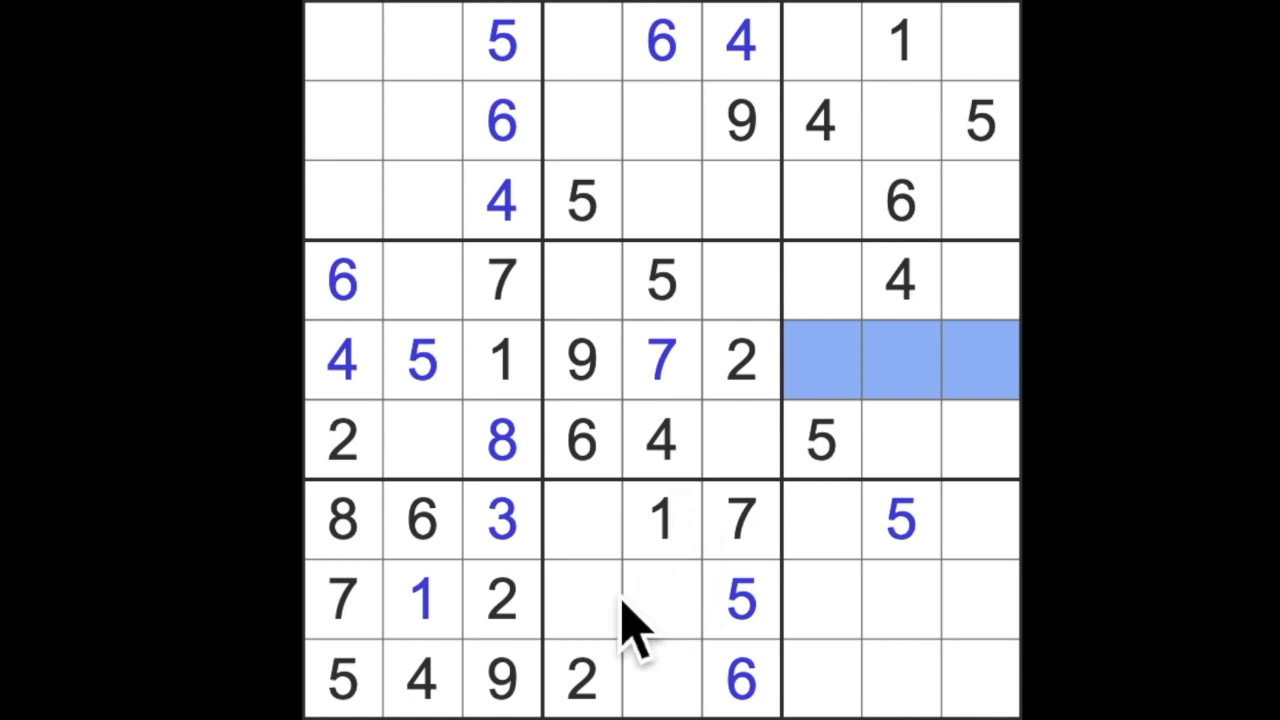
pyautogui.moveTo(680, 685)
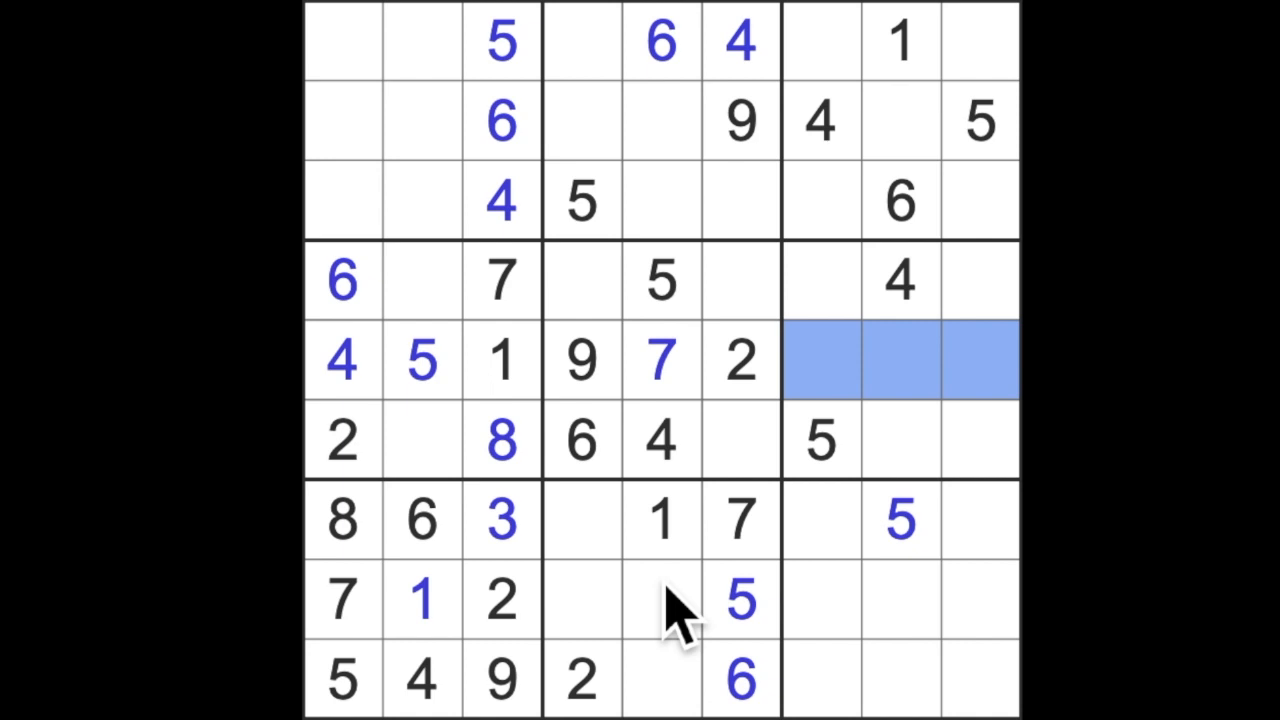
pyautogui.click(500, 680)
pyautogui.write('9')
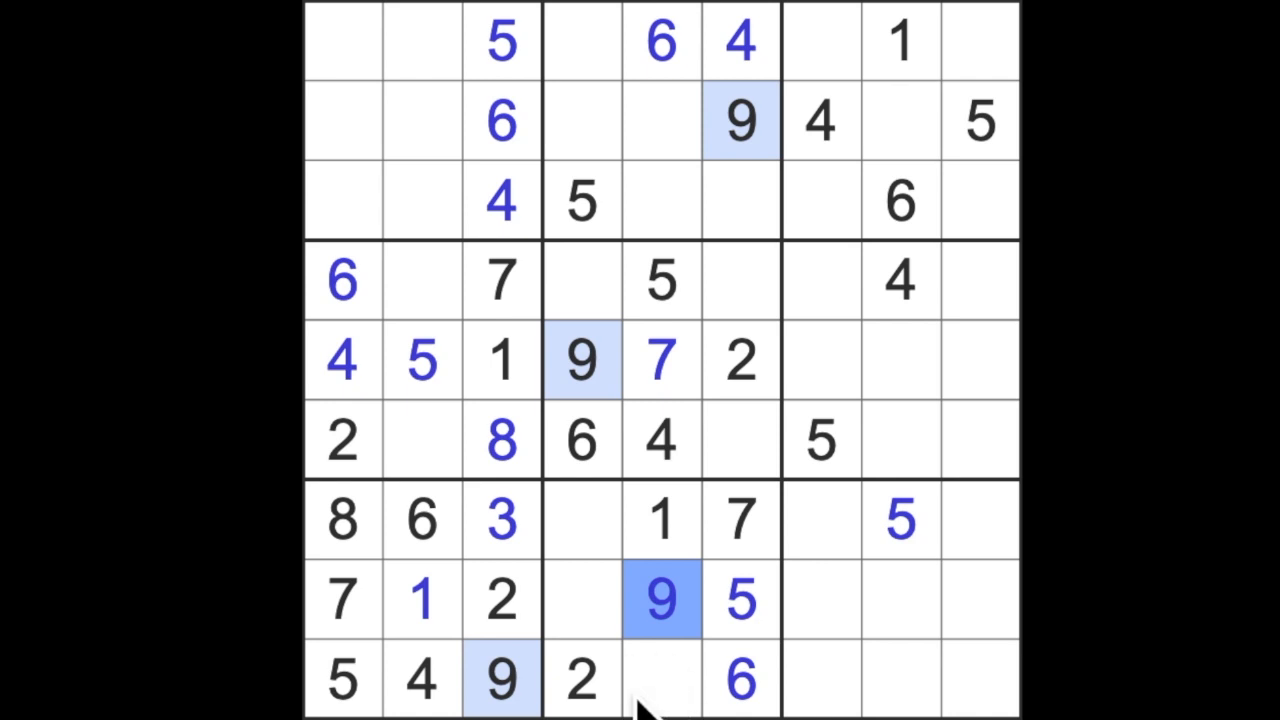
pyautogui.moveTo(625, 670)
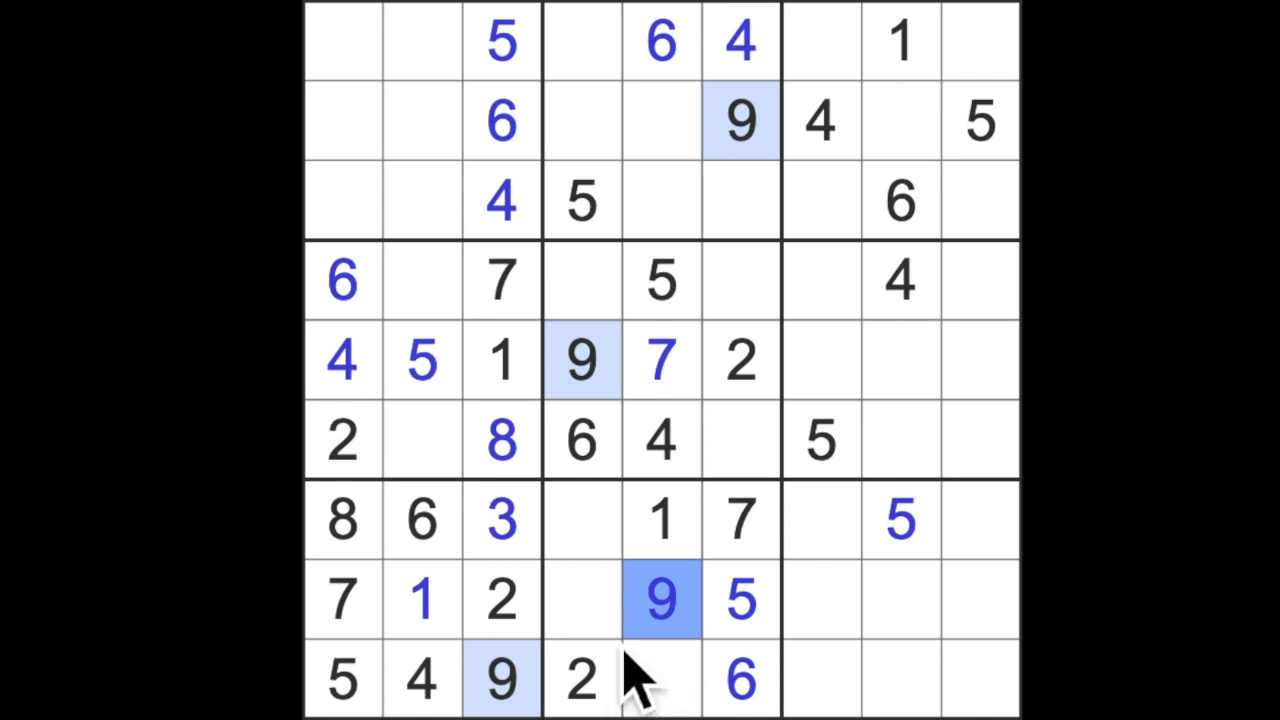
pyautogui.moveTo(690, 690)
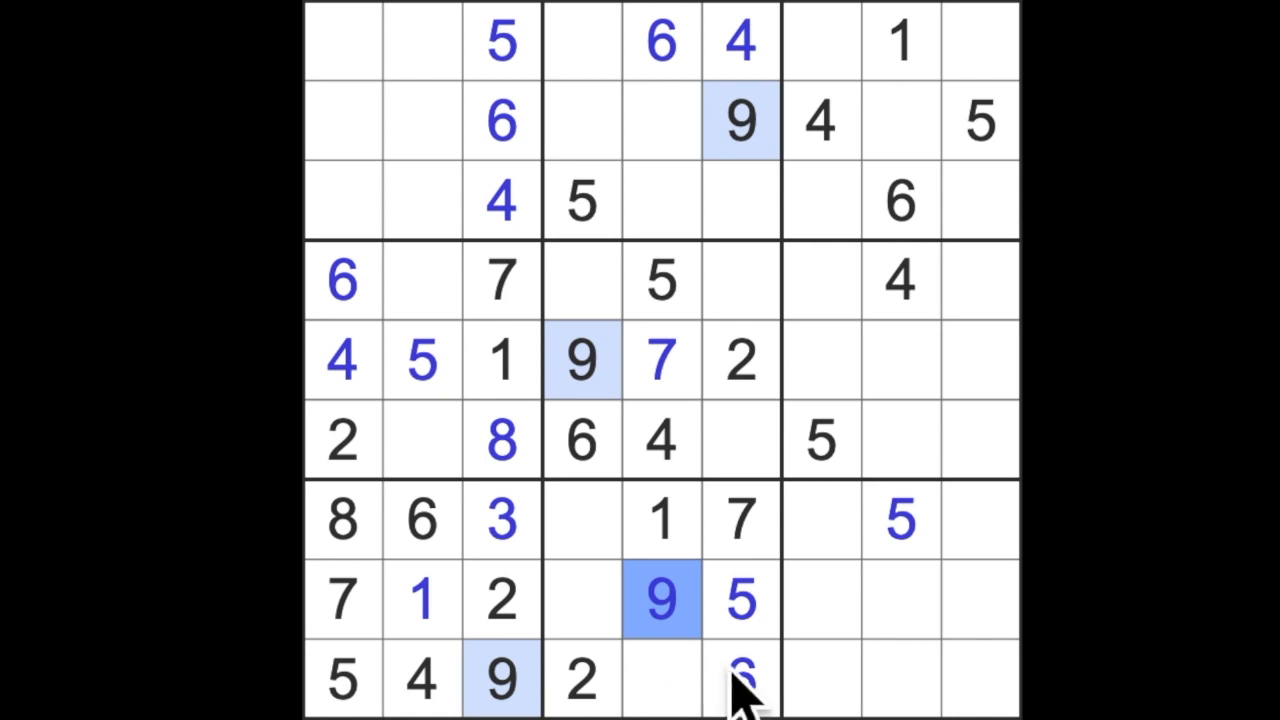
# - Enter 9s in rows 4, 6 and 8, a 3 in row 6, and 1s in rows 2, 3 and 6
pyautogui.click(740, 680)
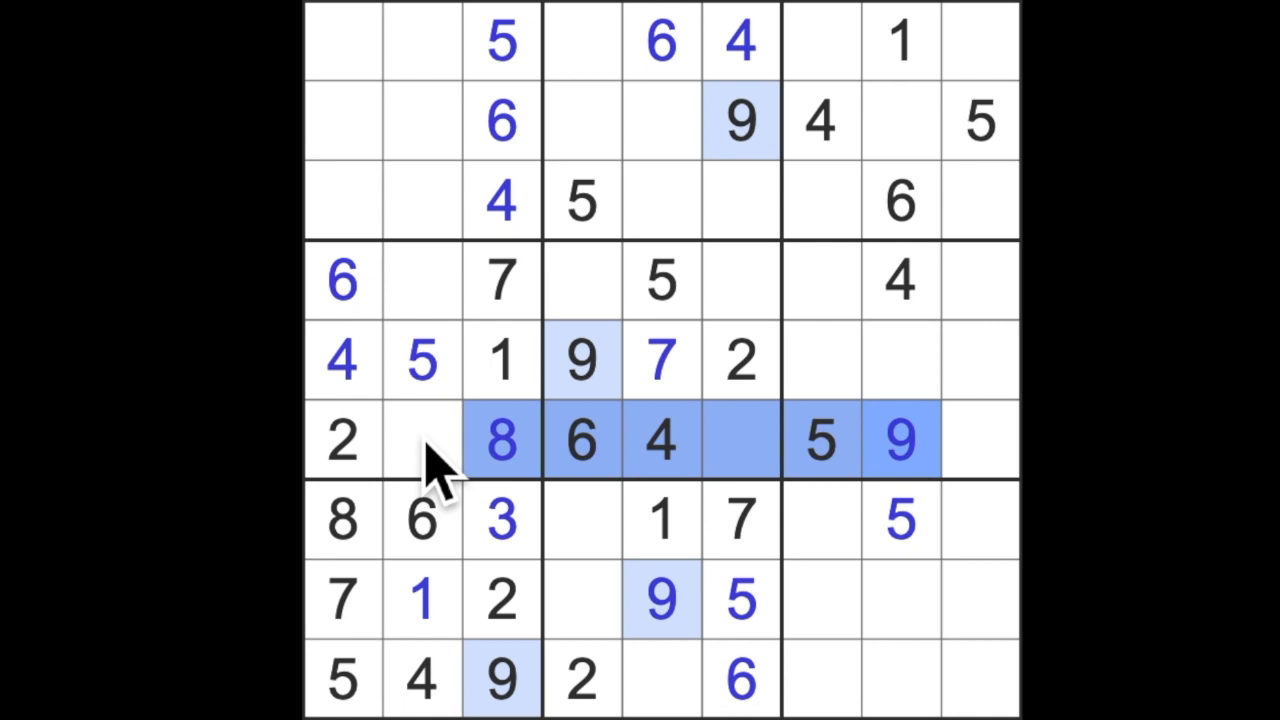
pyautogui.click(420, 280)
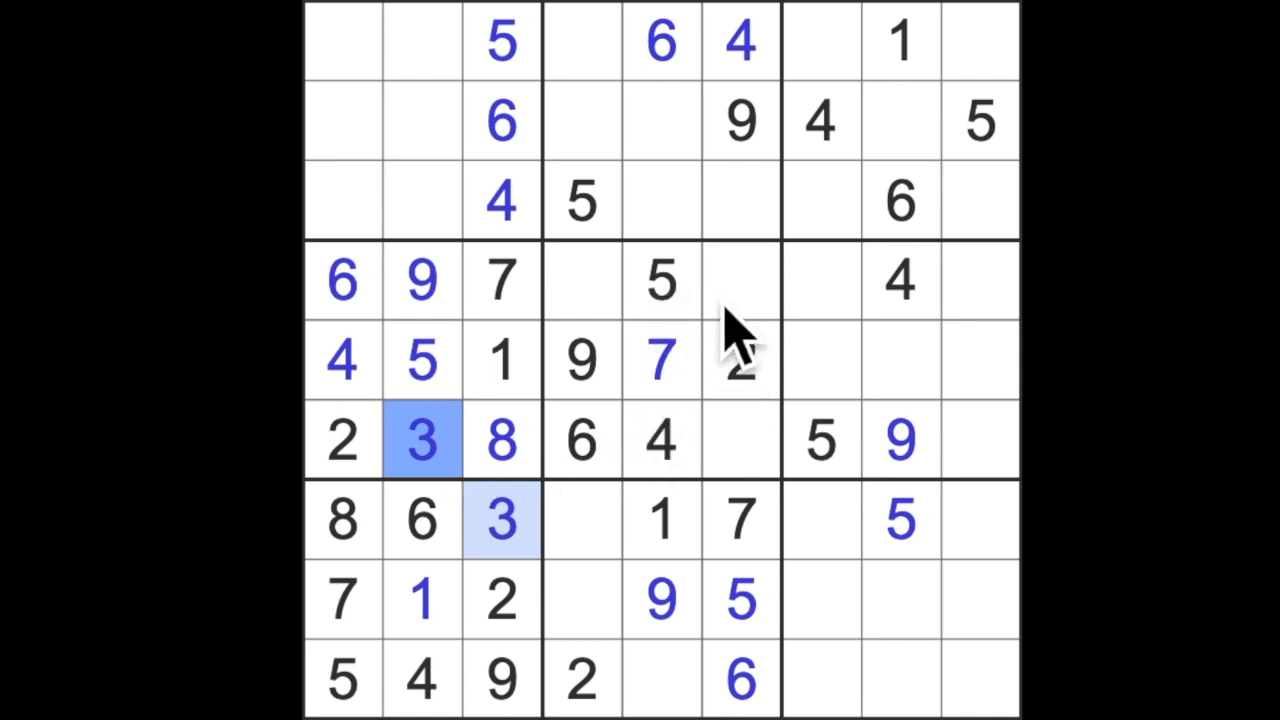
pyautogui.moveTo(755, 460)
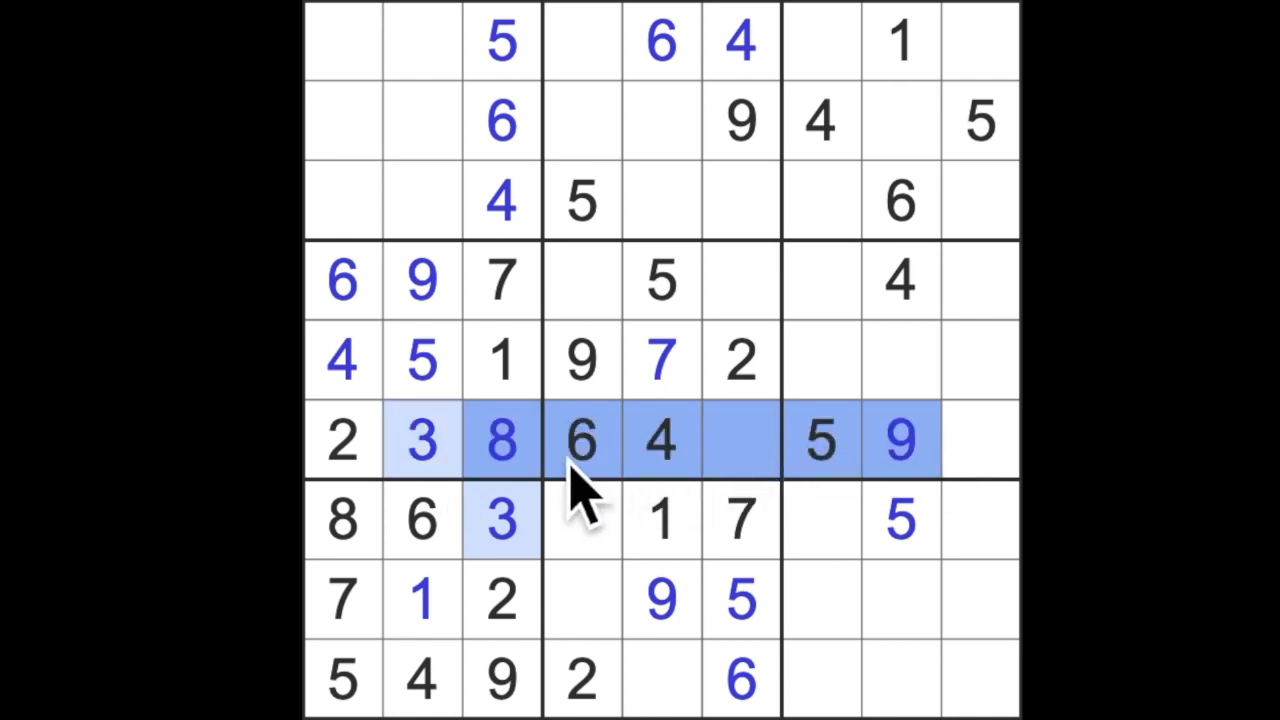
pyautogui.click(580, 280)
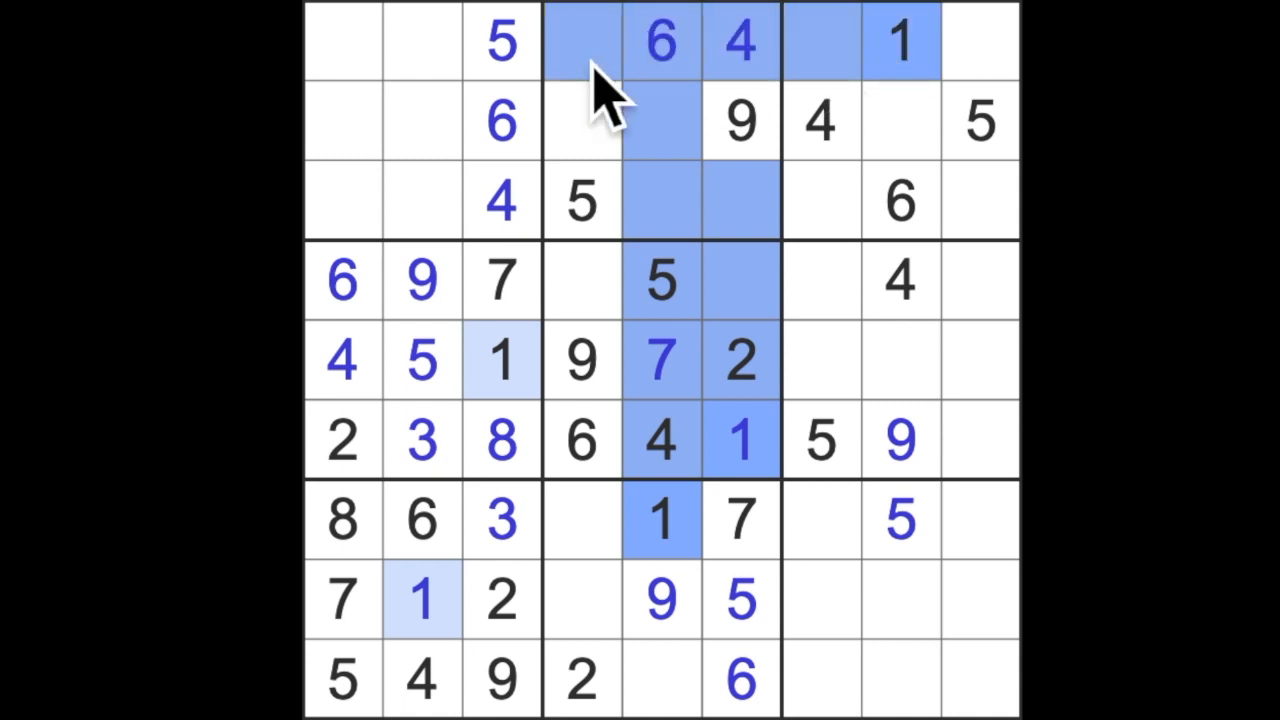
pyautogui.click(580, 120)
pyautogui.write('1')
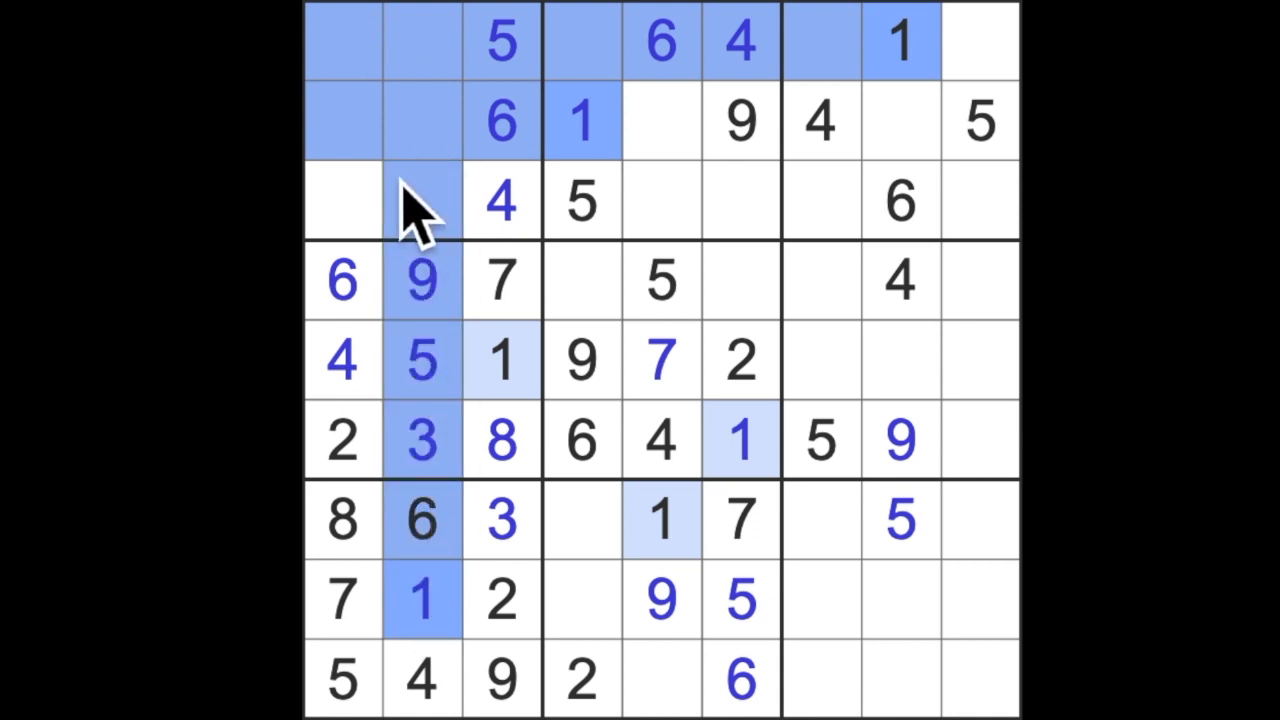
pyautogui.click(342, 200)
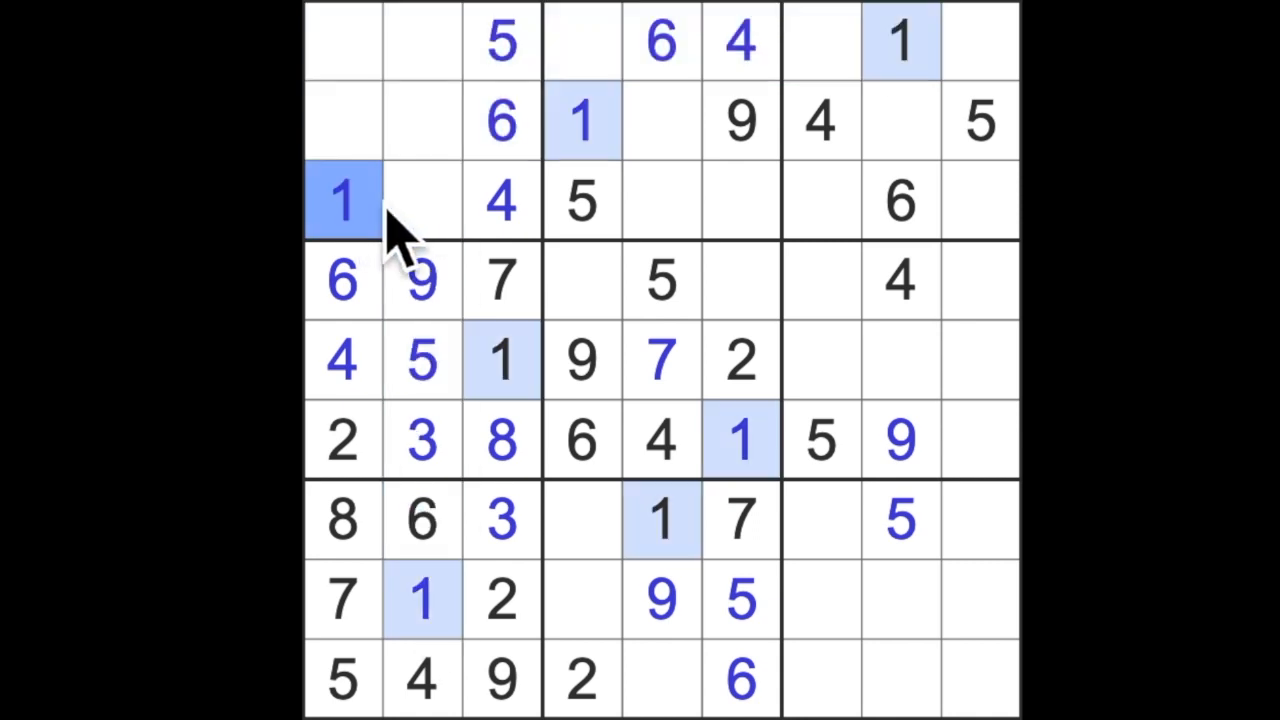
pyautogui.moveTo(440, 270)
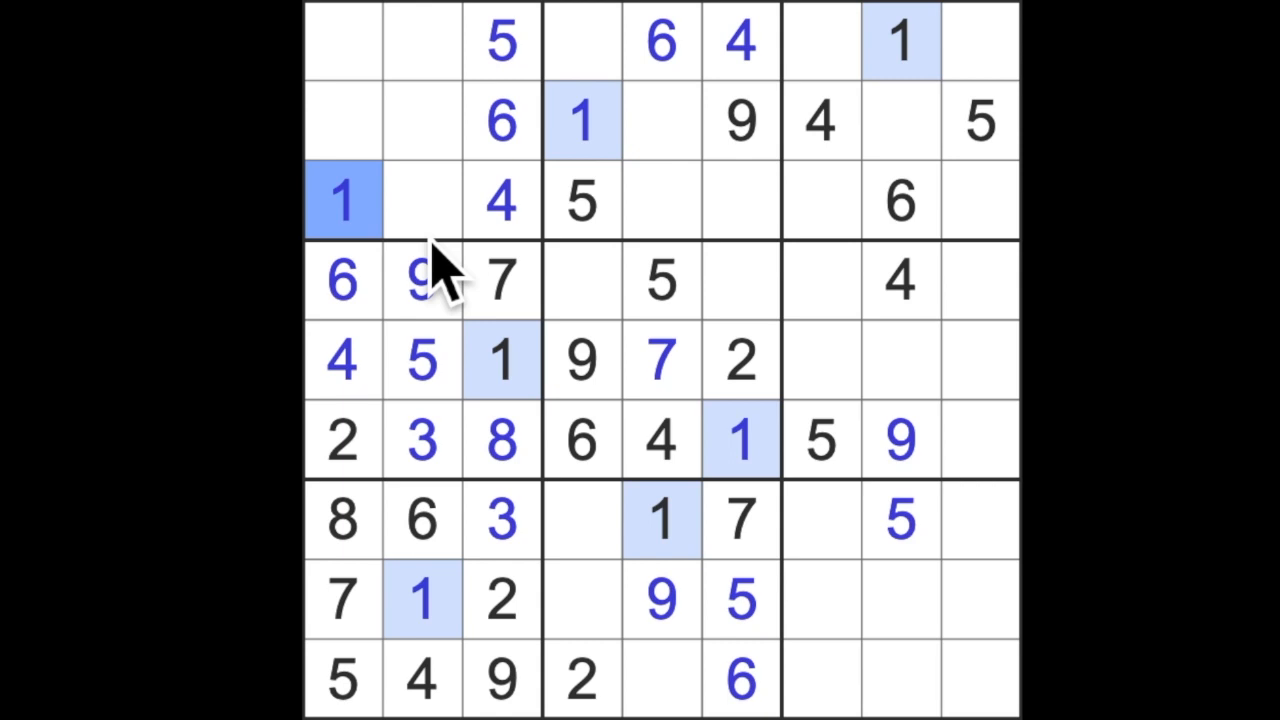
pyautogui.moveTo(478, 195)
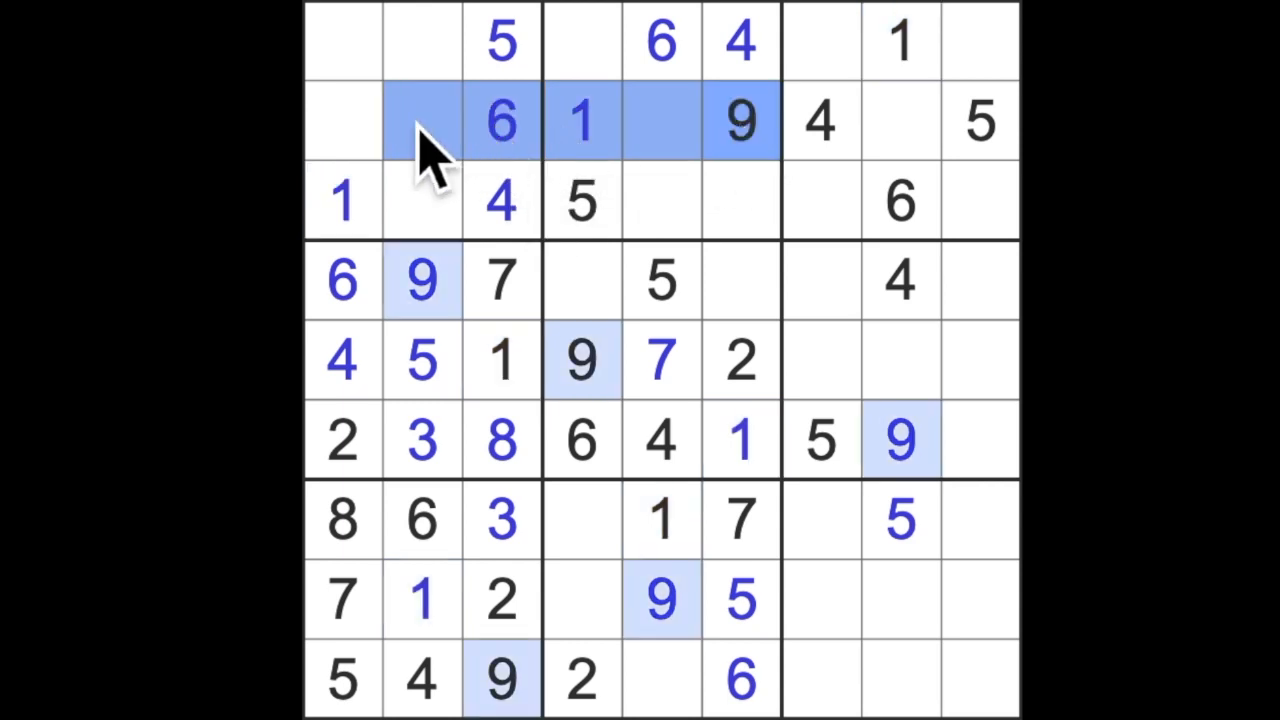
# - Enter 9 and 3 in column 1's top two cells and 7 in row 6's last cell
pyautogui.click(342, 42)
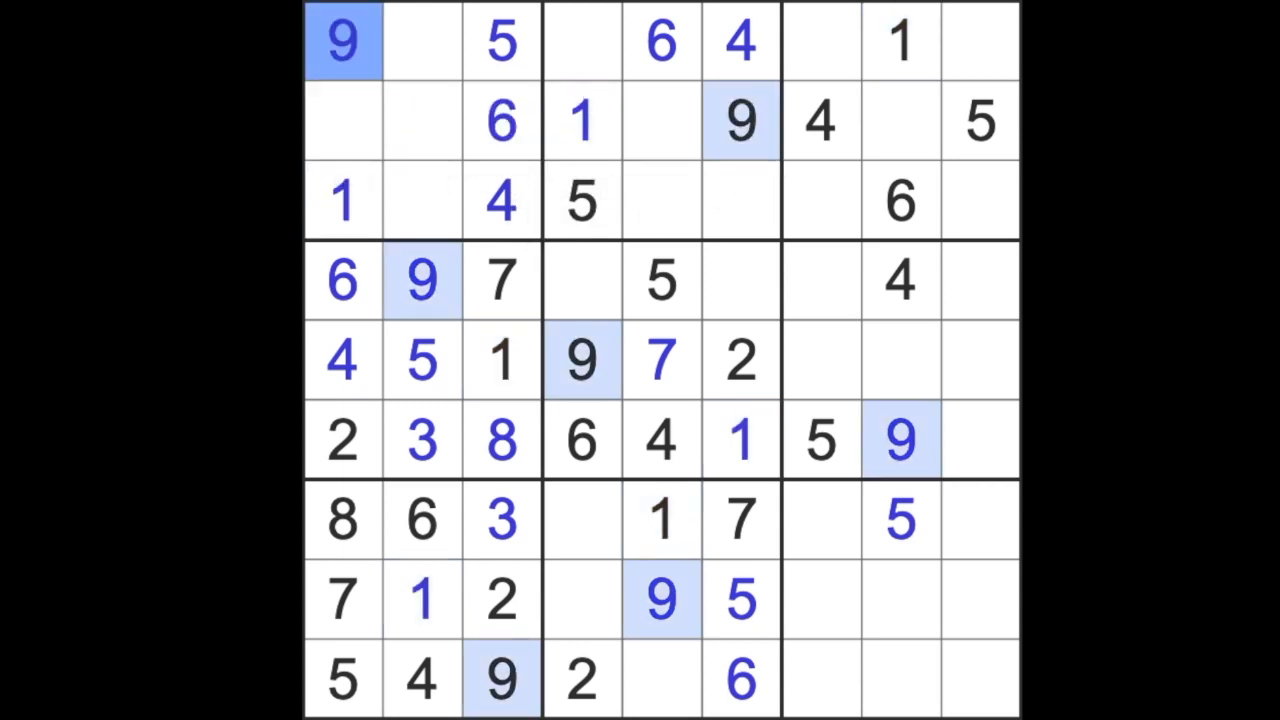
pyautogui.click(342, 120)
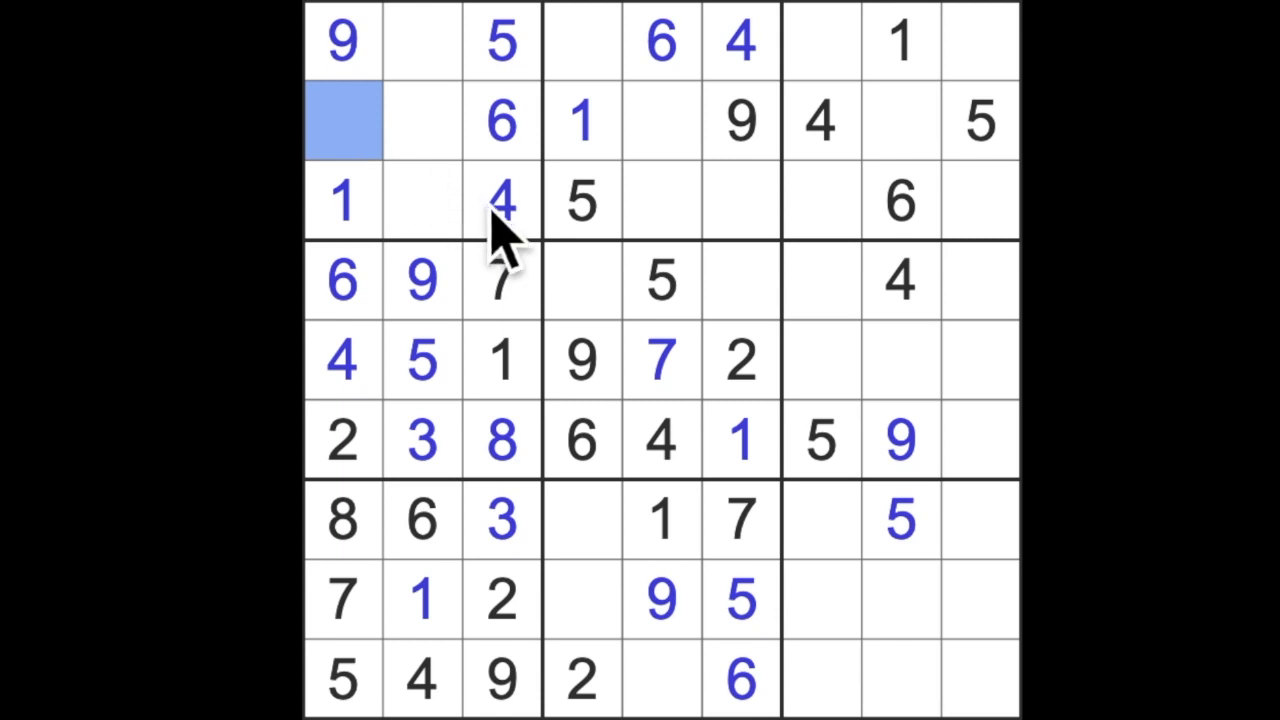
pyautogui.write('3')
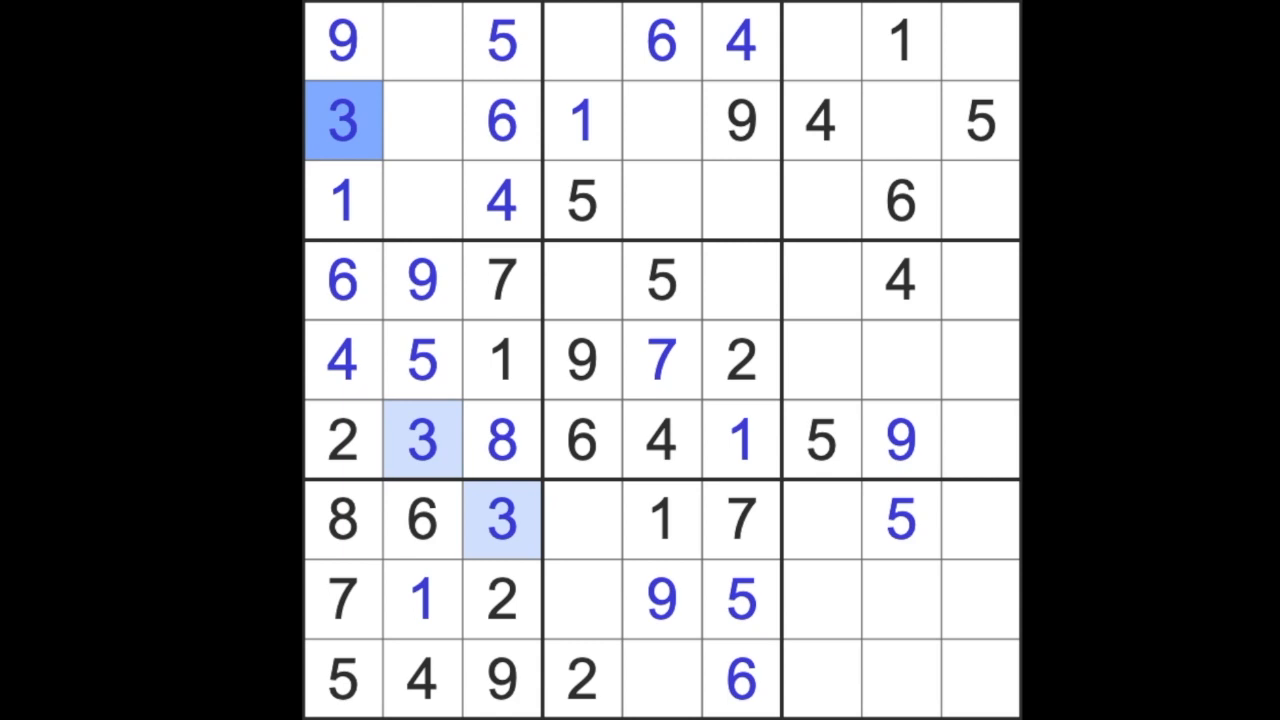
pyautogui.moveTo(945, 305)
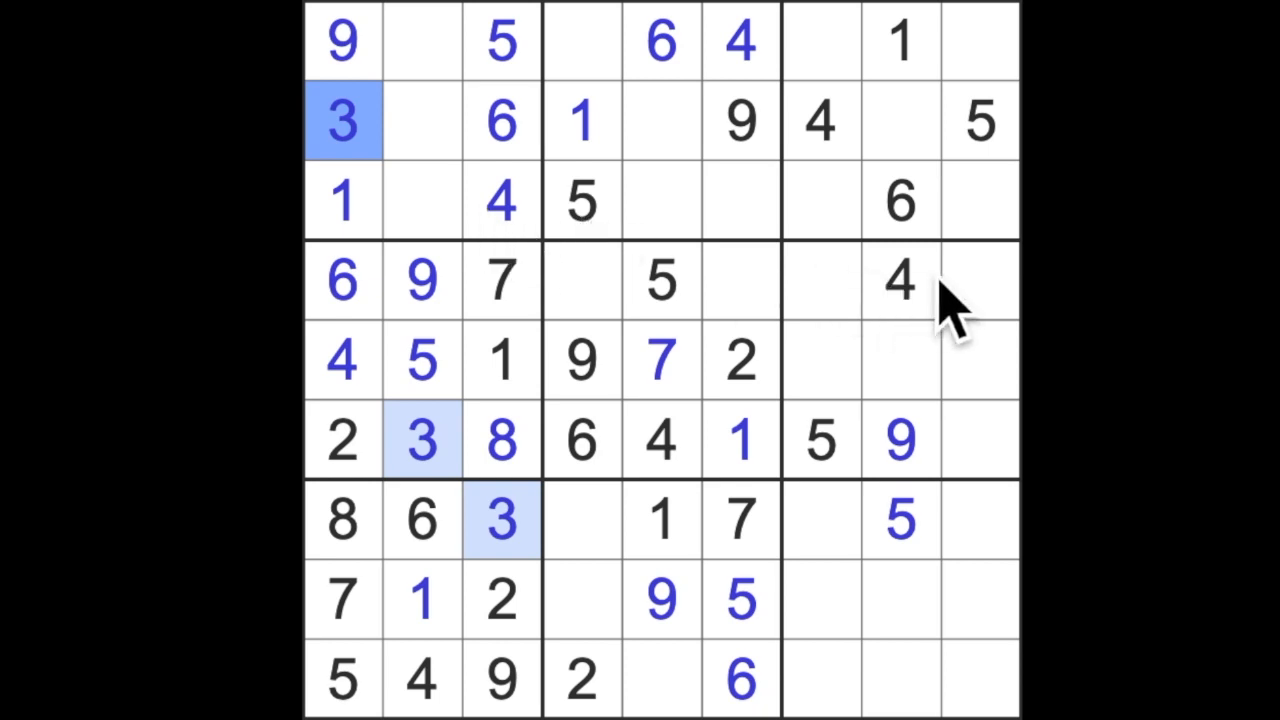
pyautogui.moveTo(935, 315)
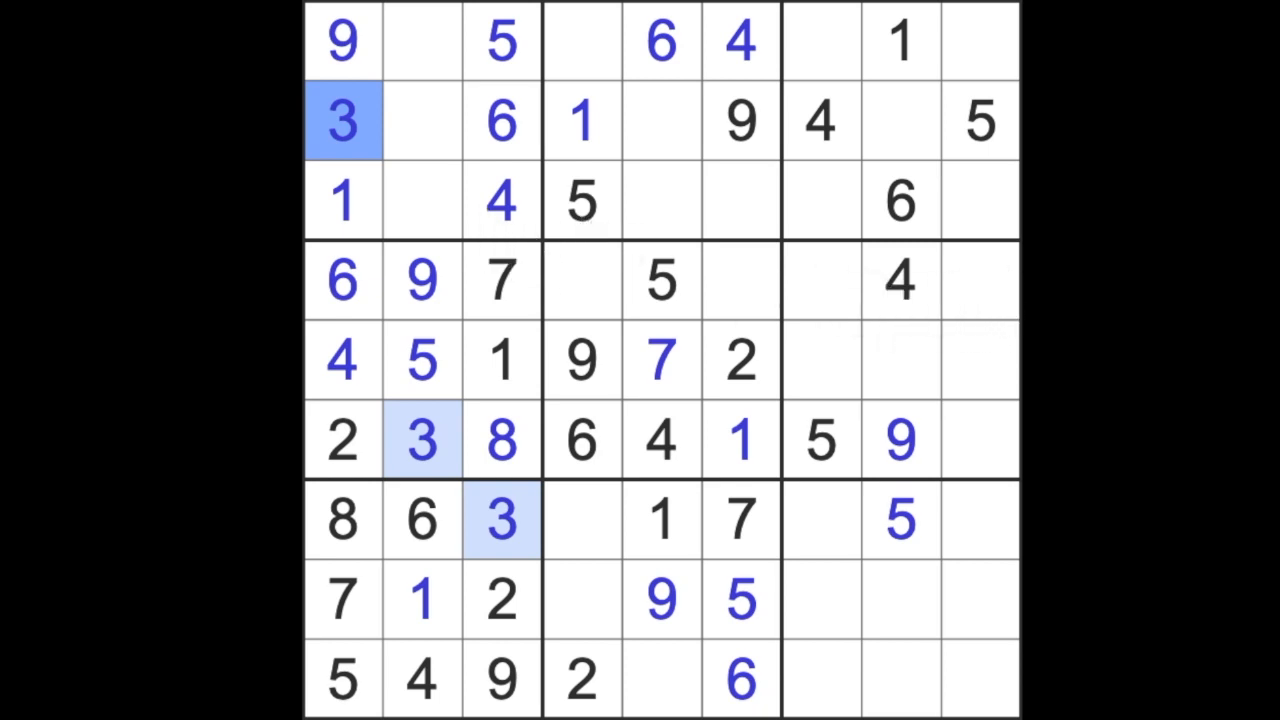
pyautogui.click(740, 280)
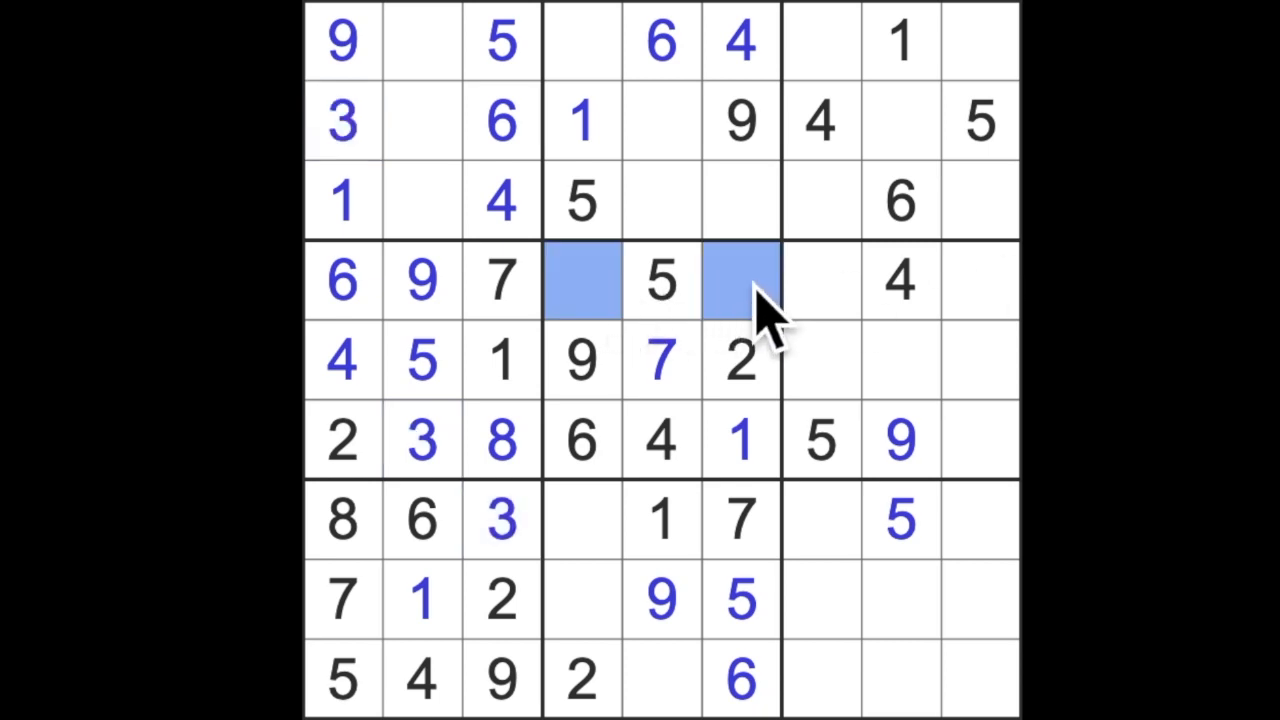
pyautogui.moveTo(690, 350)
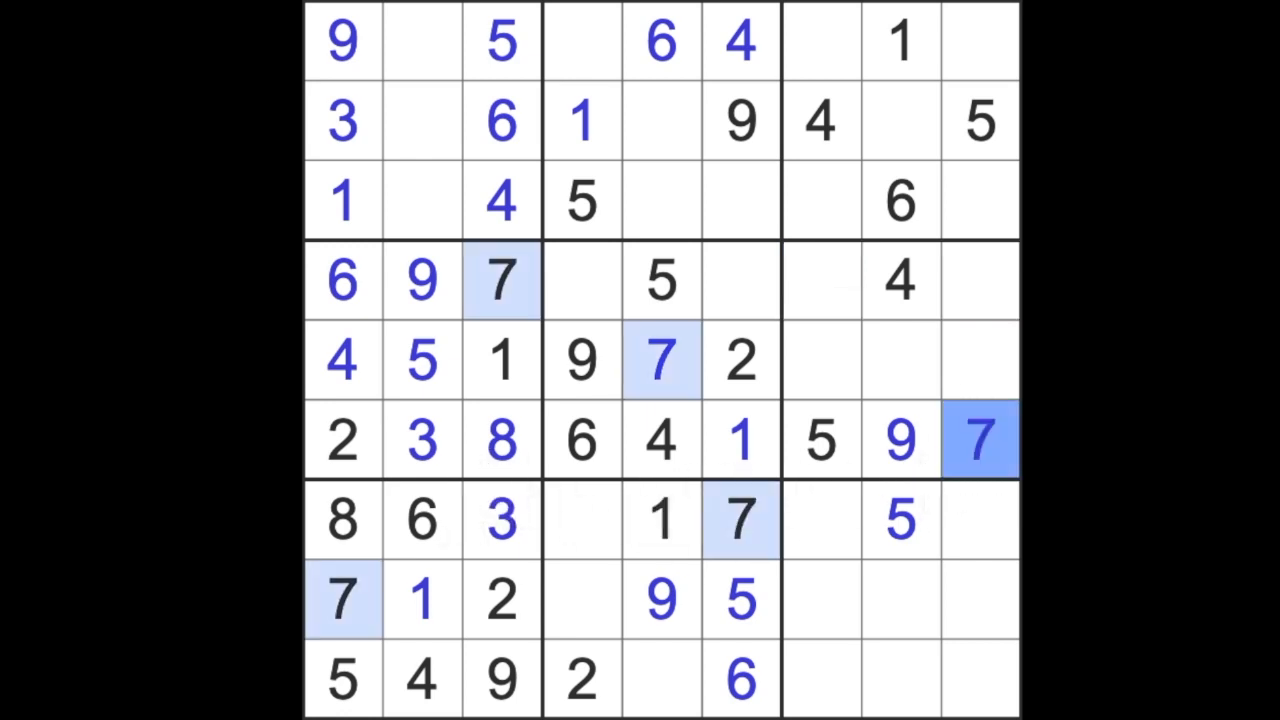
# - Complete row 6 with a 7 and place a 7 at row 1, column 4
pyautogui.click(820, 360)
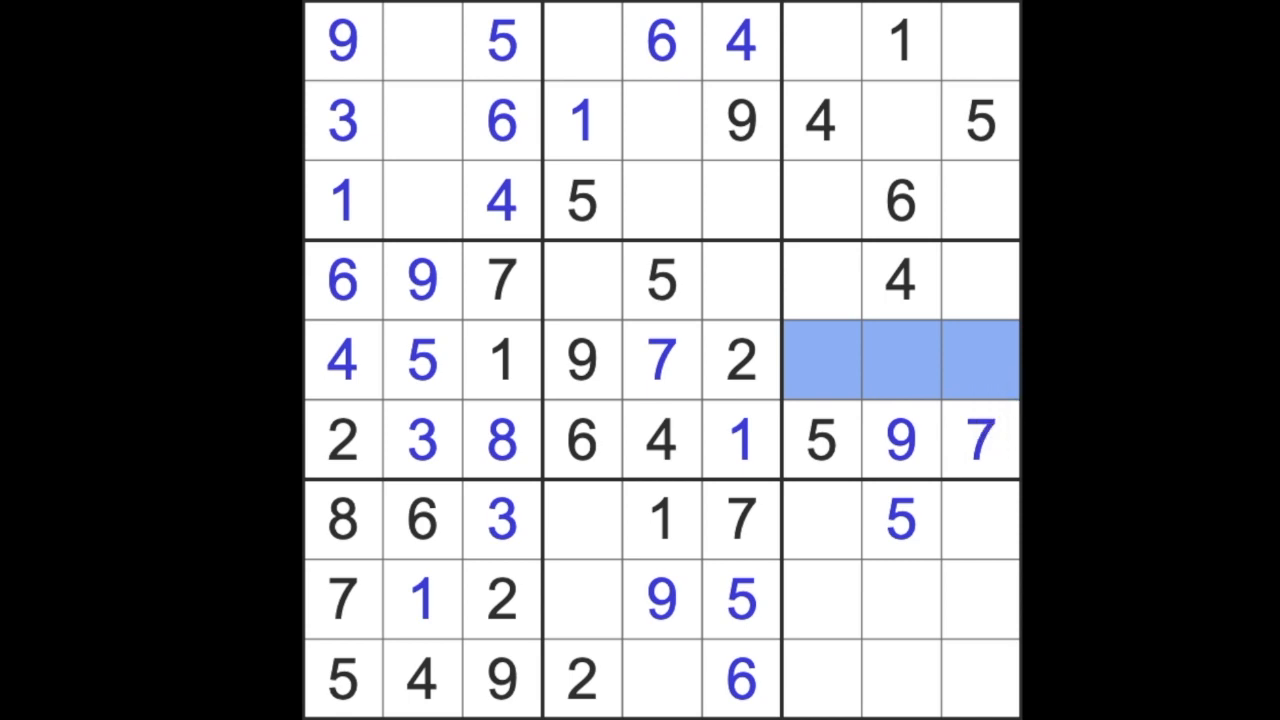
pyautogui.moveTo(965, 500)
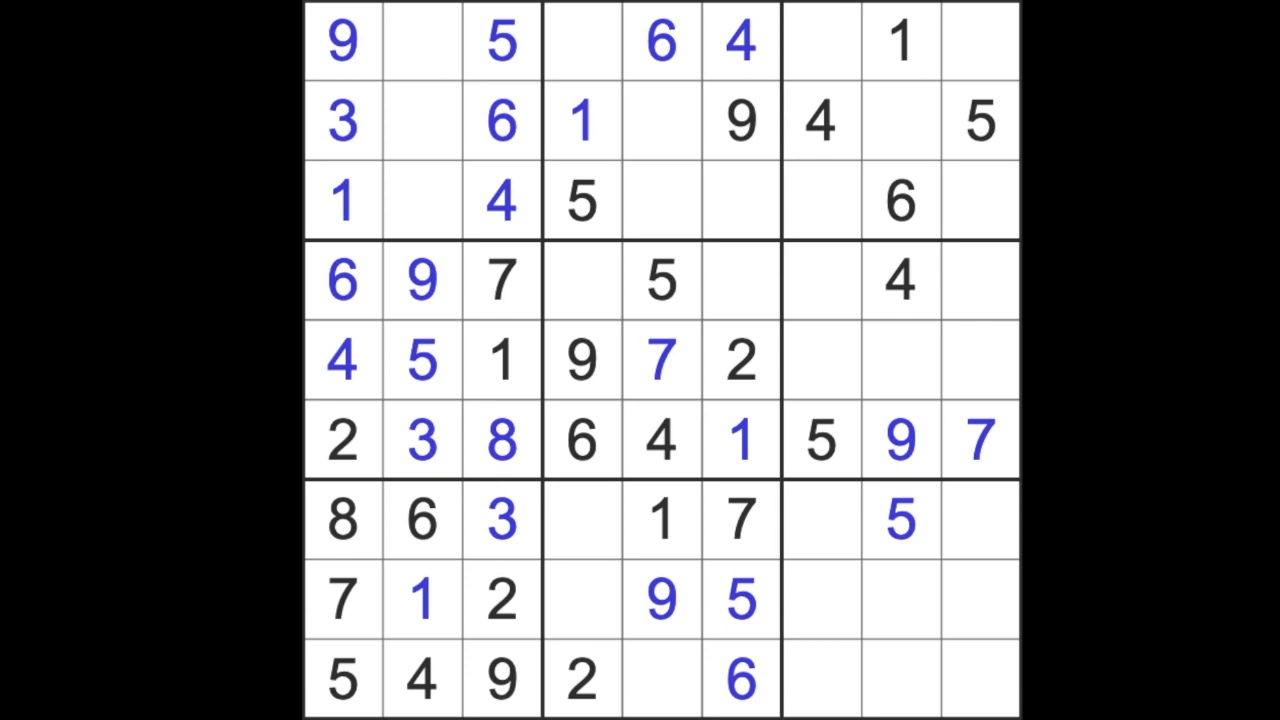
pyautogui.moveTo(985, 635)
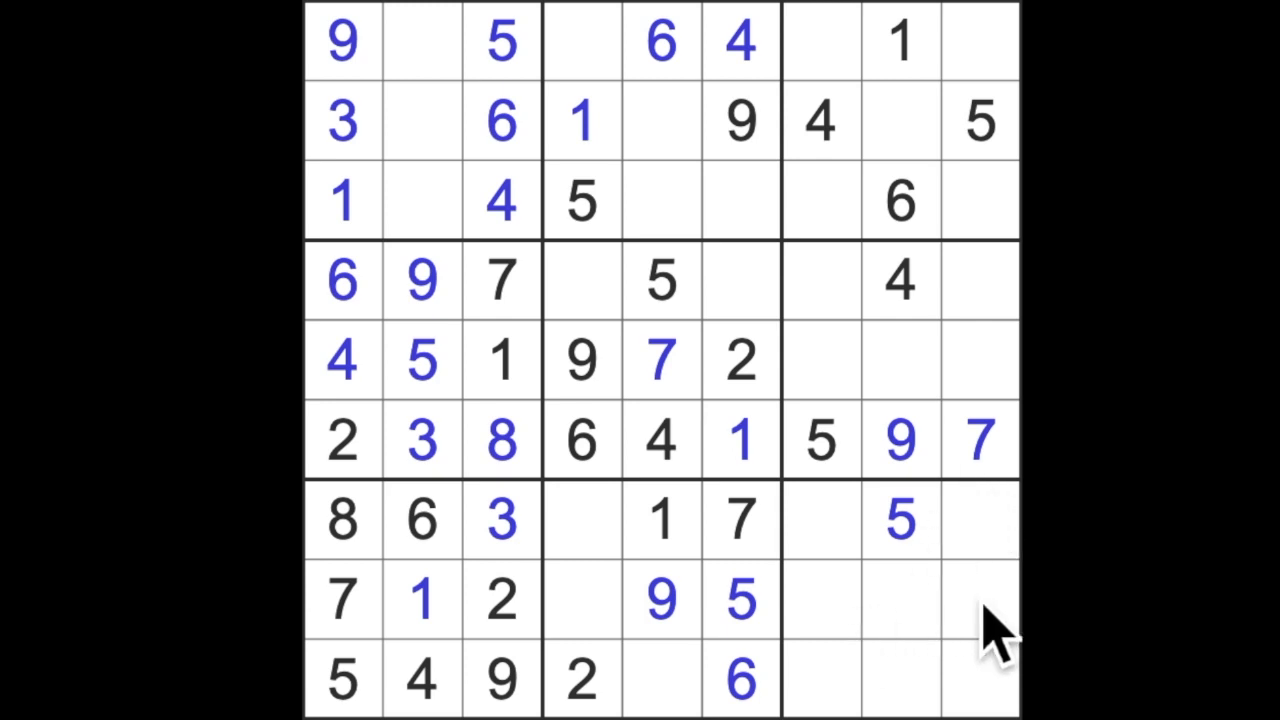
pyautogui.moveTo(1000, 510)
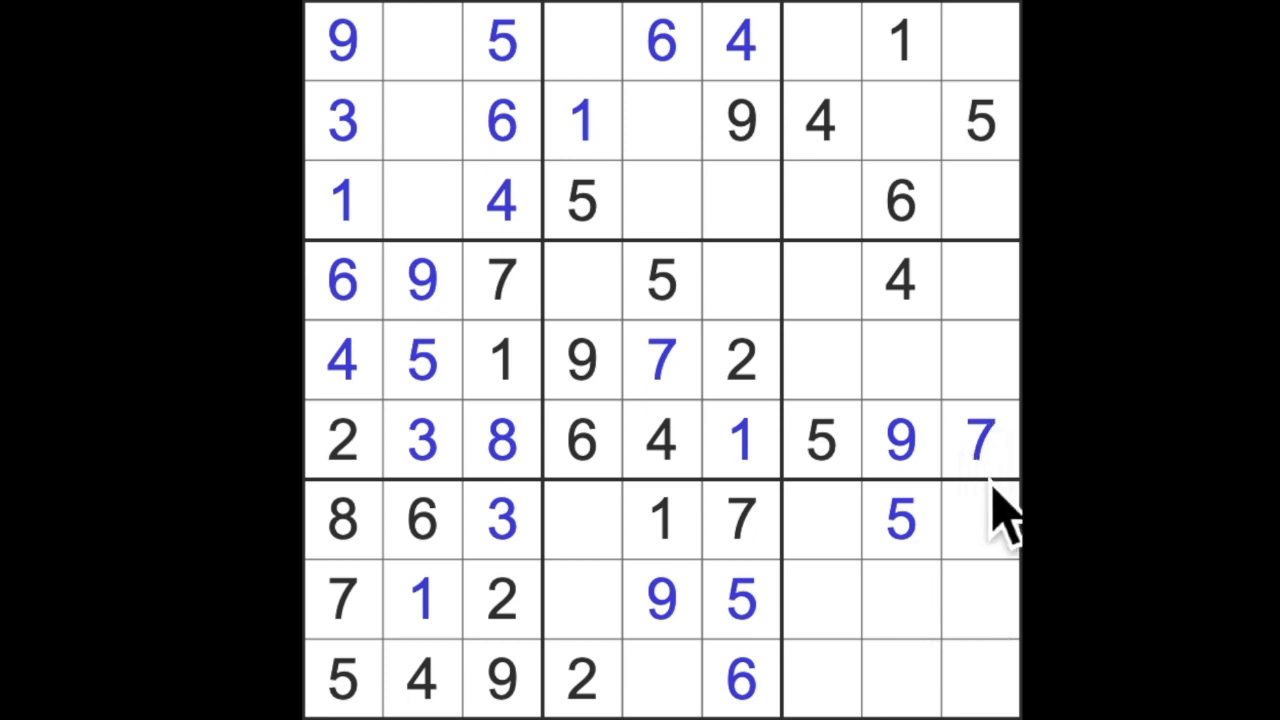
pyautogui.moveTo(945, 480)
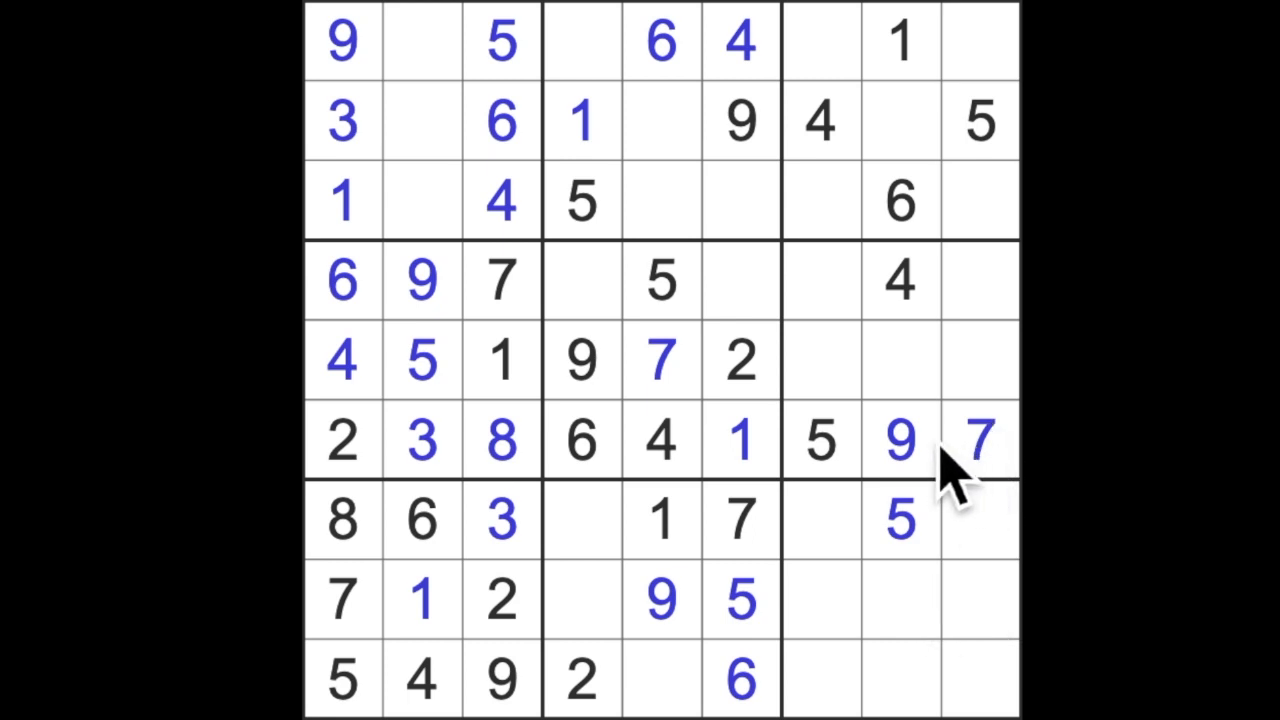
pyautogui.moveTo(790, 220)
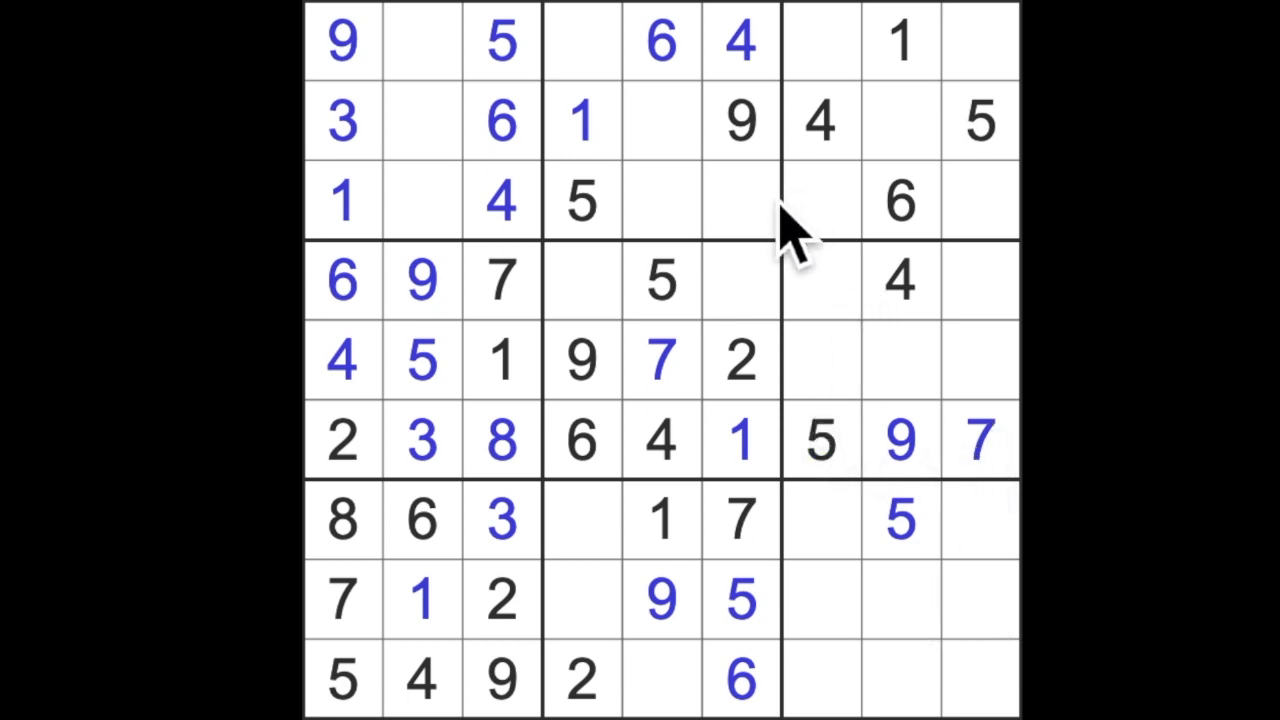
pyautogui.moveTo(625, 220)
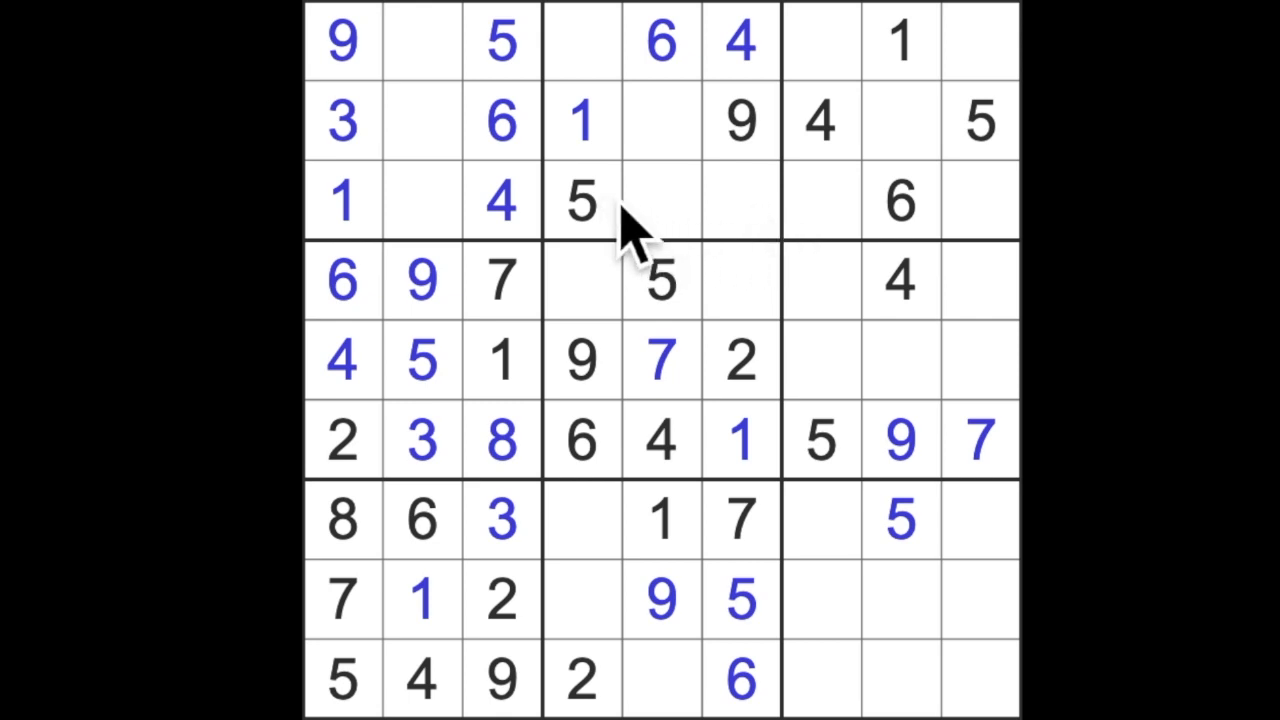
pyautogui.moveTo(825, 340)
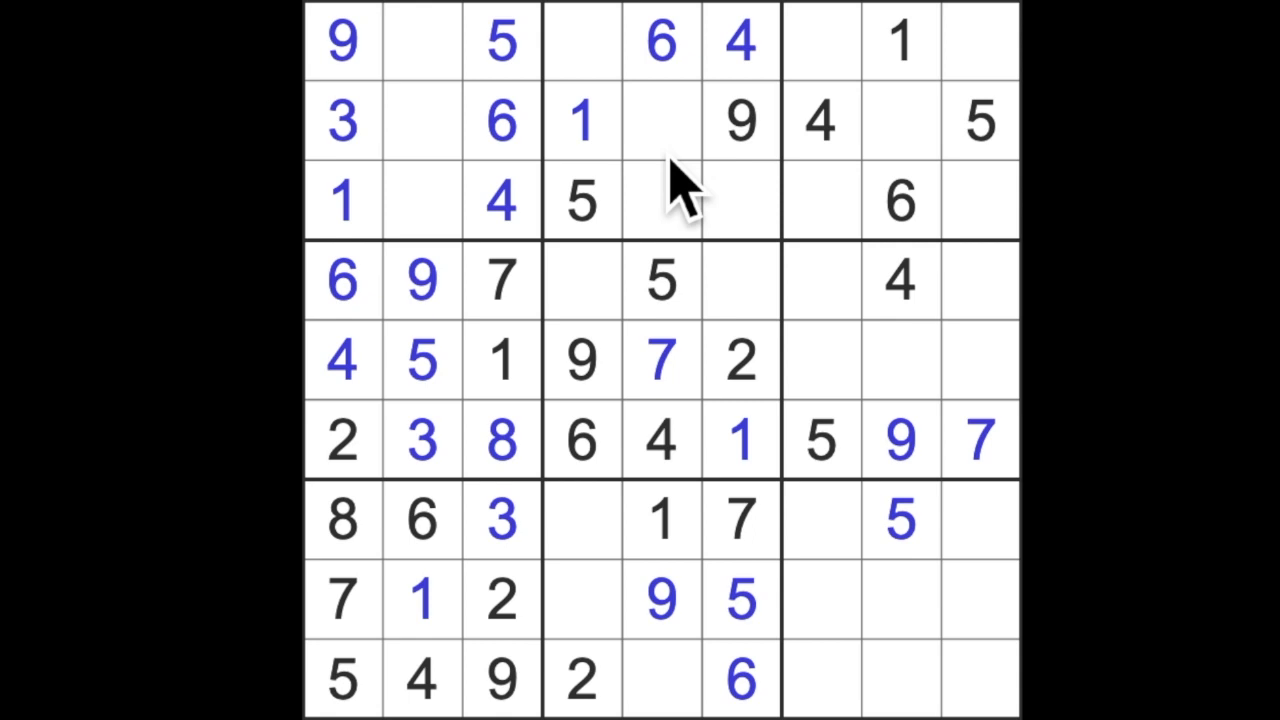
pyautogui.moveTo(685, 210)
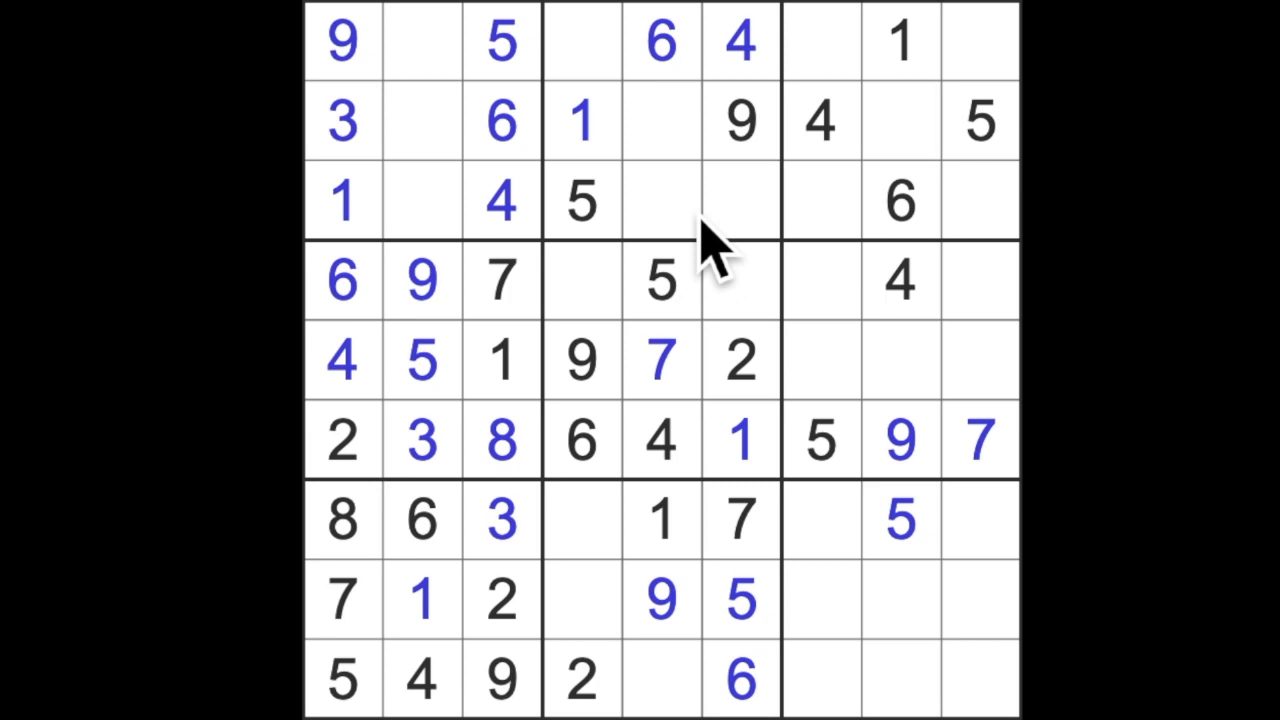
pyautogui.moveTo(680, 350)
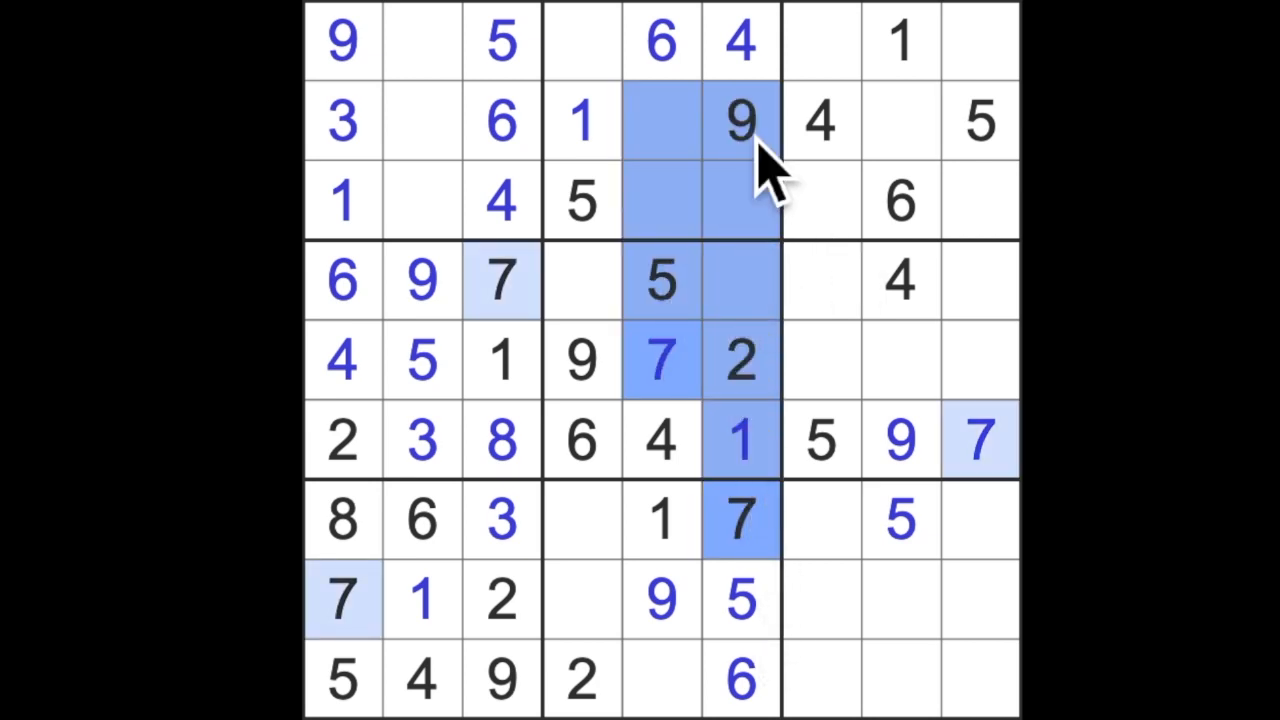
pyautogui.click(582, 40)
pyautogui.write('7')
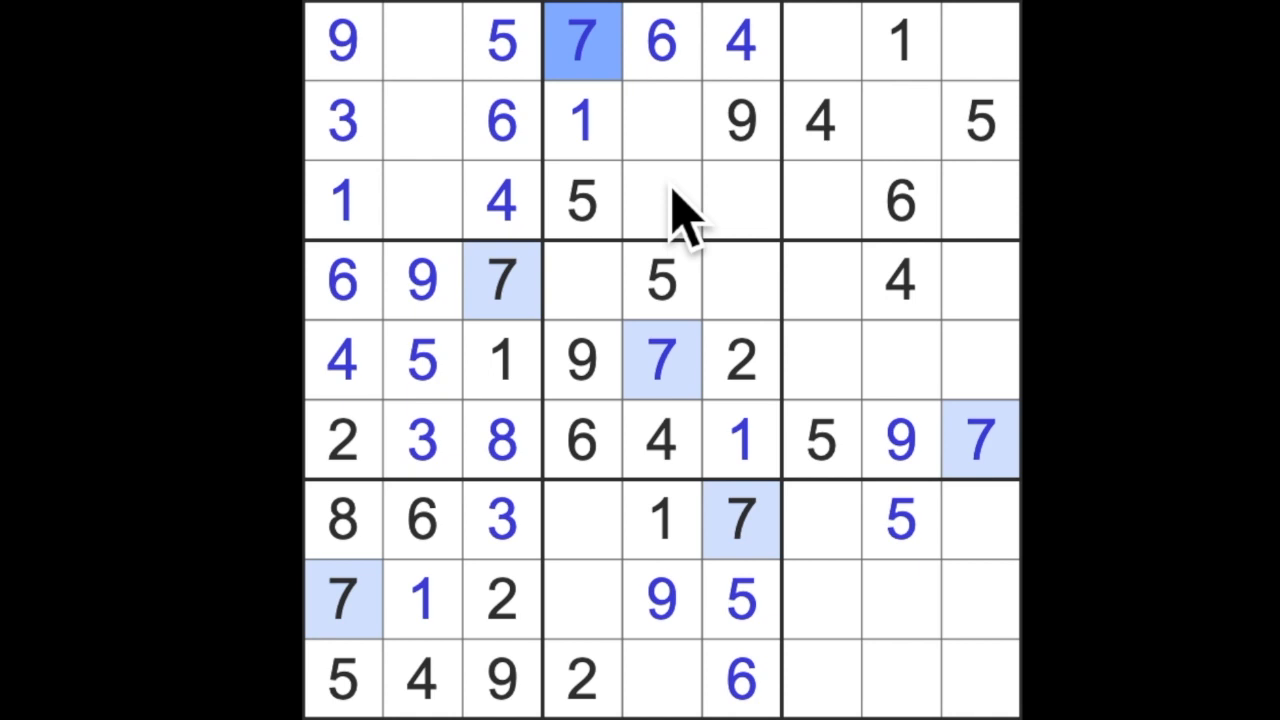
pyautogui.moveTo(820, 300)
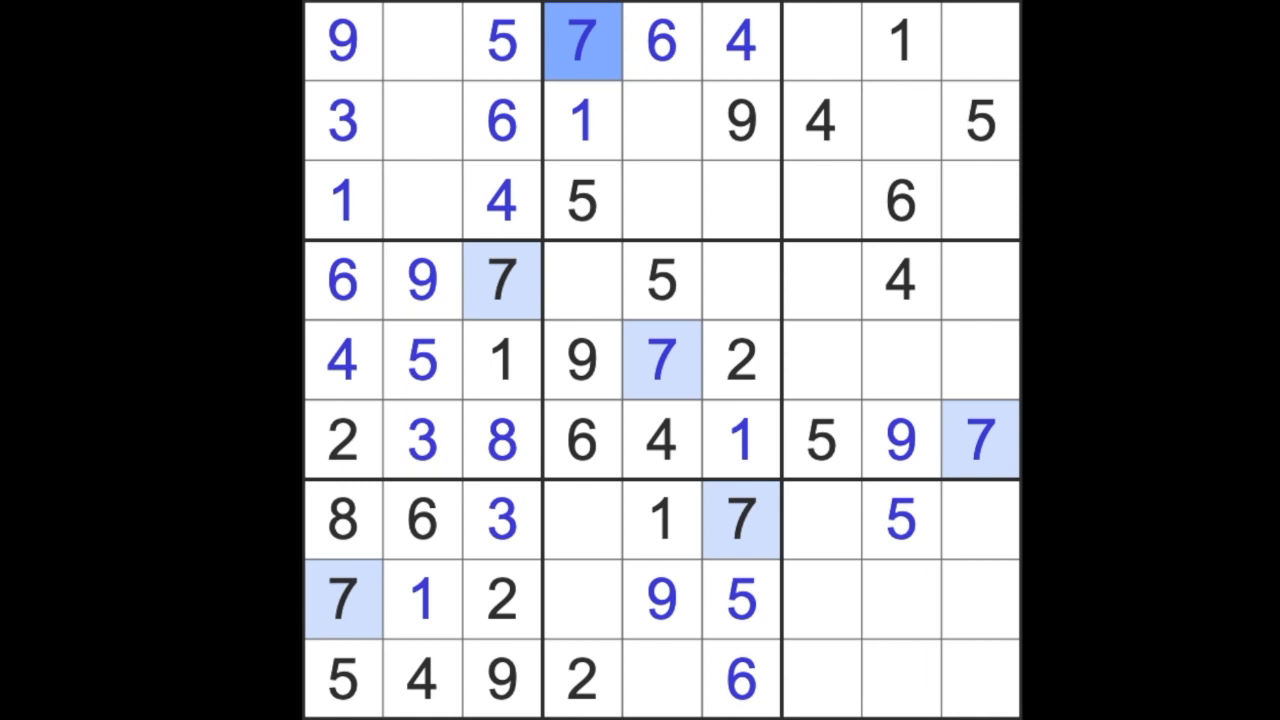
# - Enter 2s at r2c8 and r3c5, 3 at r3c6, 8 at r2c5 and 7 at r2c2
pyautogui.click(900, 40)
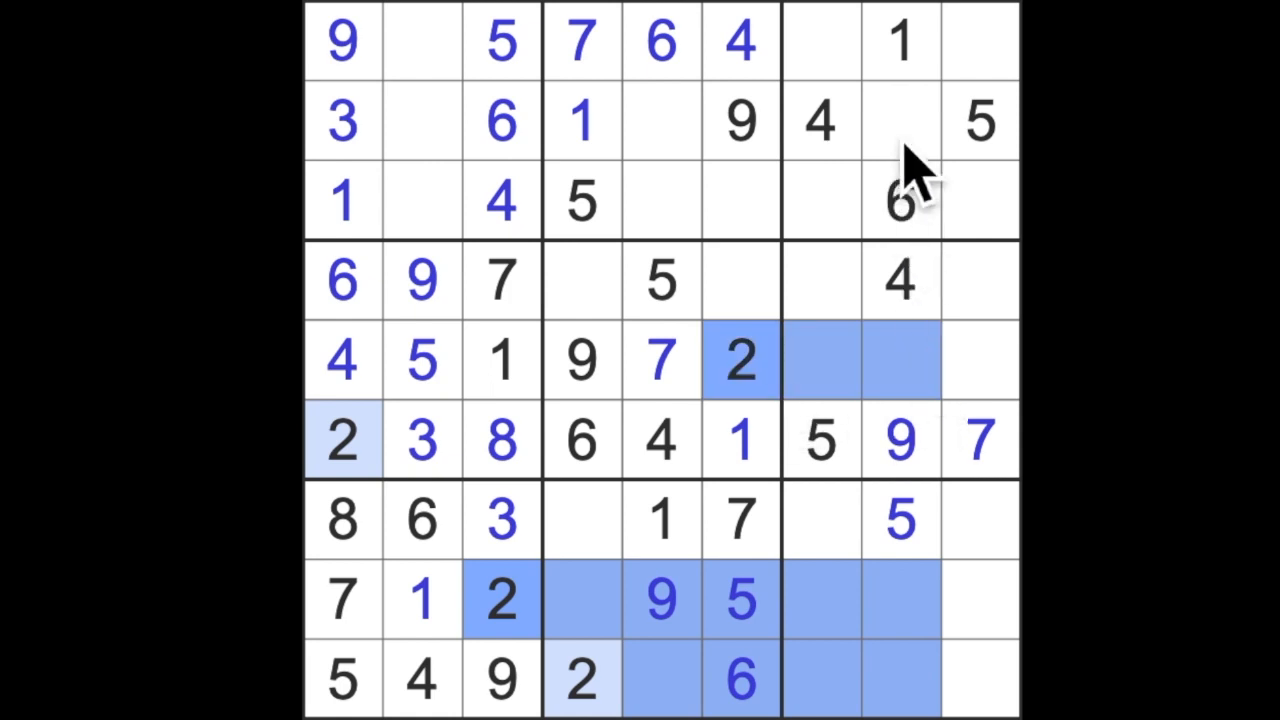
pyautogui.click(900, 120)
pyautogui.write('2')
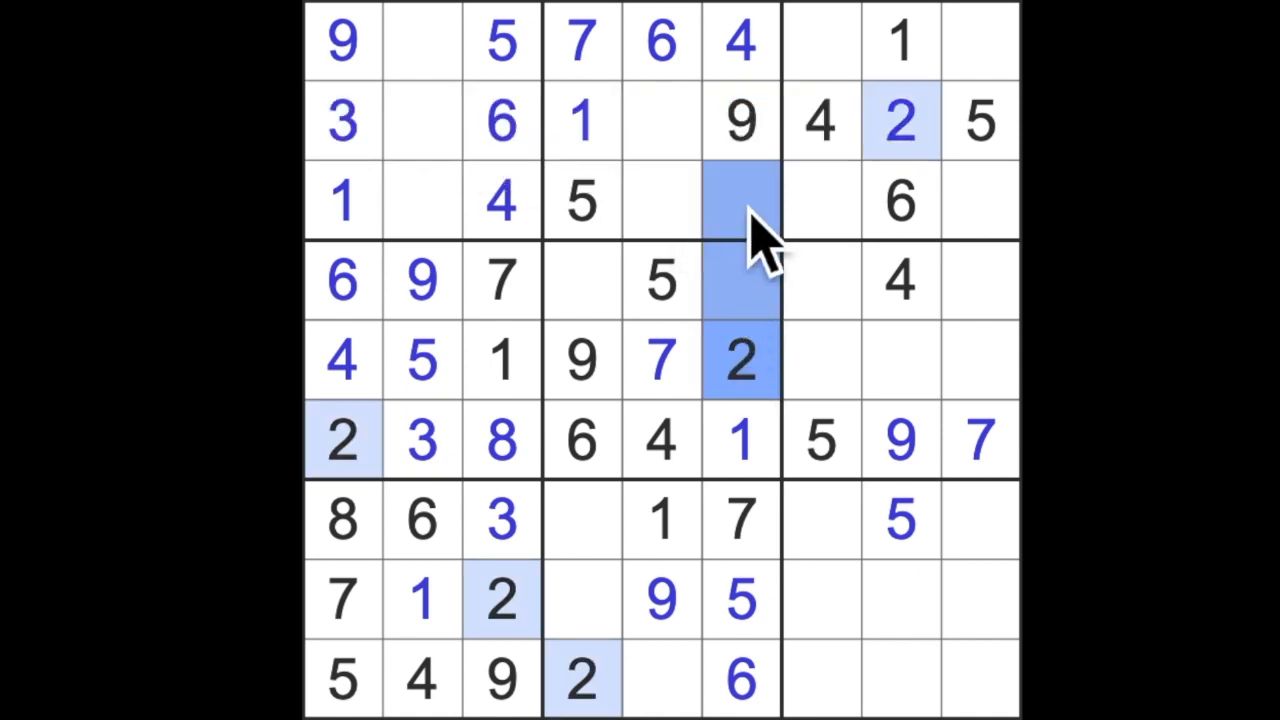
pyautogui.click(740, 200)
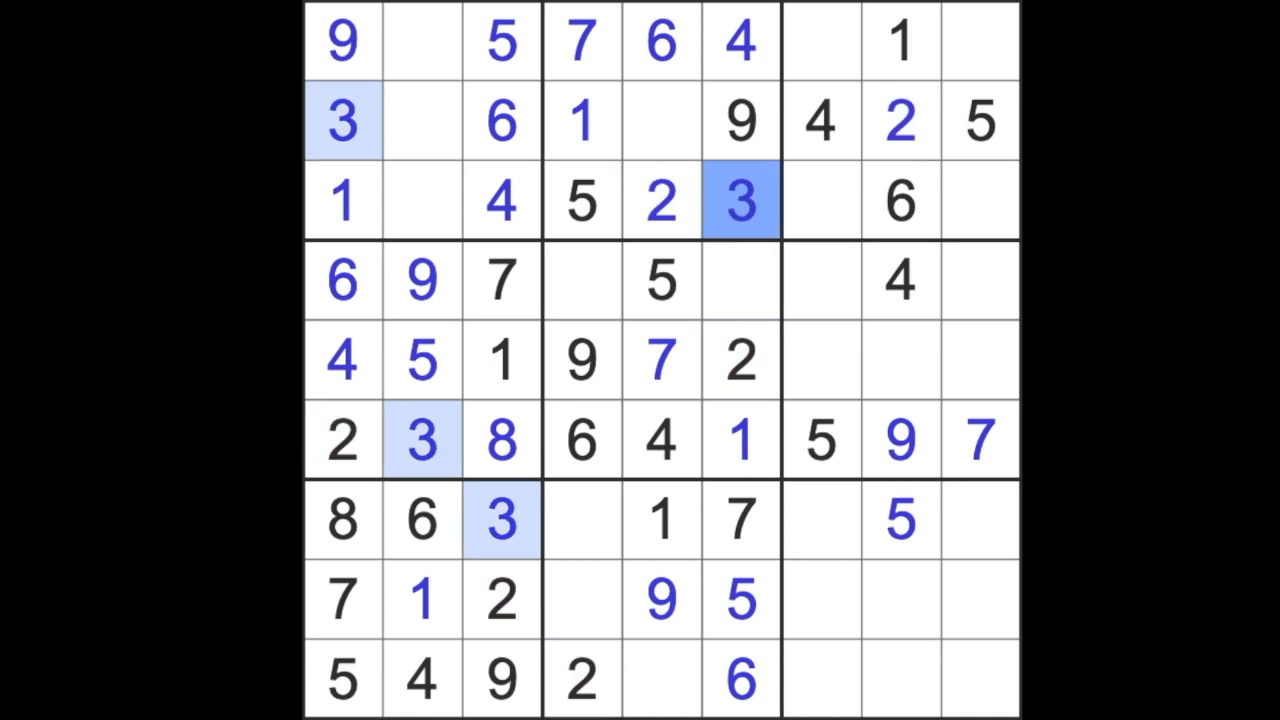
pyautogui.click(660, 120)
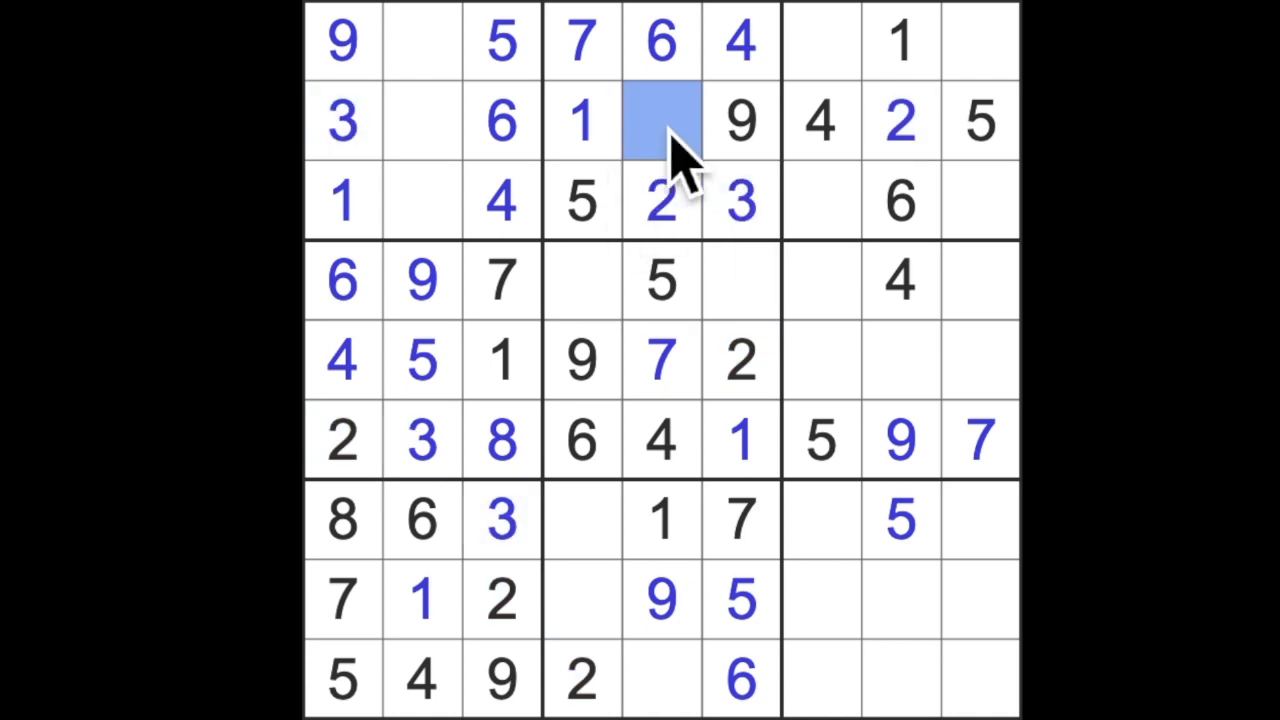
pyautogui.write('8')
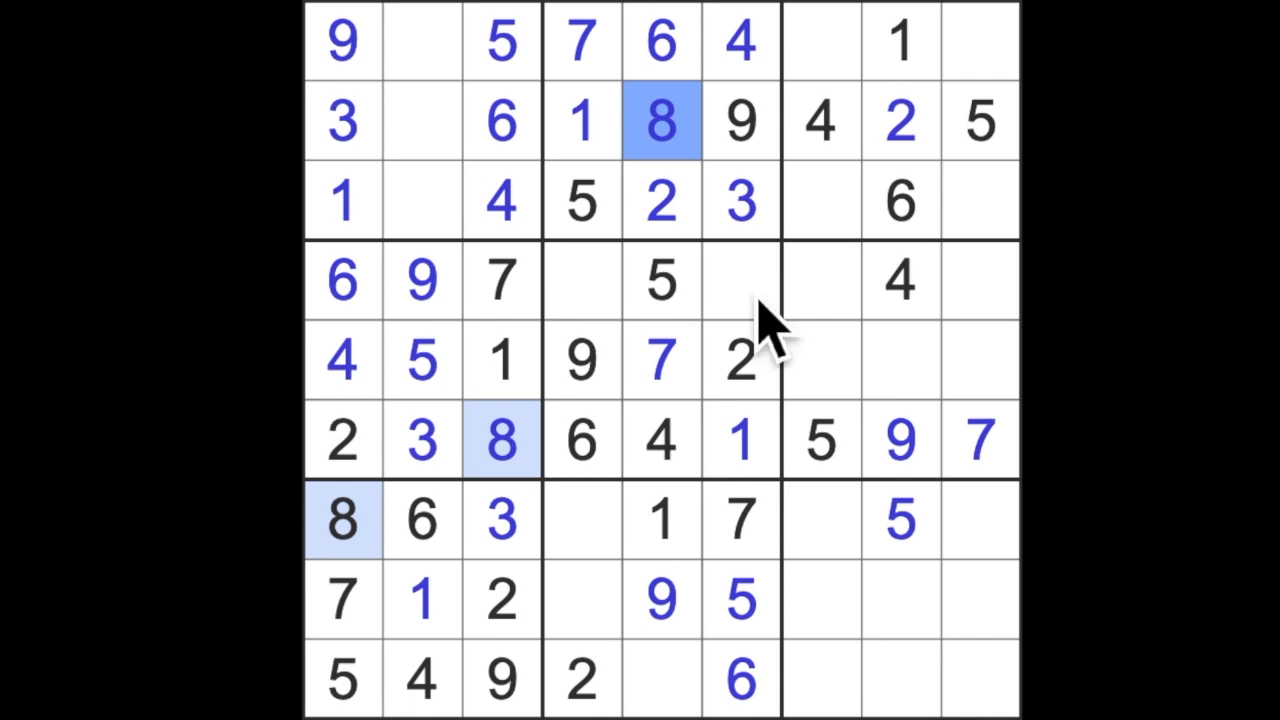
pyautogui.click(420, 120)
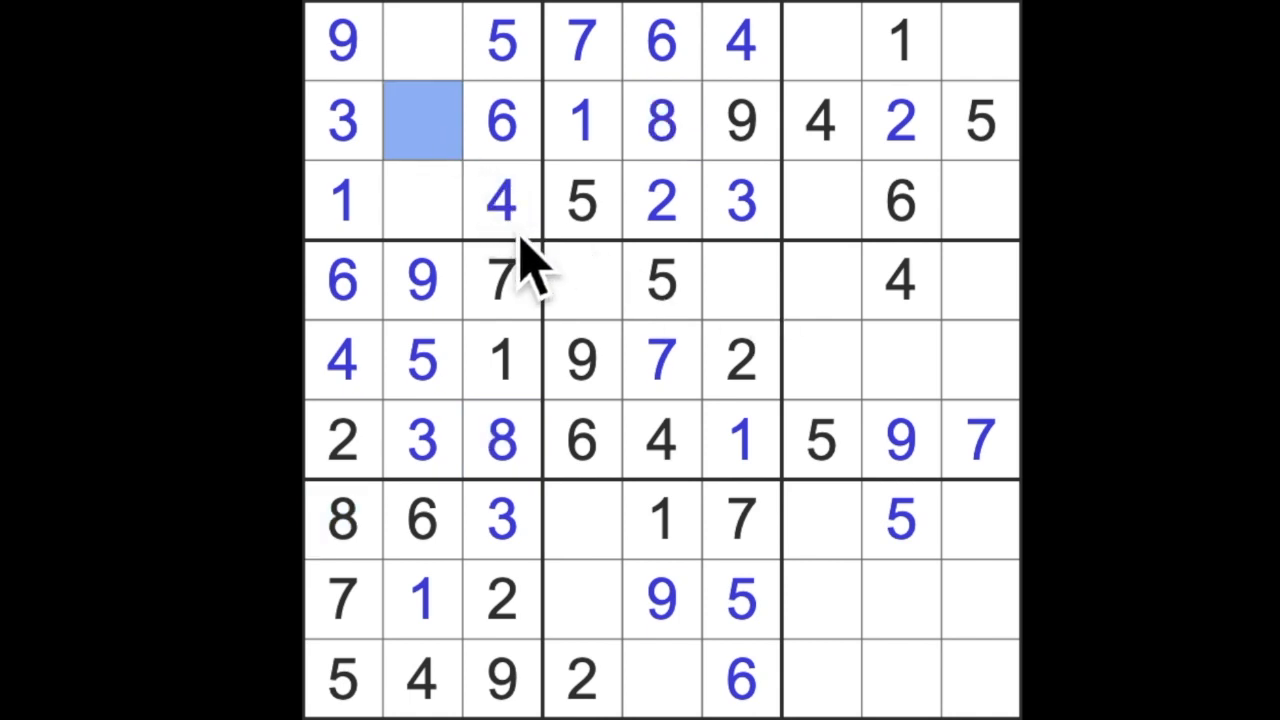
pyautogui.write('7')
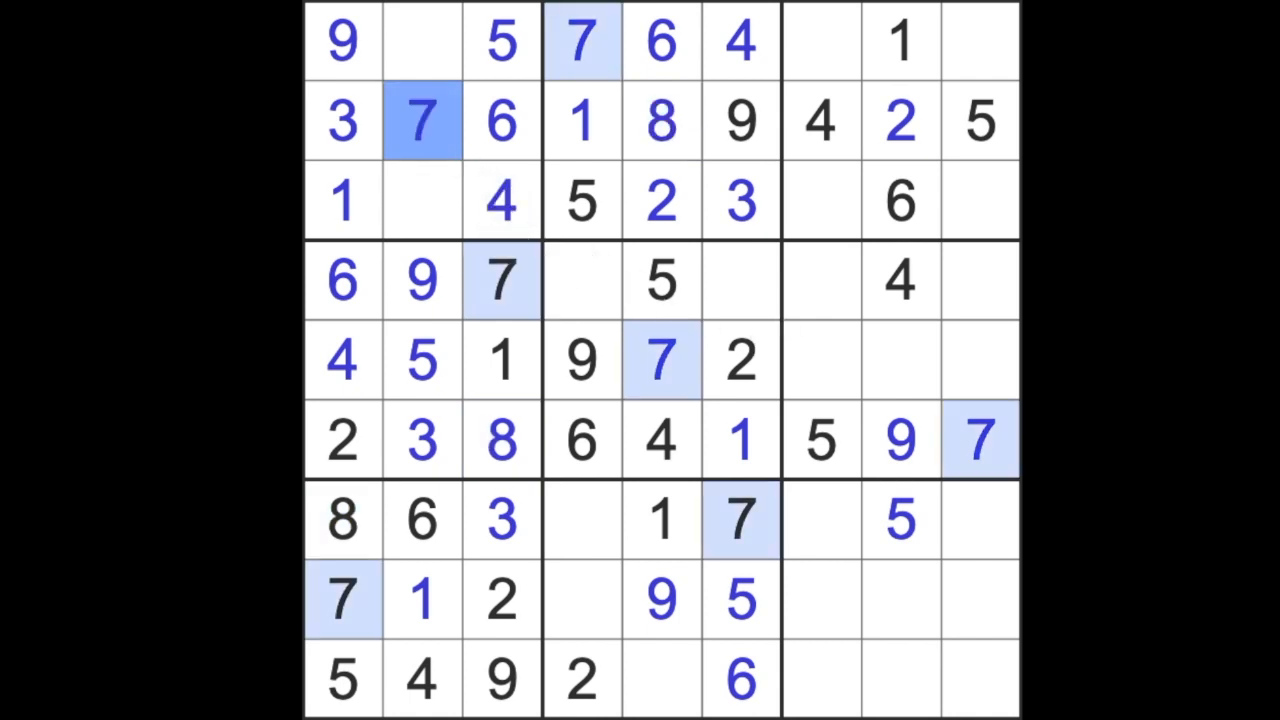
pyautogui.moveTo(545, 275)
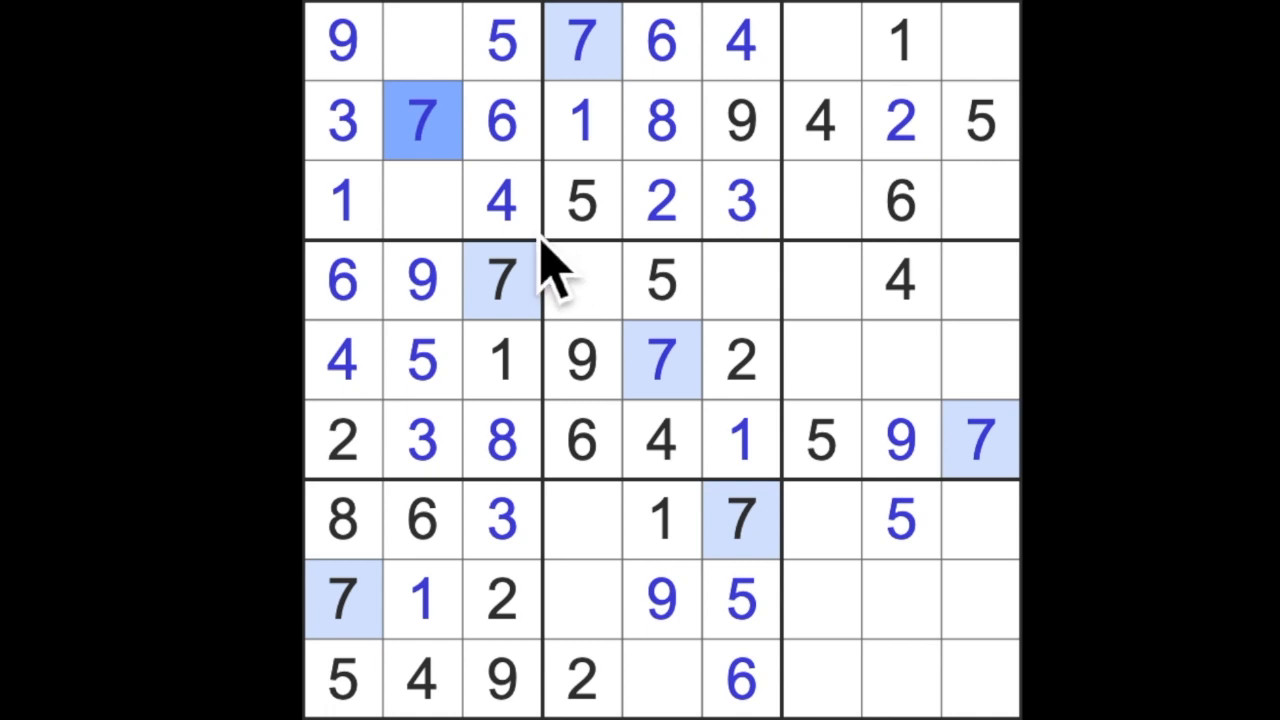
pyautogui.moveTo(440, 150)
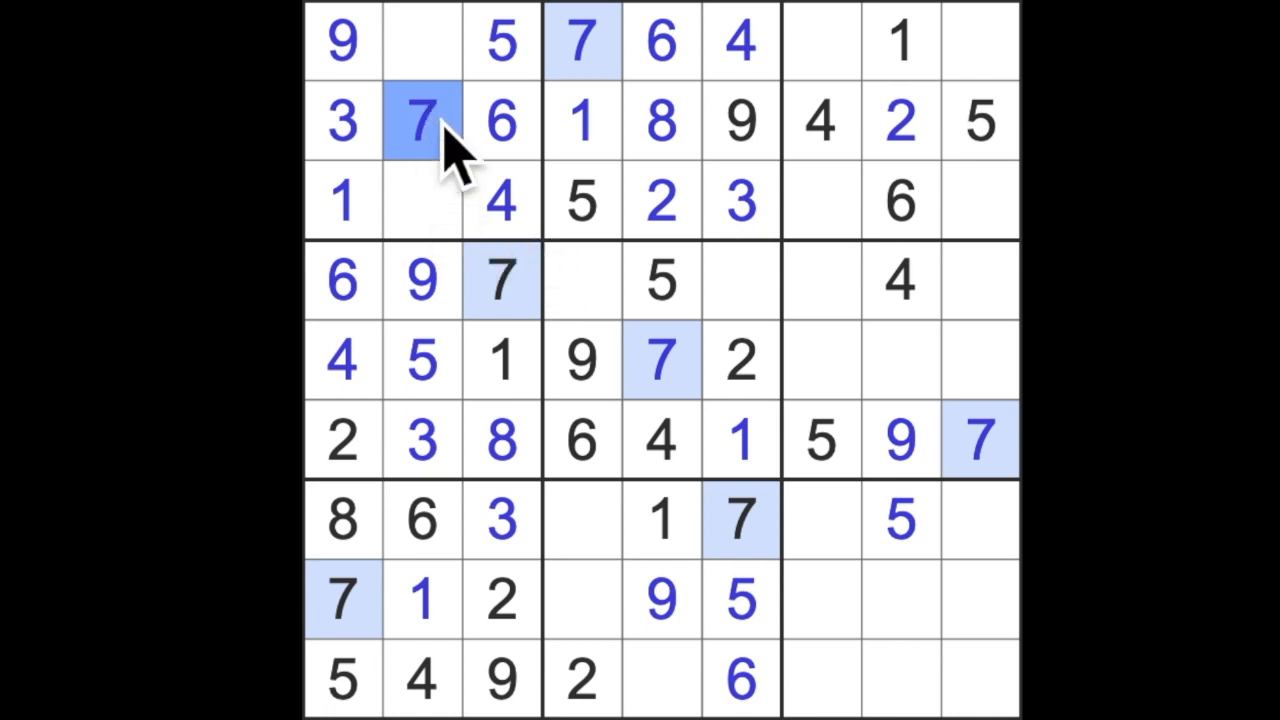
# - Enter r1c2=2, r3c2=8, r3c7=7, r3c9=9, r7c7=9, r4c4=3 and r4c6=8
pyautogui.click(422, 200)
pyautogui.write('8')
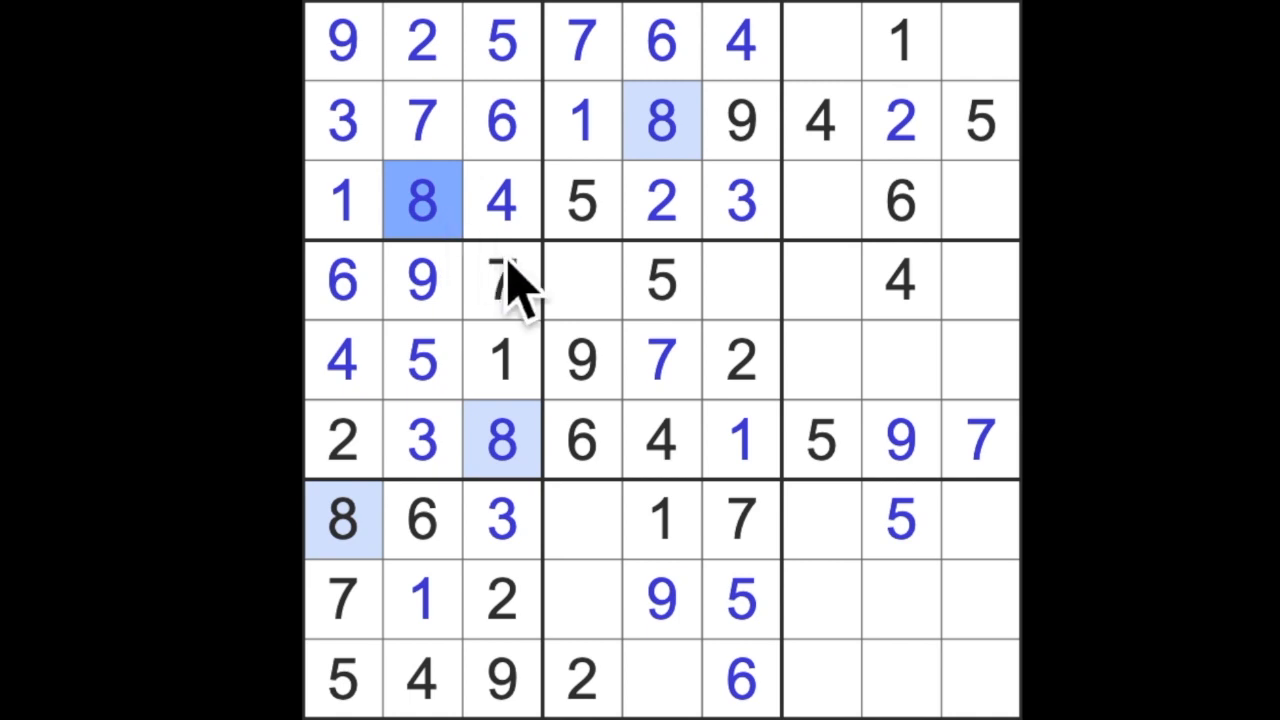
pyautogui.moveTo(1010, 445)
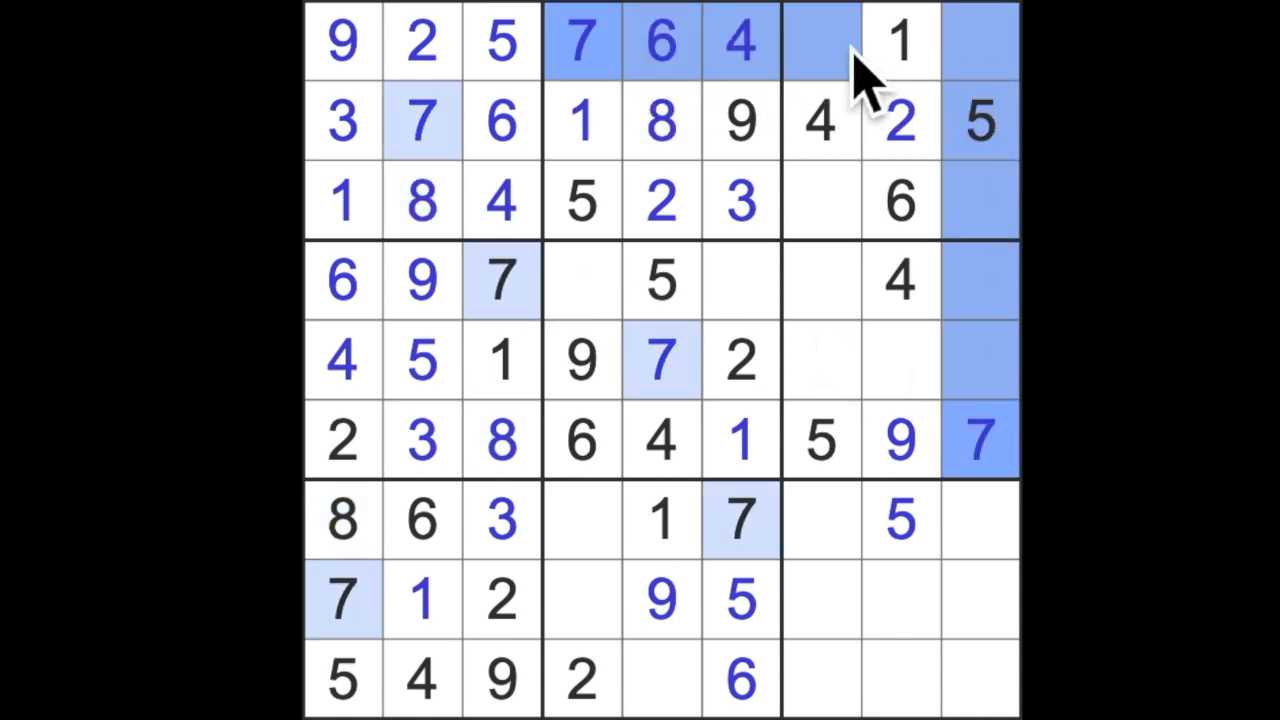
pyautogui.click(820, 200)
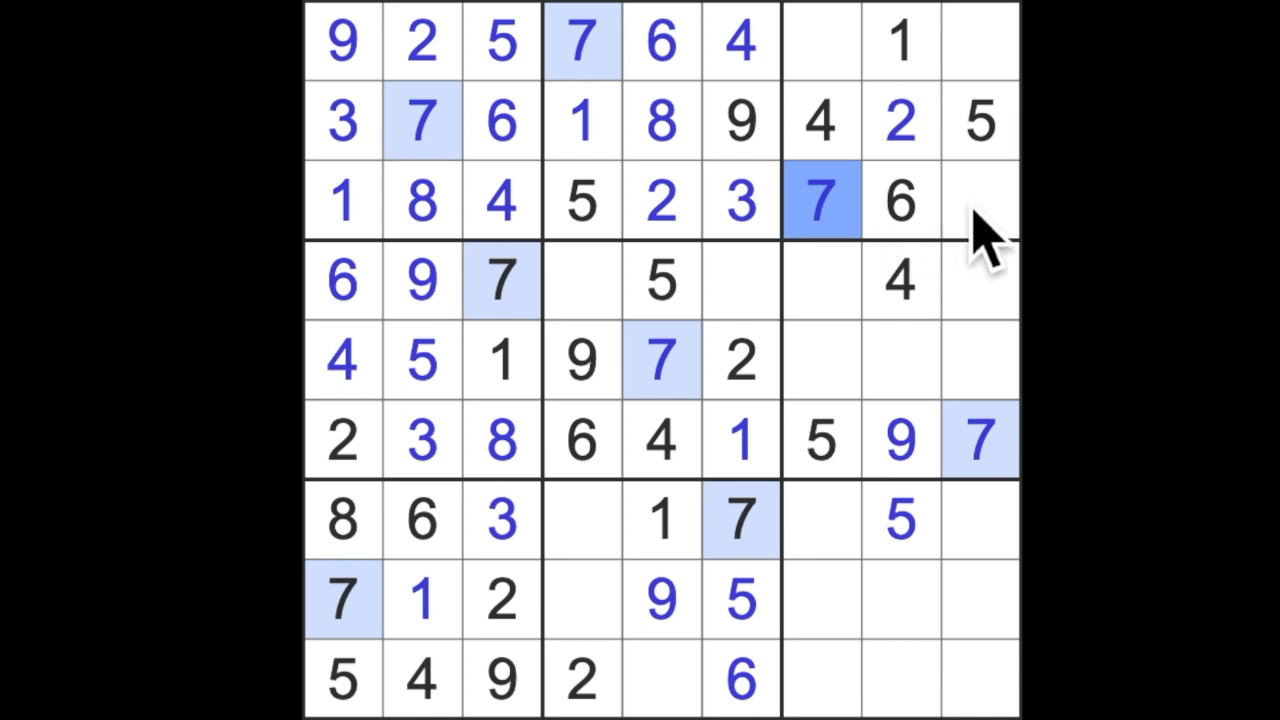
pyautogui.click(978, 200)
pyautogui.write('9')
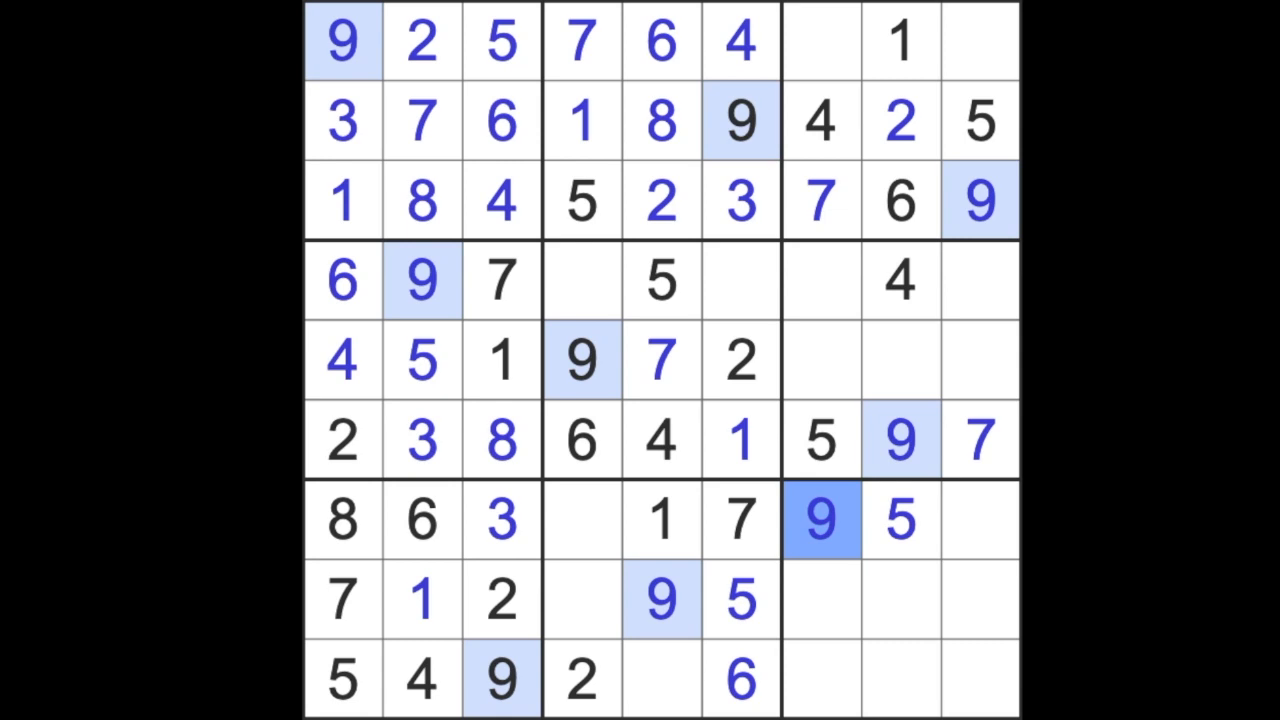
pyautogui.click(740, 280)
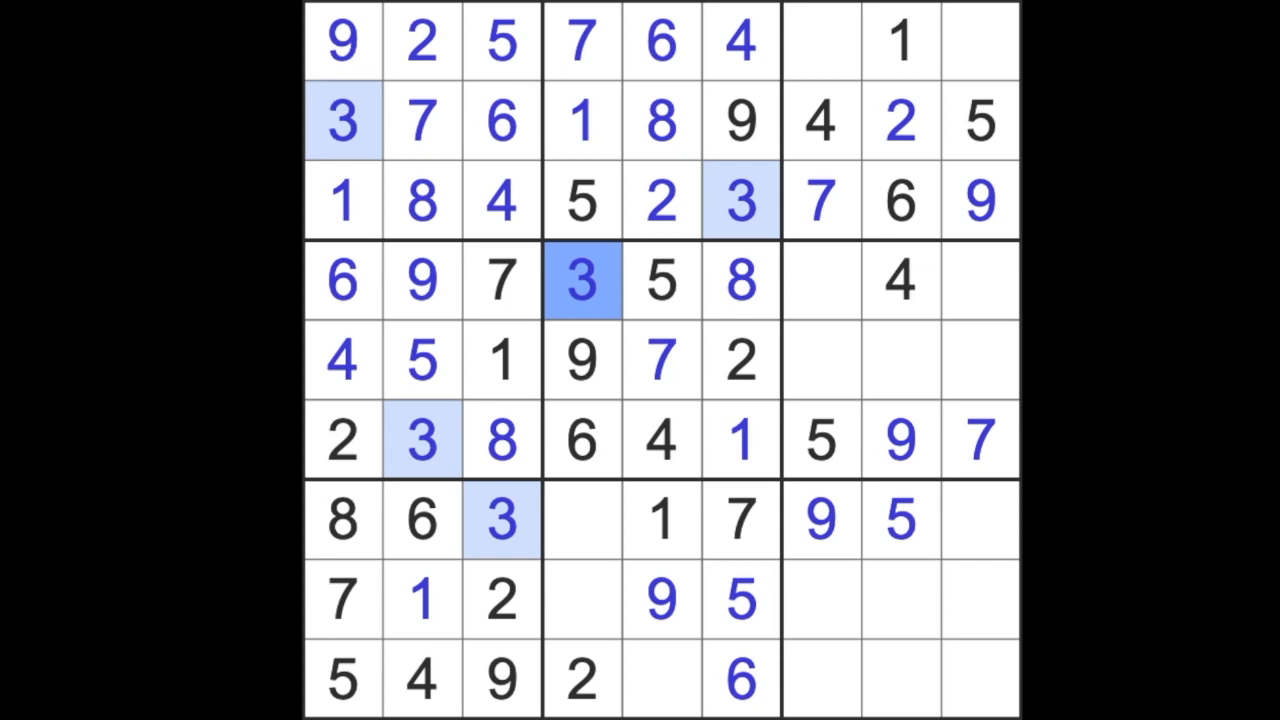
# - Enter 3 at row 9 column 5, then 4, then place 2 at row 4 column 7
pyautogui.click(660, 680)
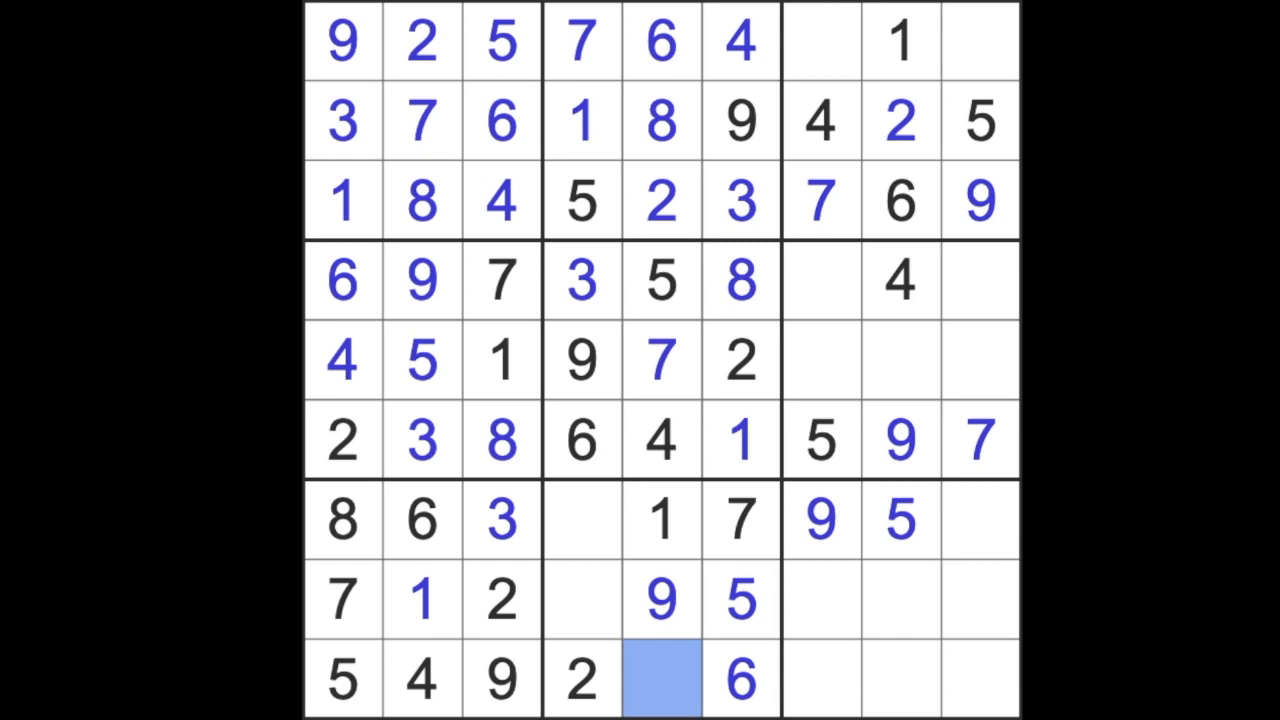
pyautogui.write('3')
pyautogui.click(582, 599)
pyautogui.write('8')
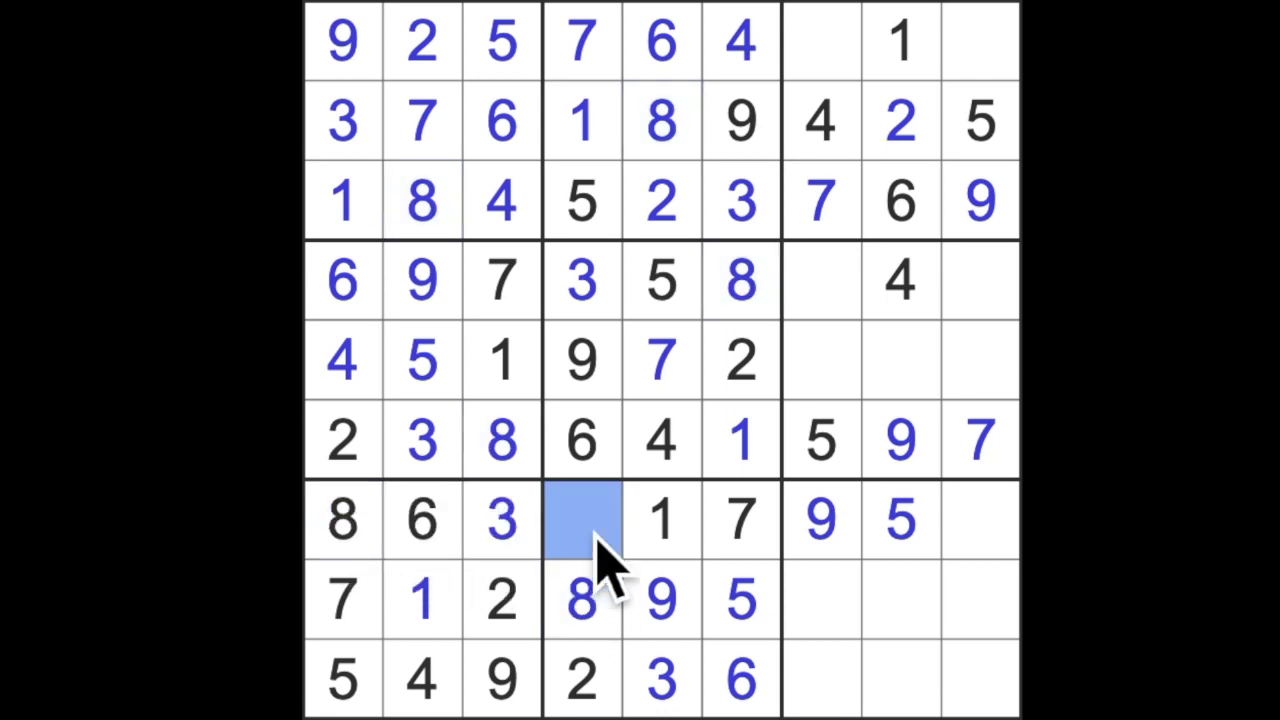
pyautogui.write('4')
pyautogui.click(981, 519)
pyautogui.write('2')
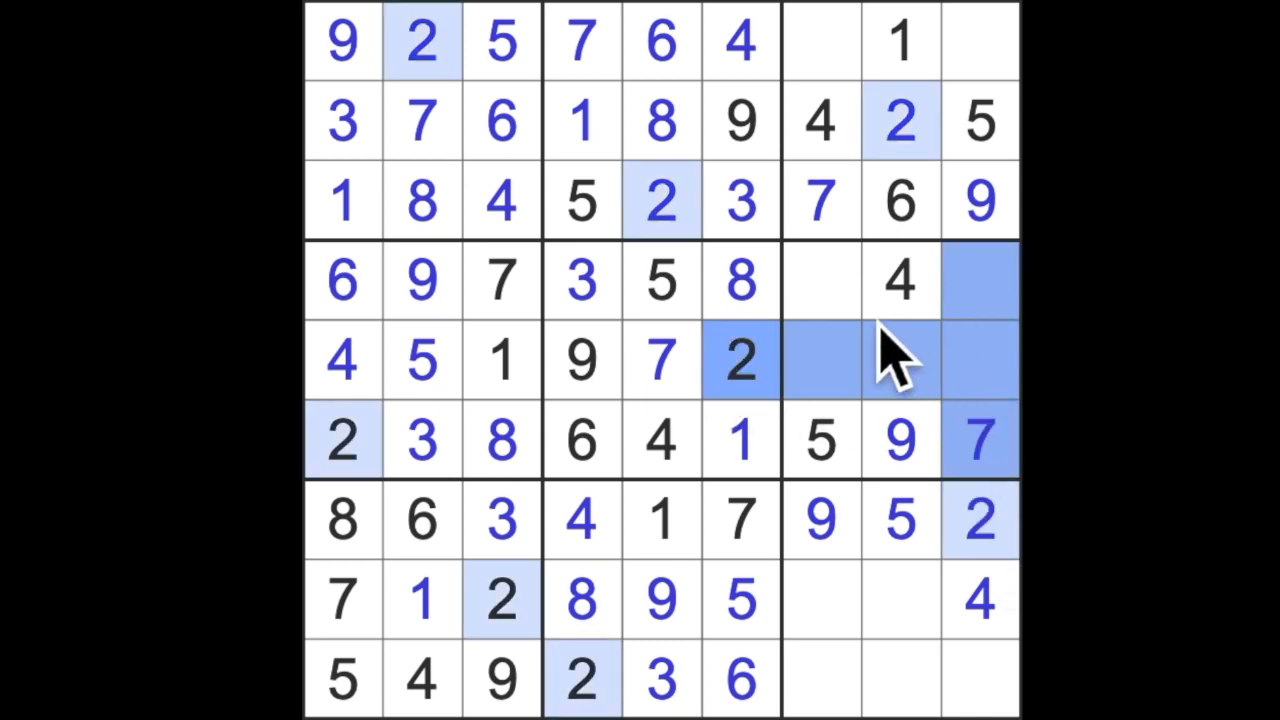
pyautogui.click(820, 280)
pyautogui.write('2')
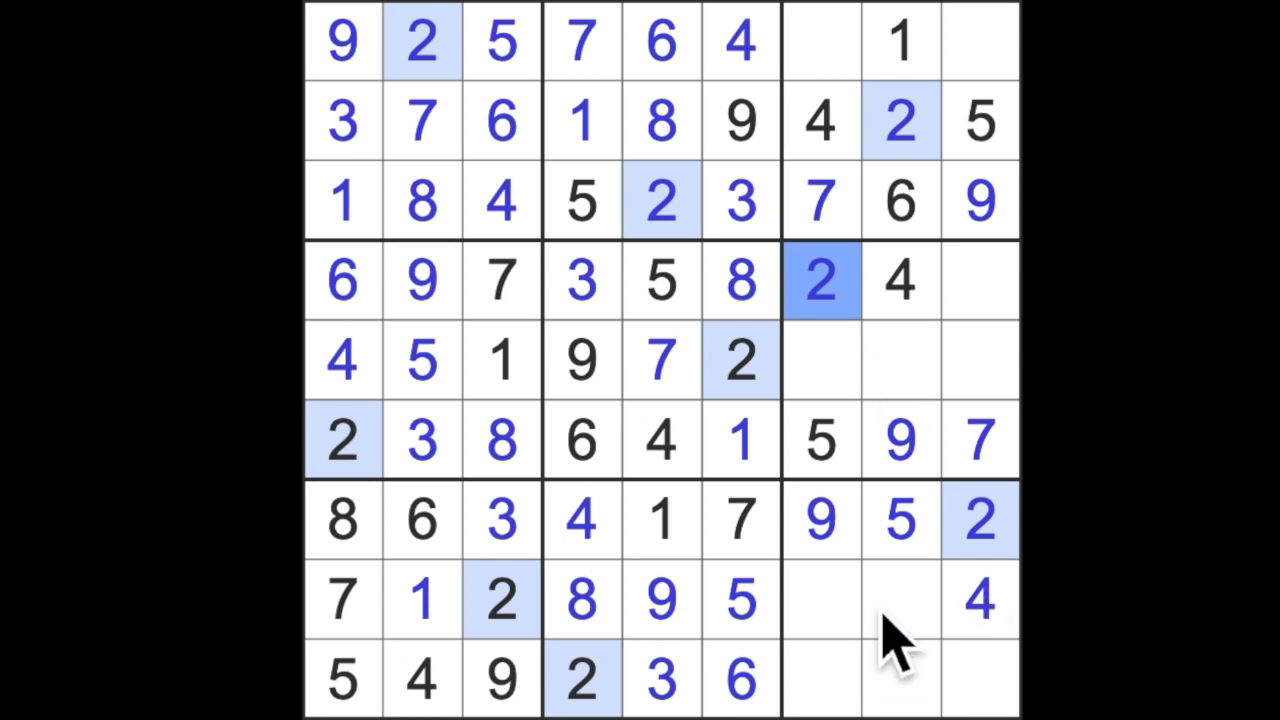
# - Place 6 at r8c7 and 3 at r8c8, and put 1 at r4c9
pyautogui.click(820, 600)
pyautogui.write('6')
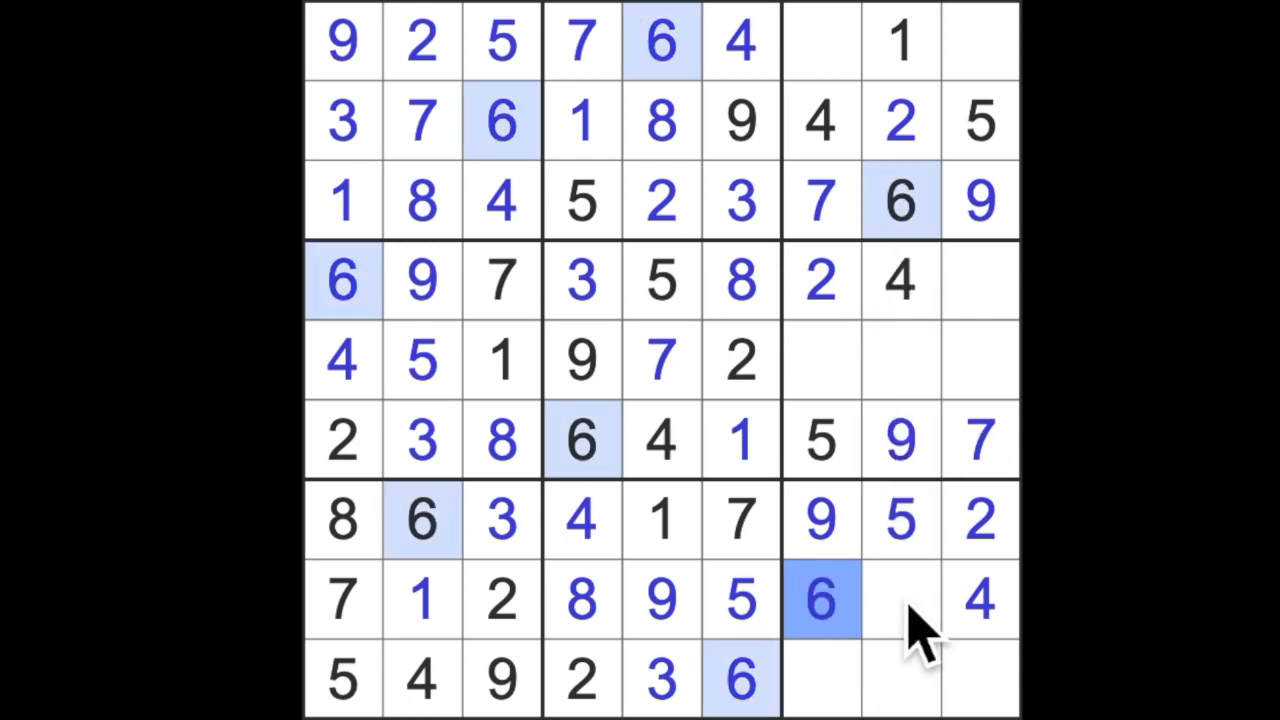
pyautogui.click(899, 599)
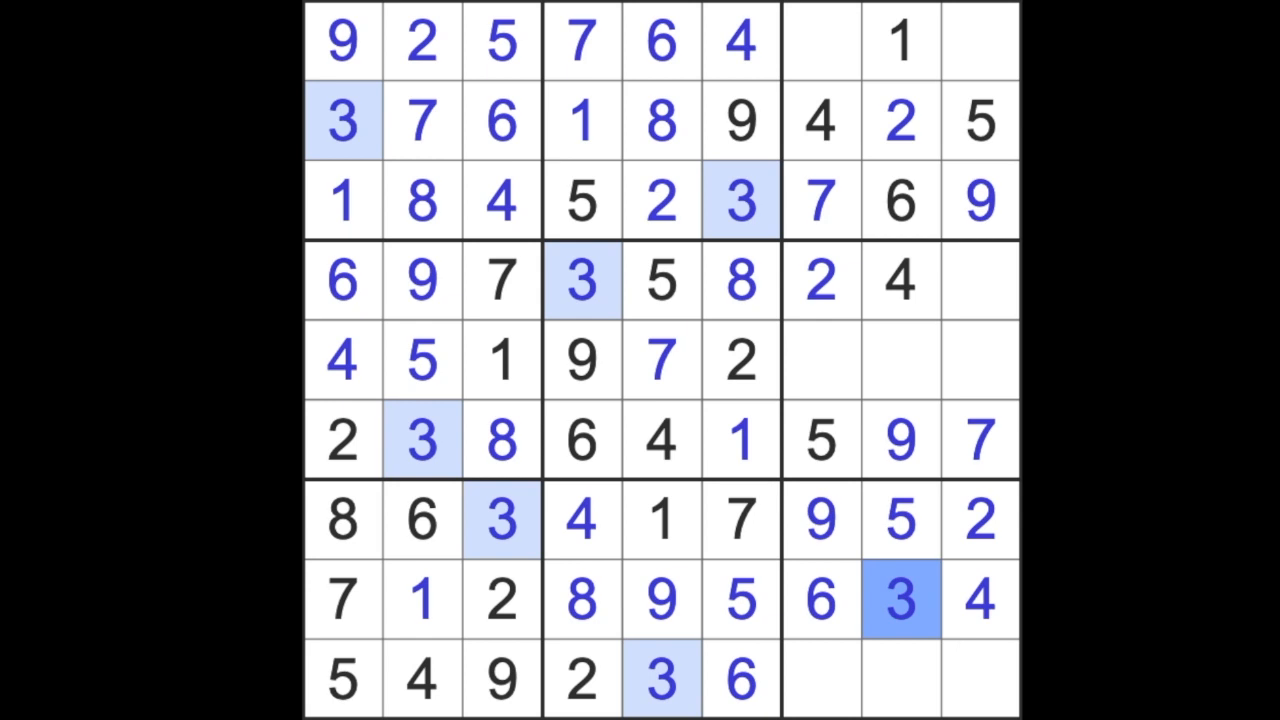
pyautogui.click(980, 280)
pyautogui.write('1')
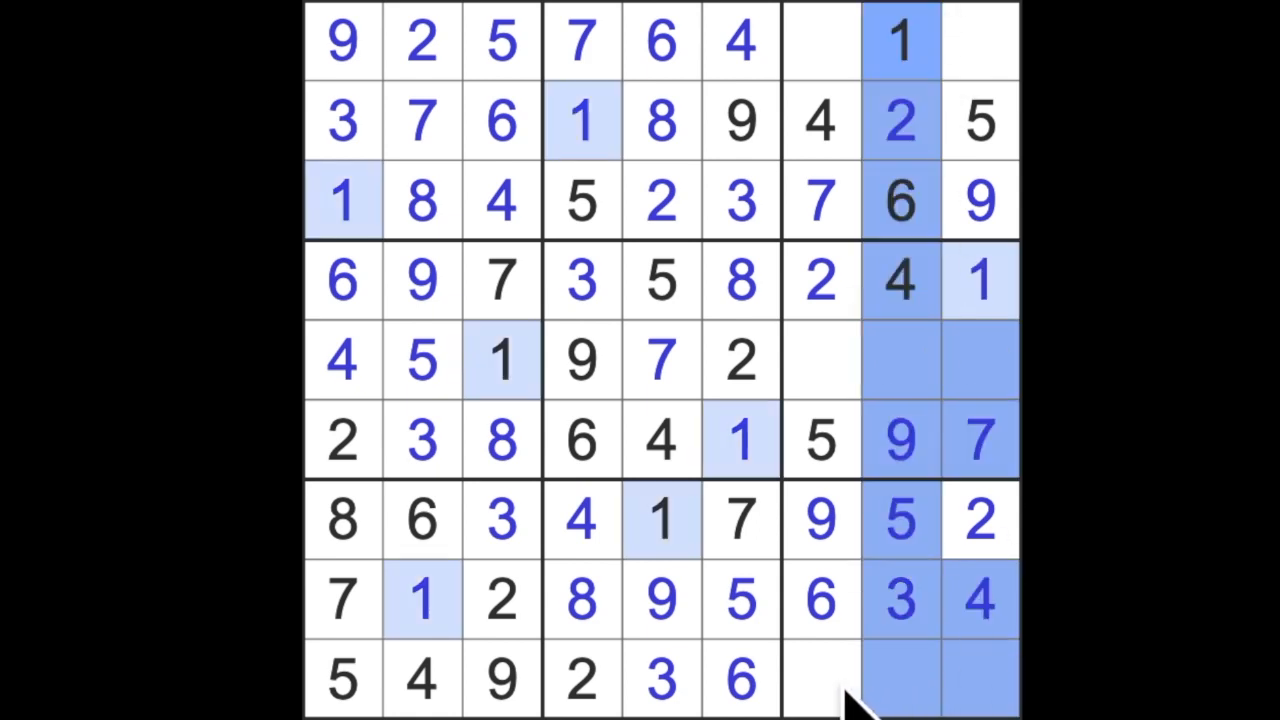
# - Fill the bottom row's last cells with 1, 7, 8 and the top row's with 8 and 3
pyautogui.click(820, 680)
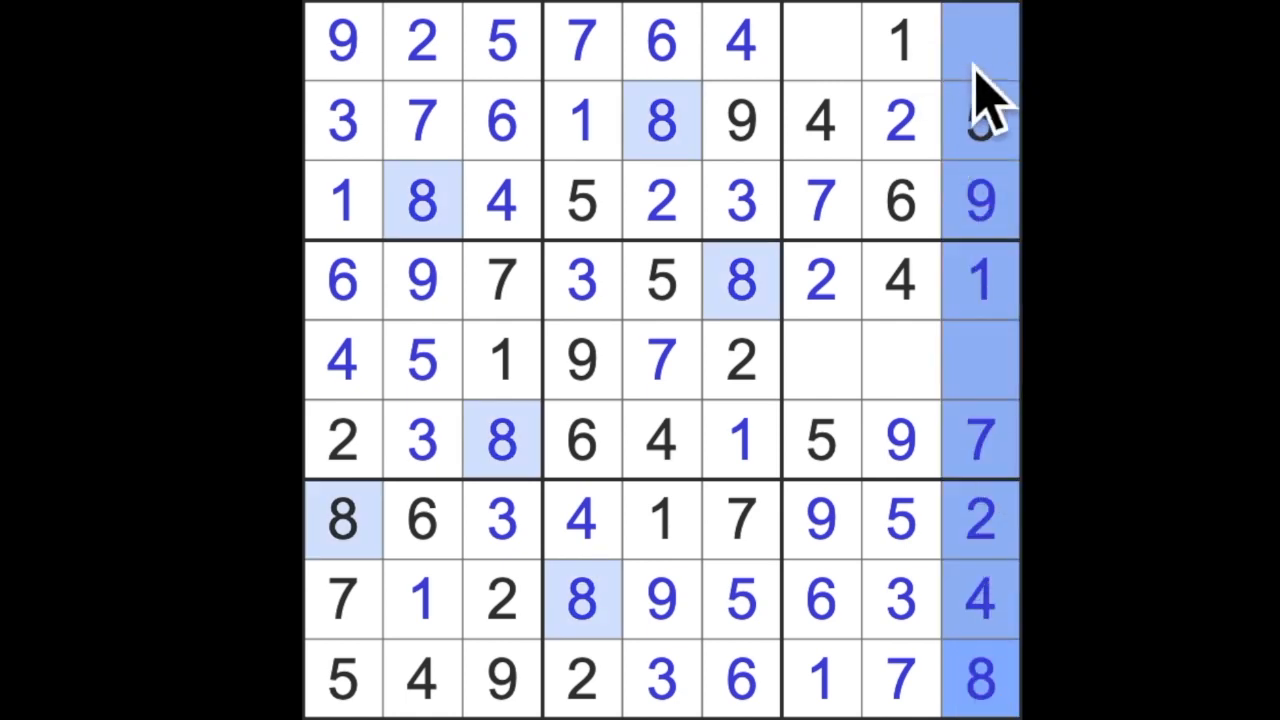
pyautogui.click(819, 40)
pyautogui.write('8')
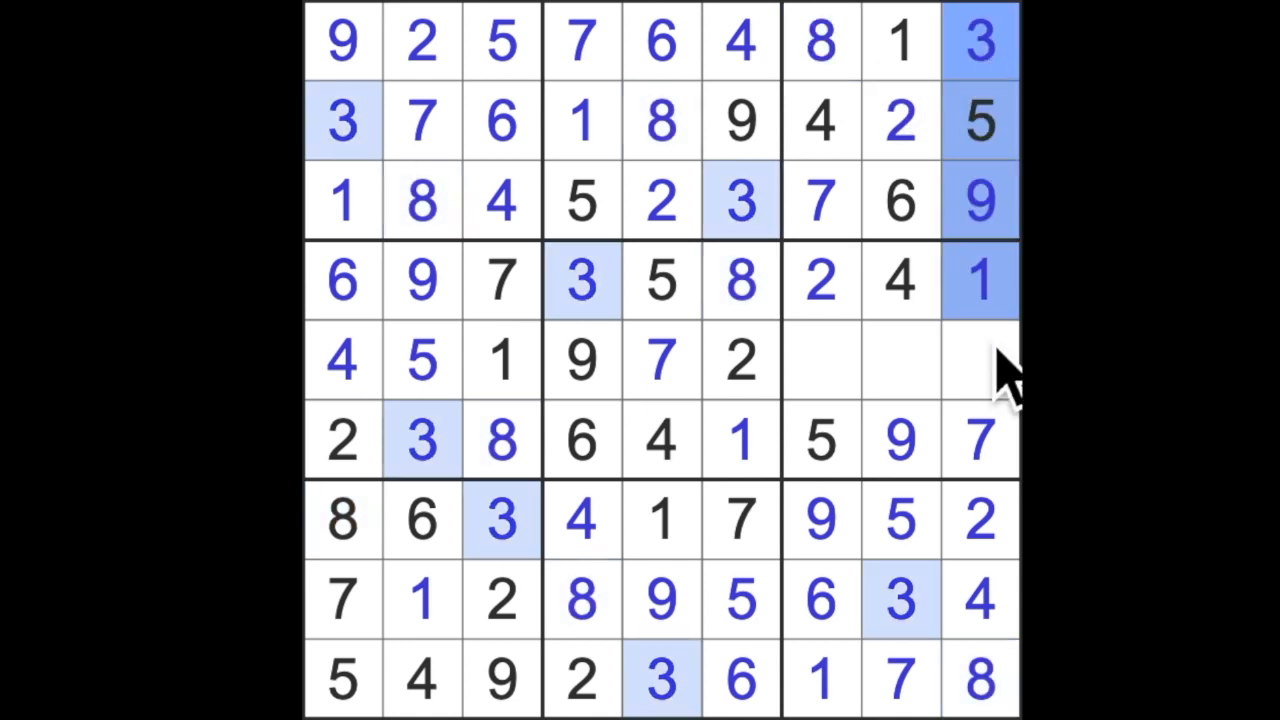
pyautogui.click(820, 360)
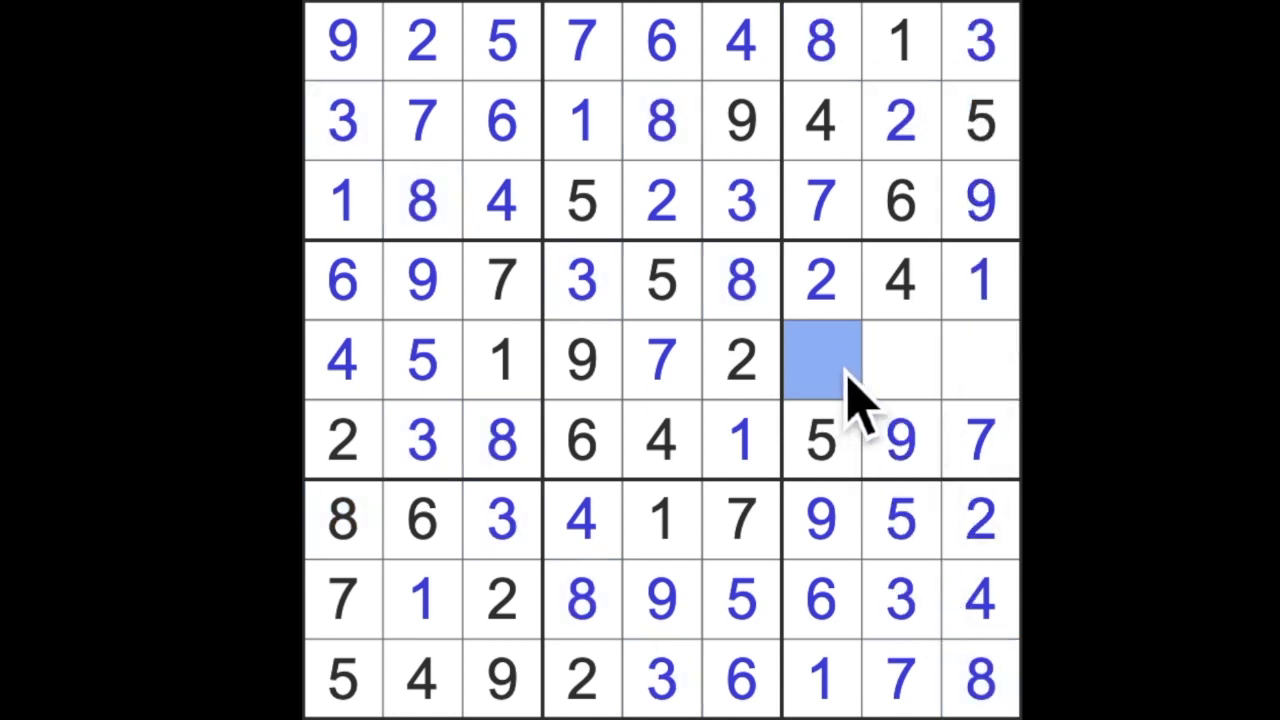